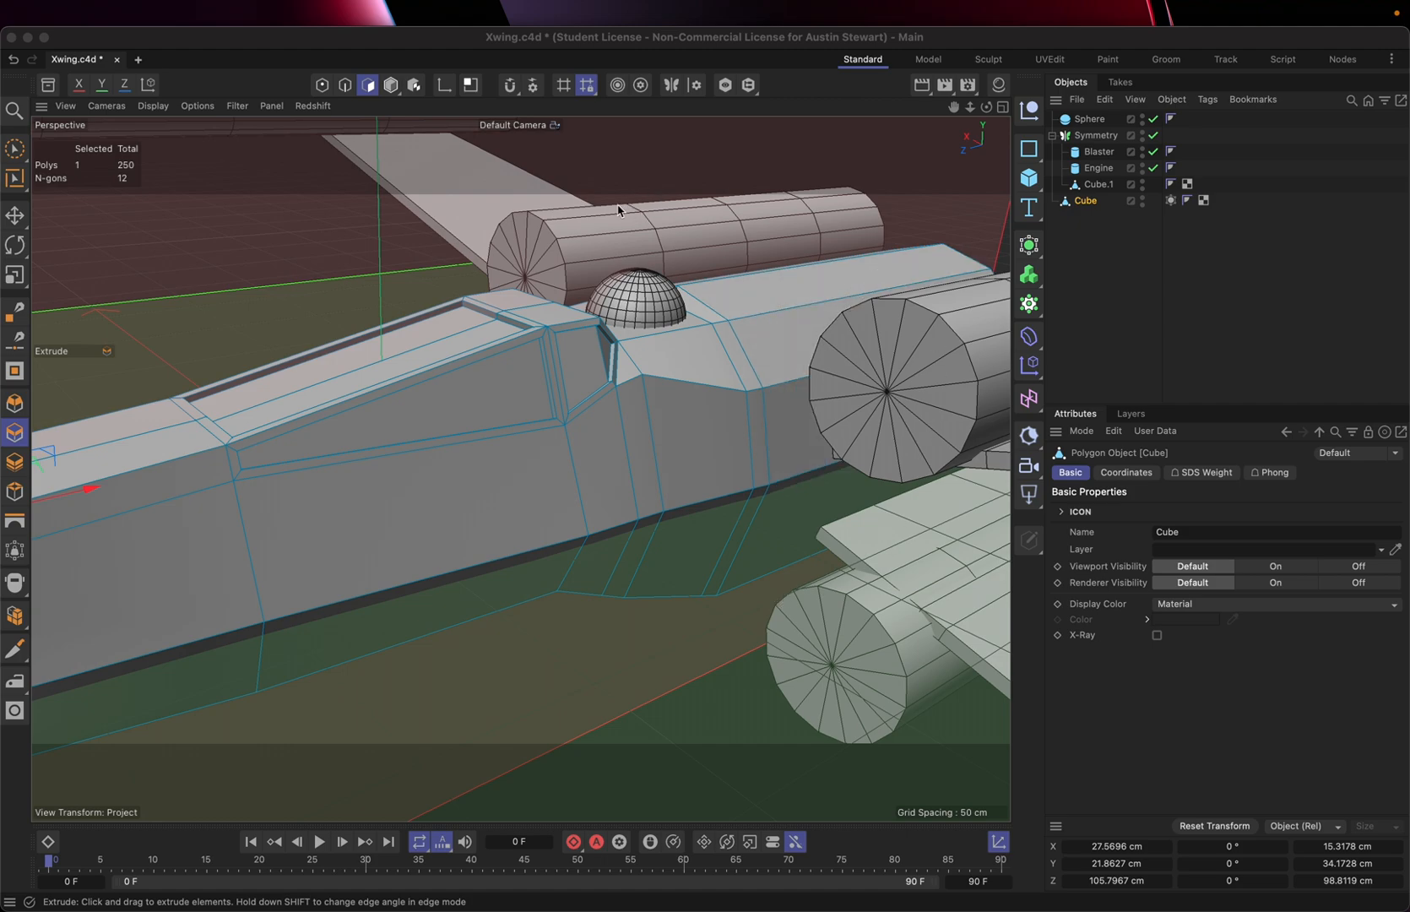
mouse_move(582, 233)
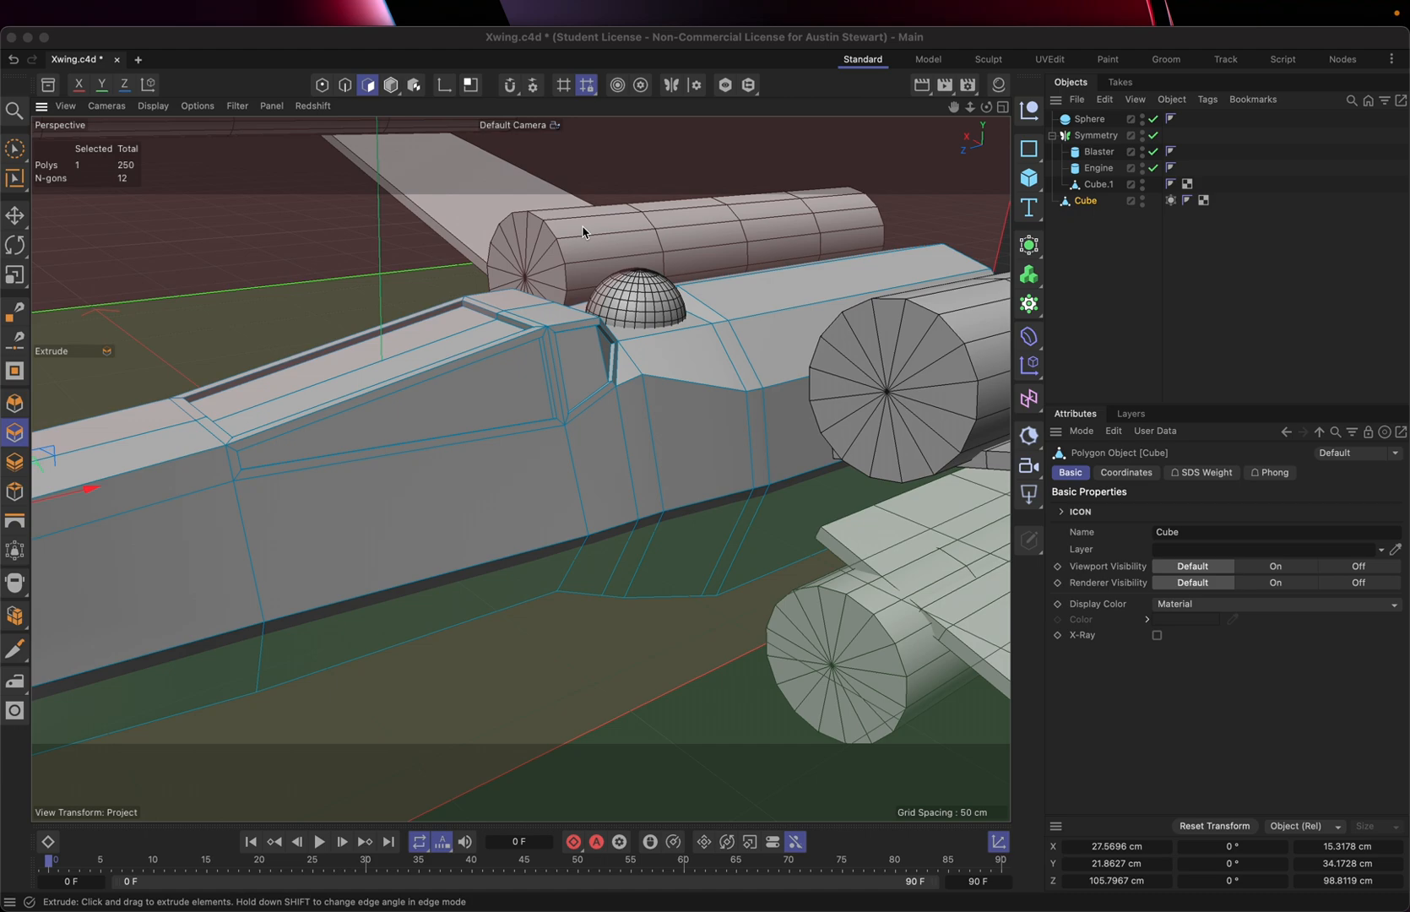
mouse_move(243, 395)
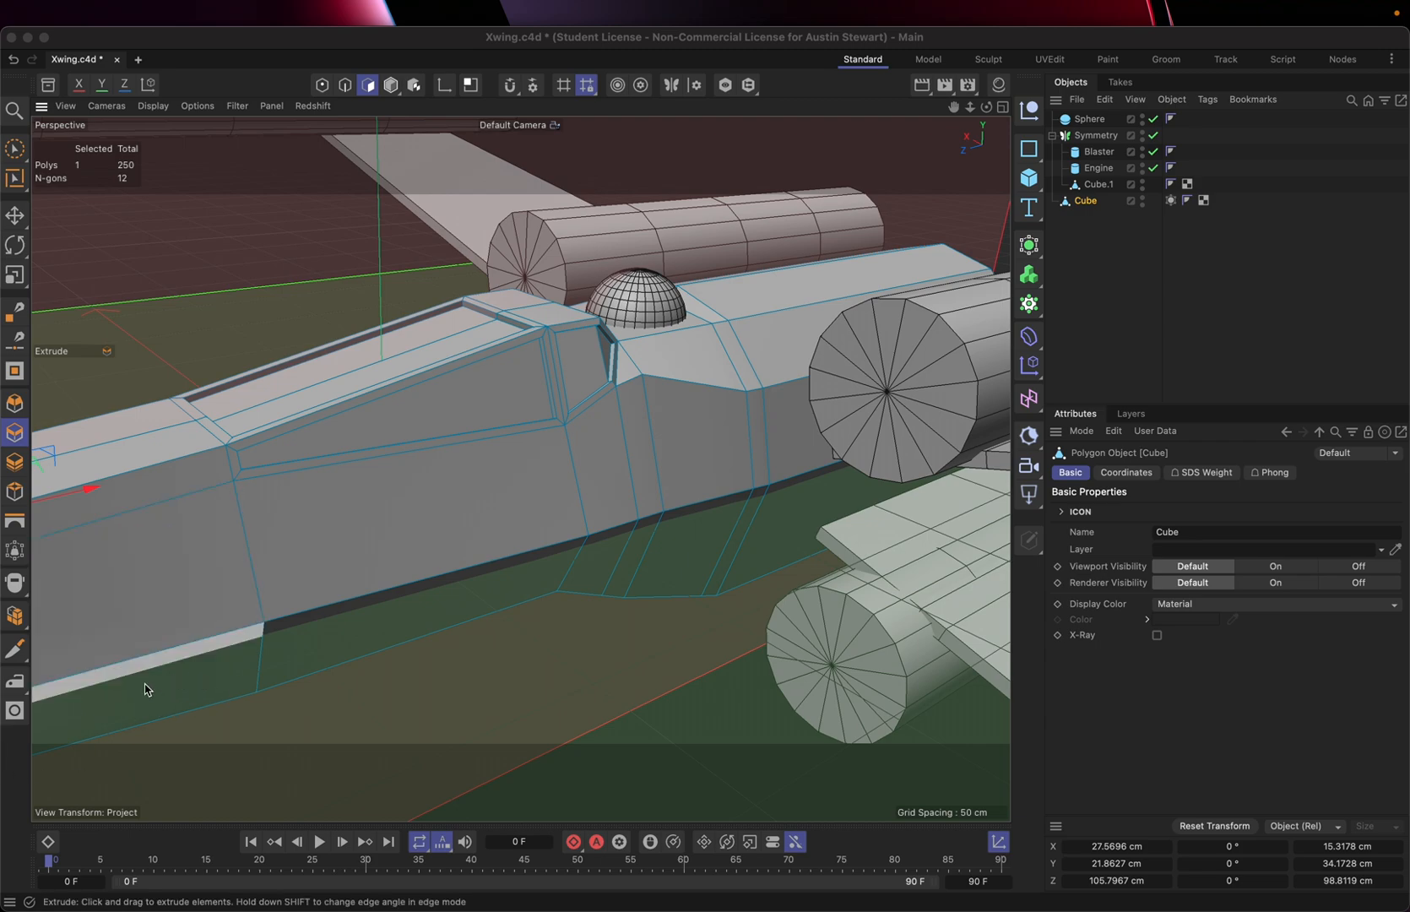
mouse_move(157, 721)
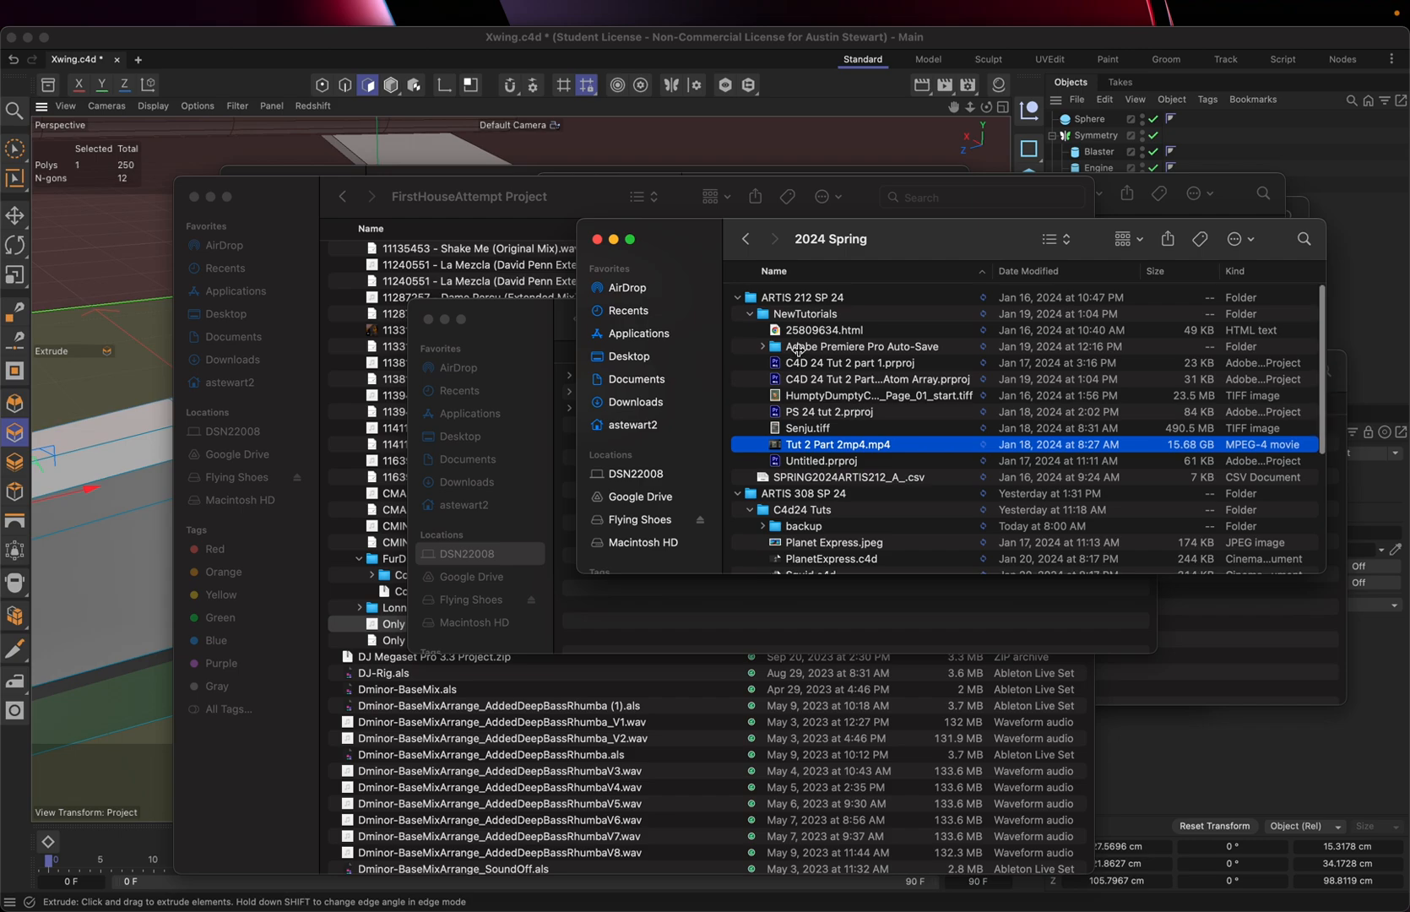
Step: Scroll to X-Wing ref.webp, preview it zoomed on the side panel, then return to Cinema 4D
scroll("down", 3)
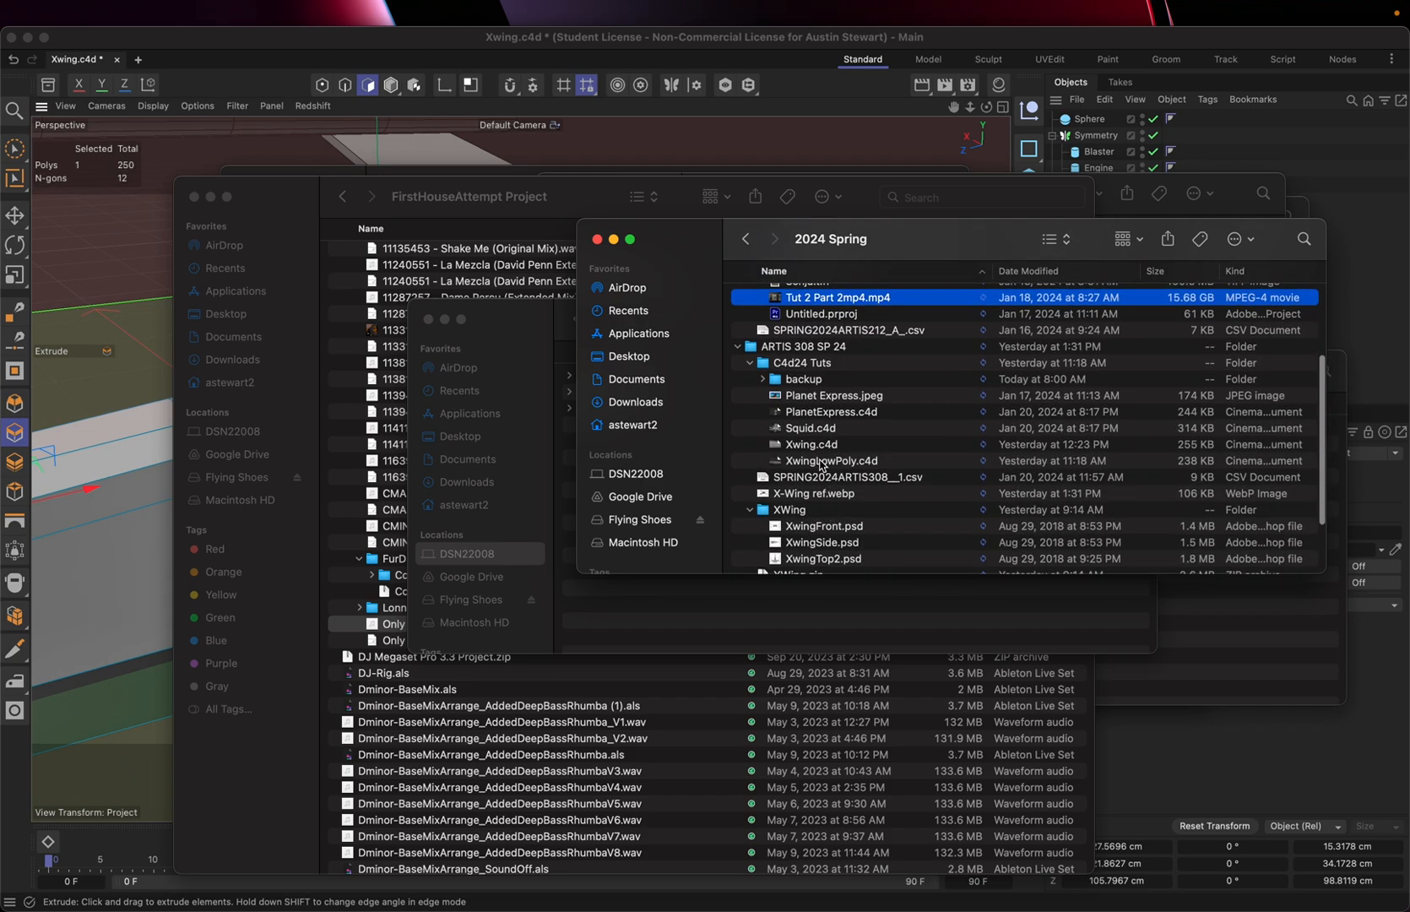
scroll("down", 3)
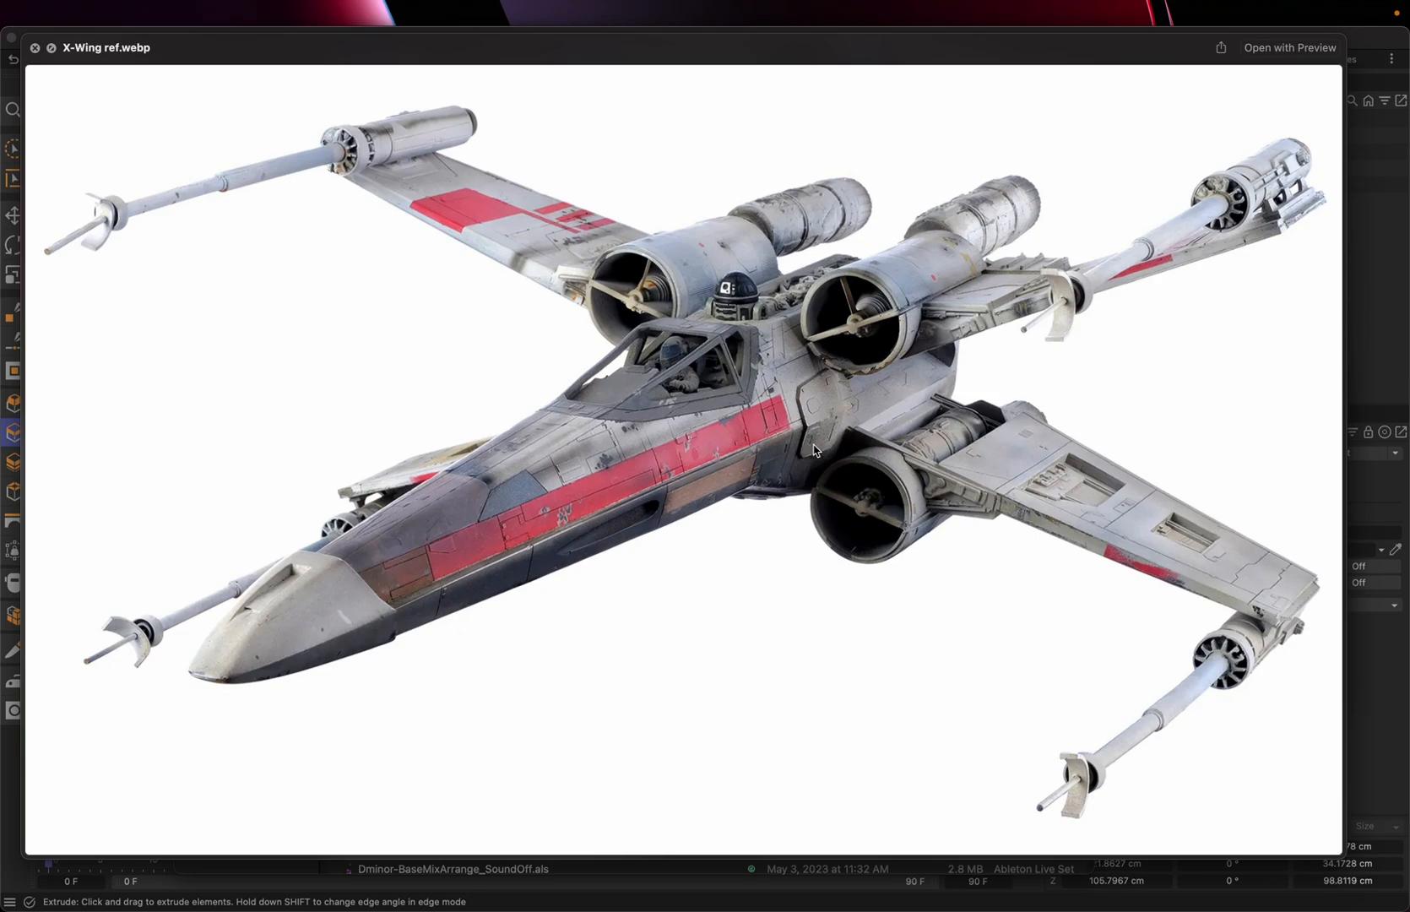
mouse_move(829, 414)
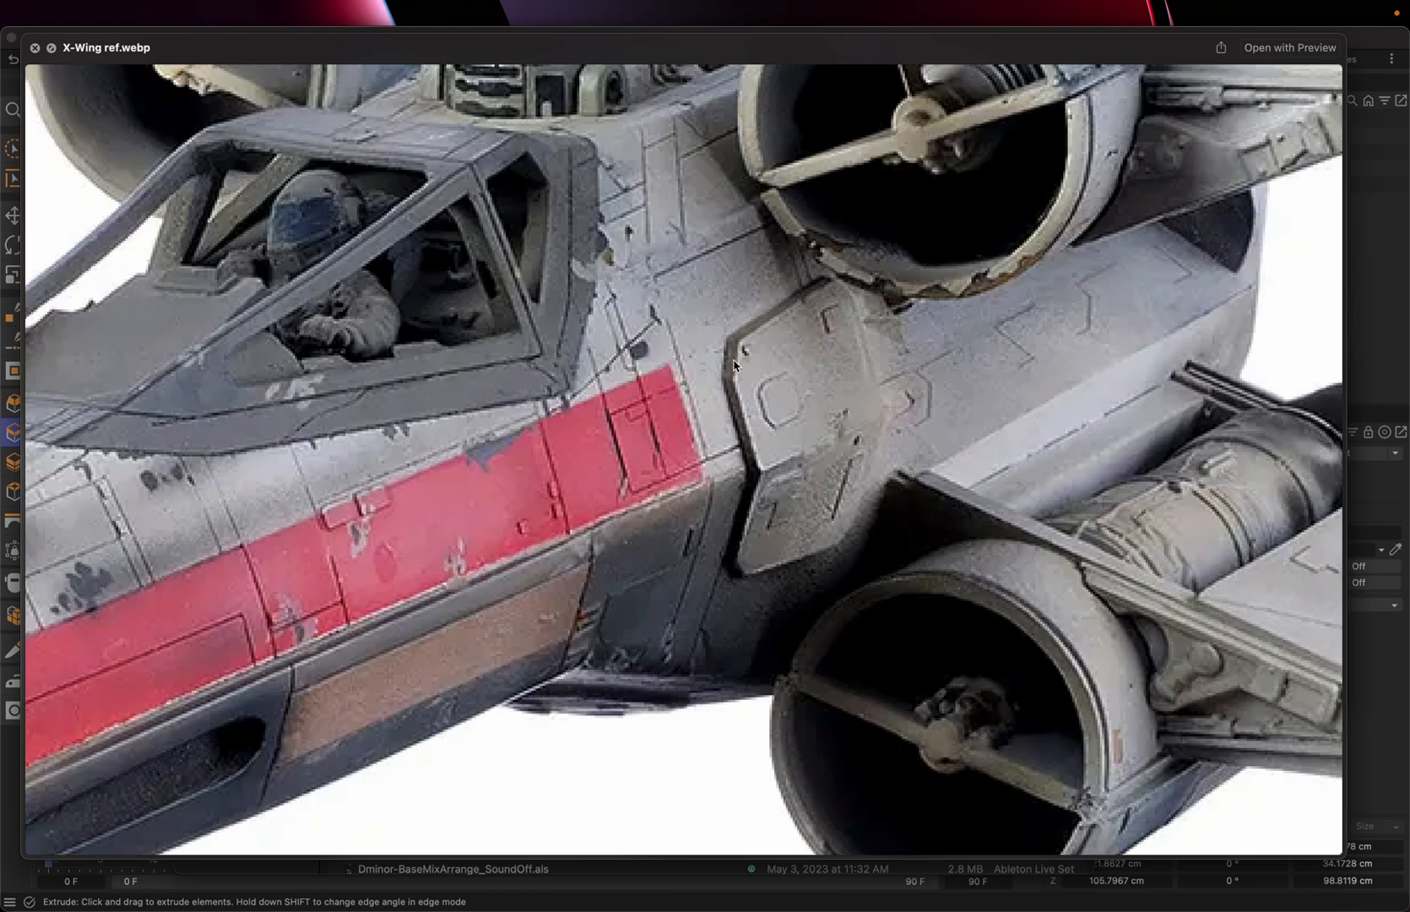
mouse_move(875, 454)
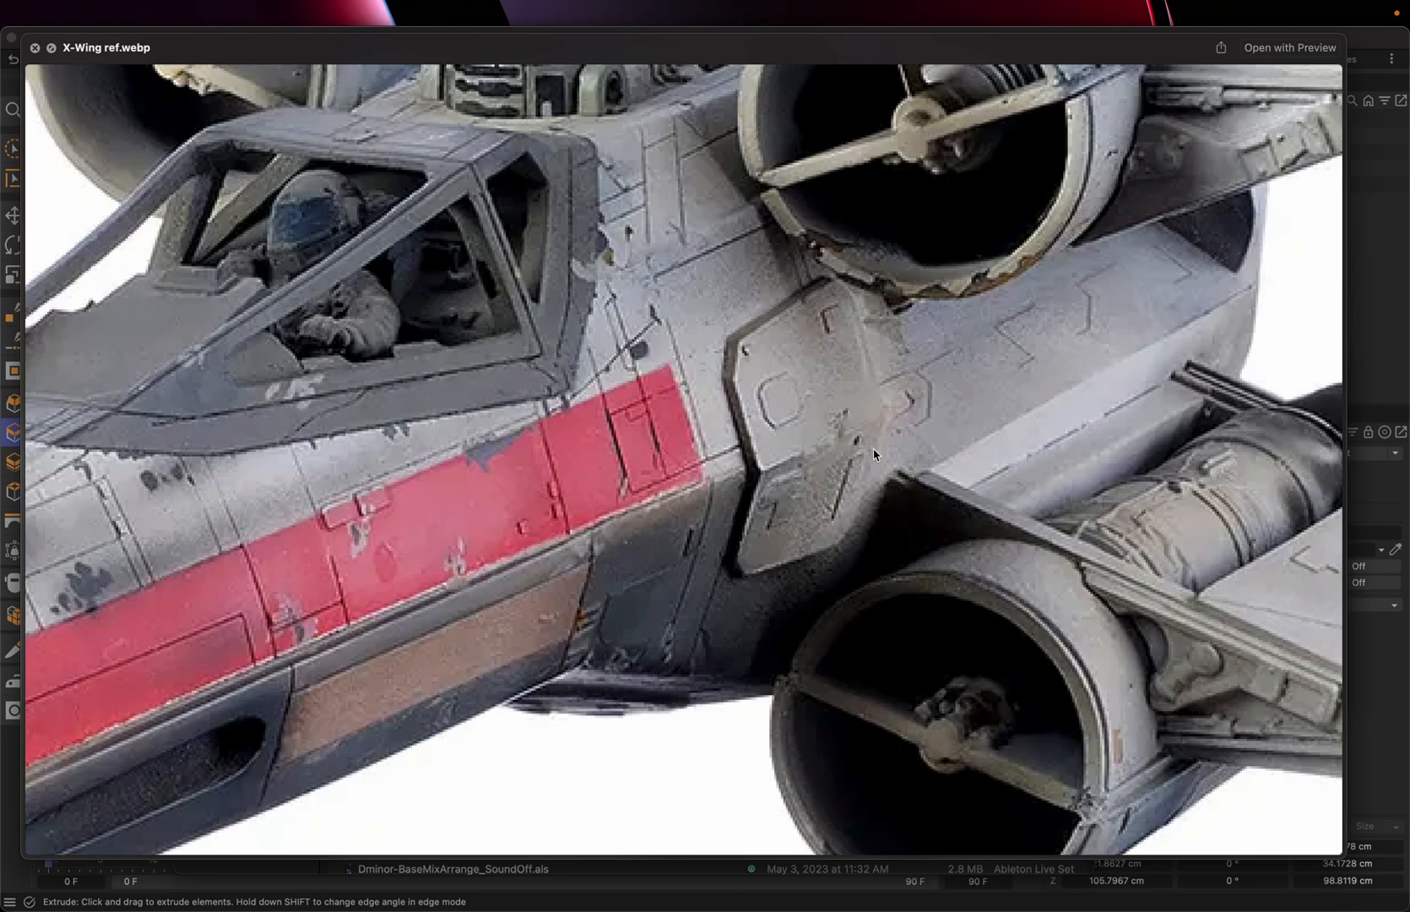
mouse_move(733, 364)
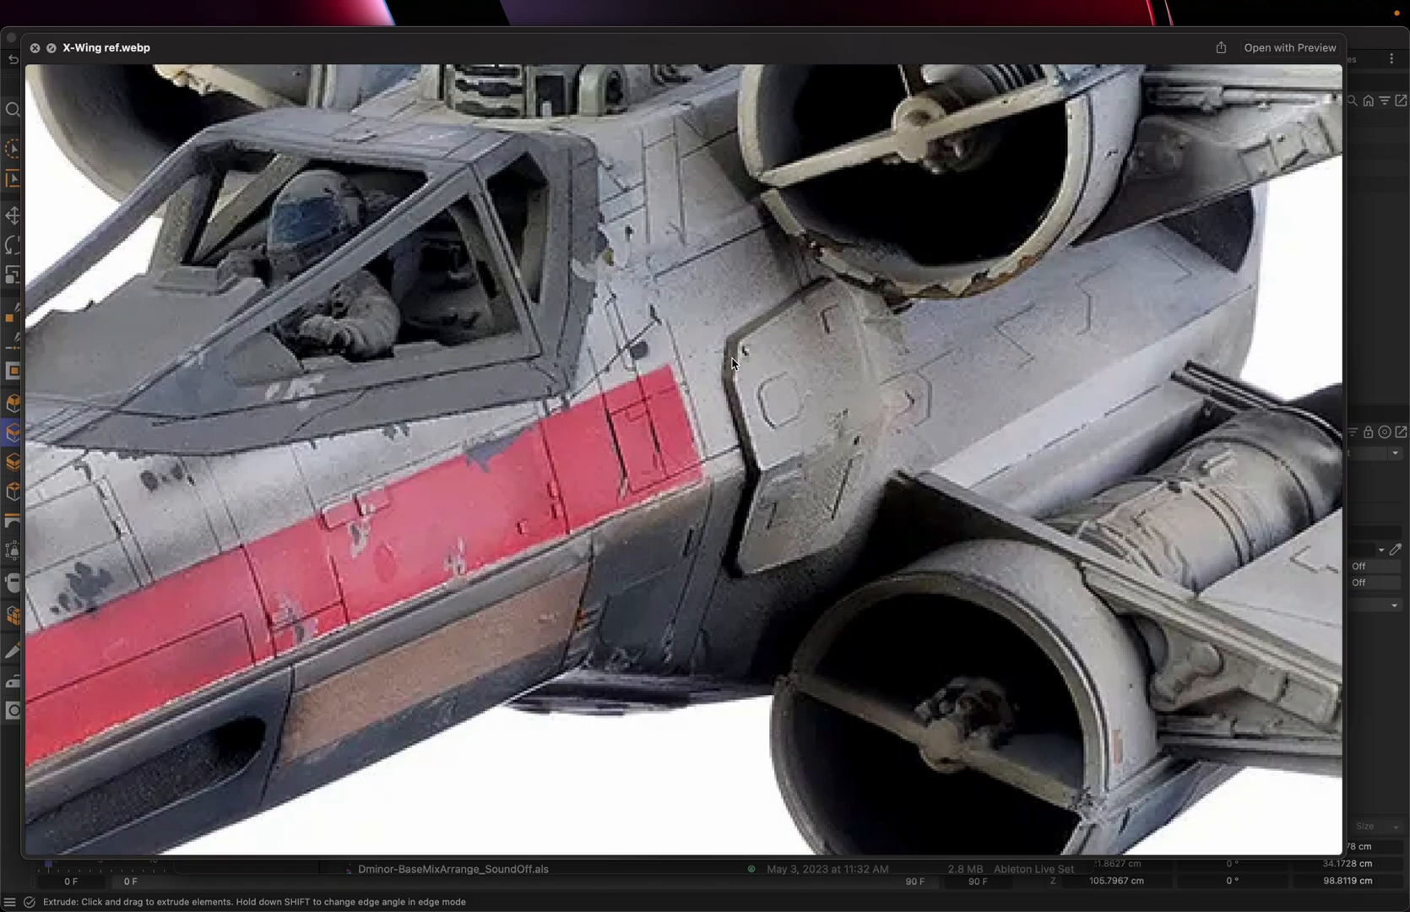
key("Cmd+Tab")
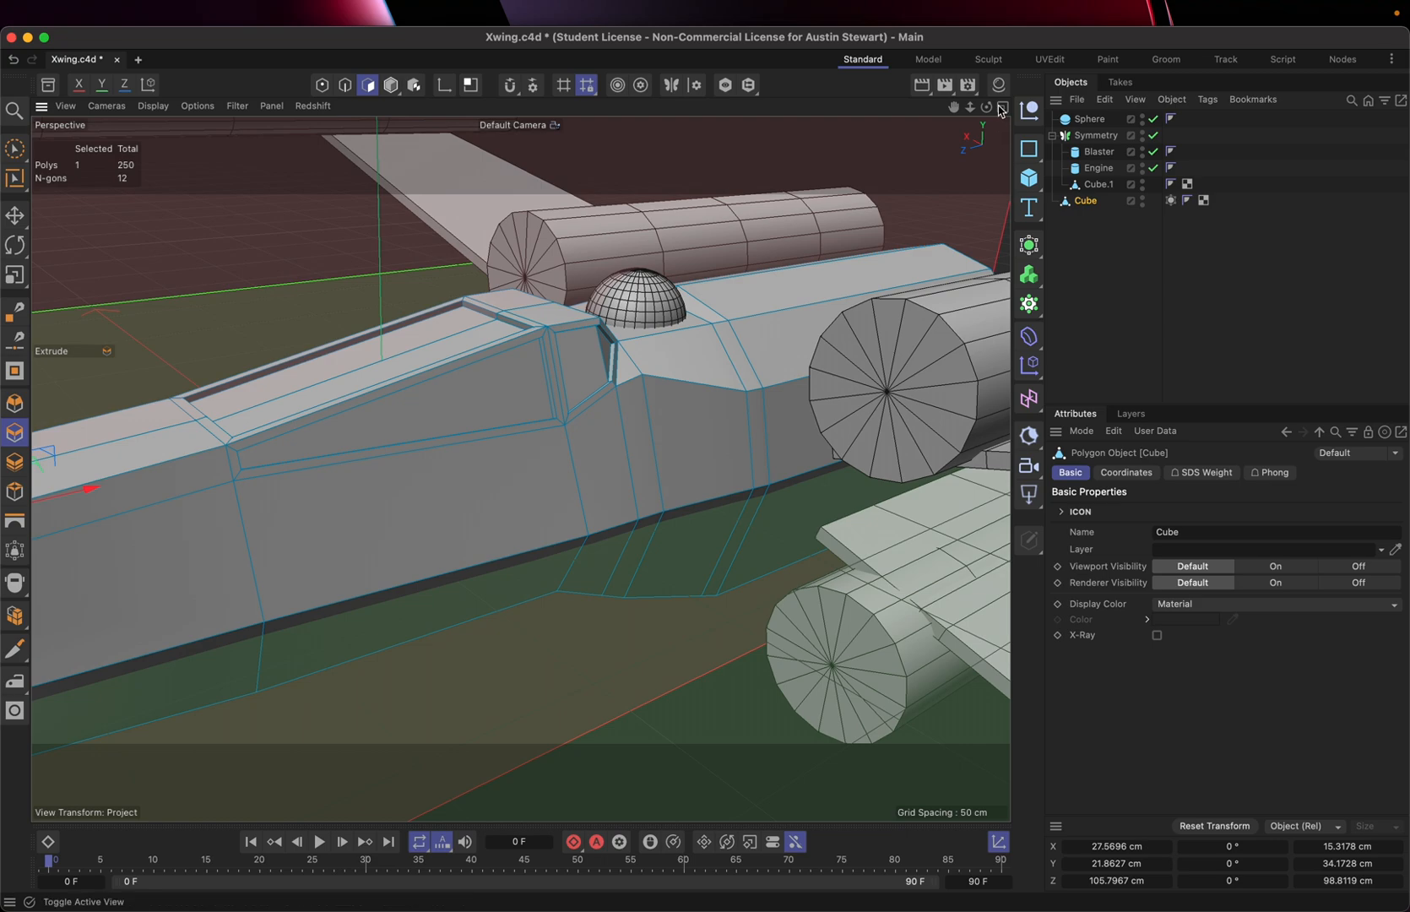
mouse_move(998, 112)
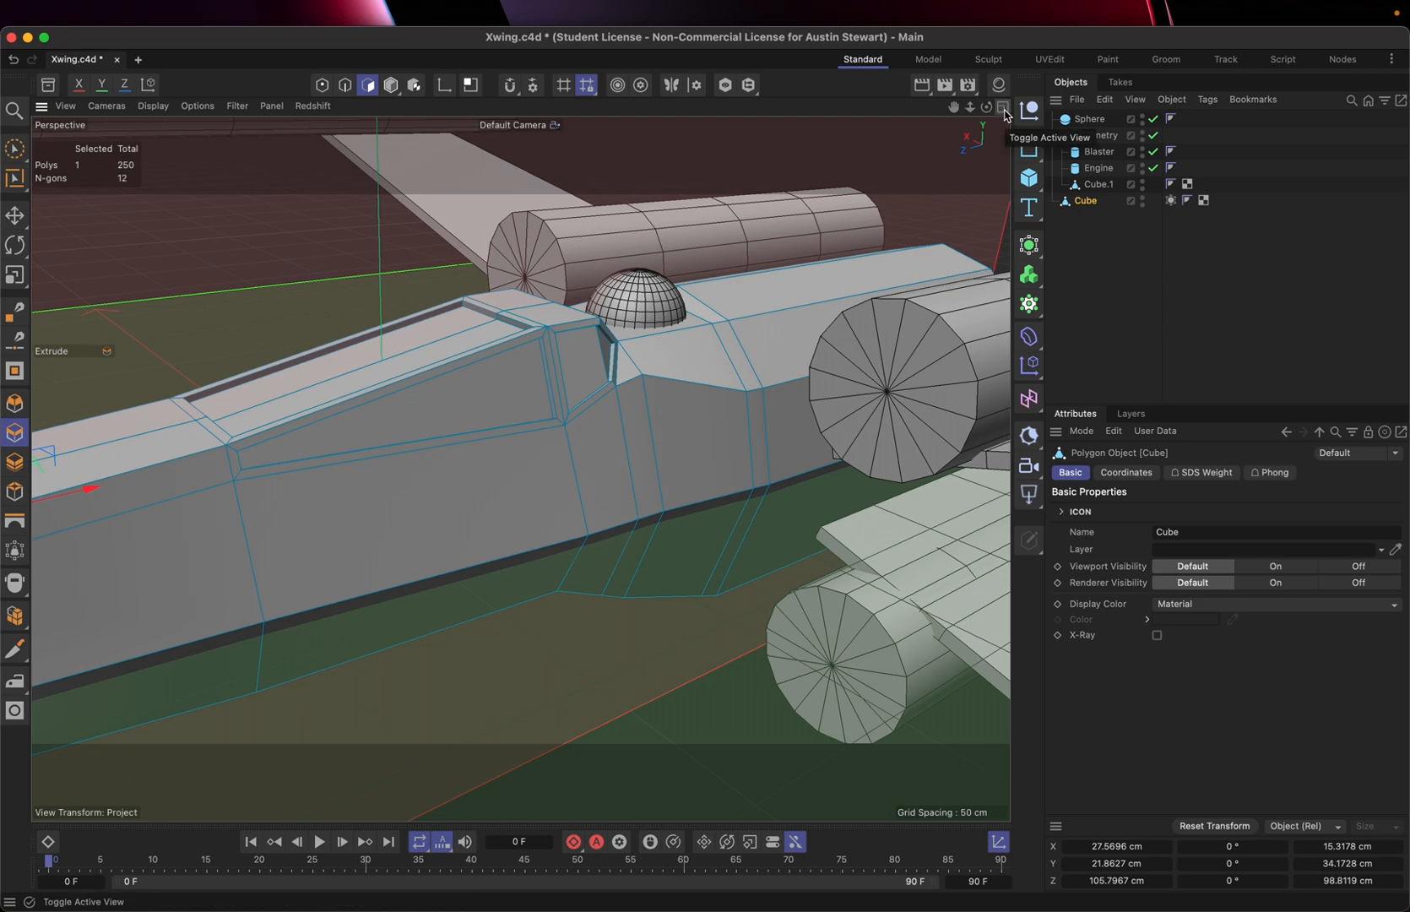
Step: Toggle the active view to the four-view layout (Perspective, Top, Right, Front)
left_click(1000, 105)
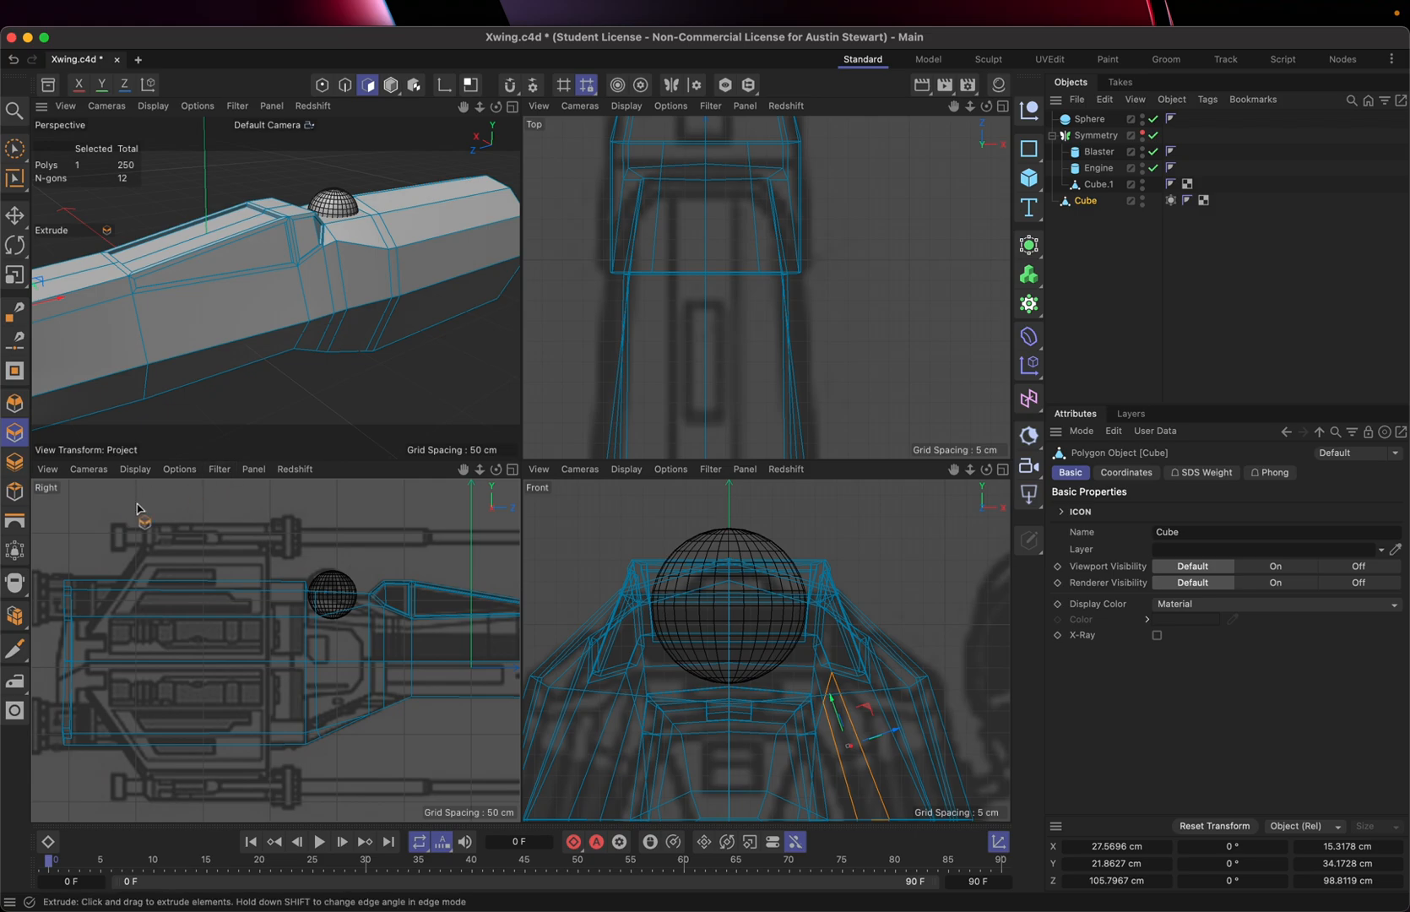
mouse_move(235, 503)
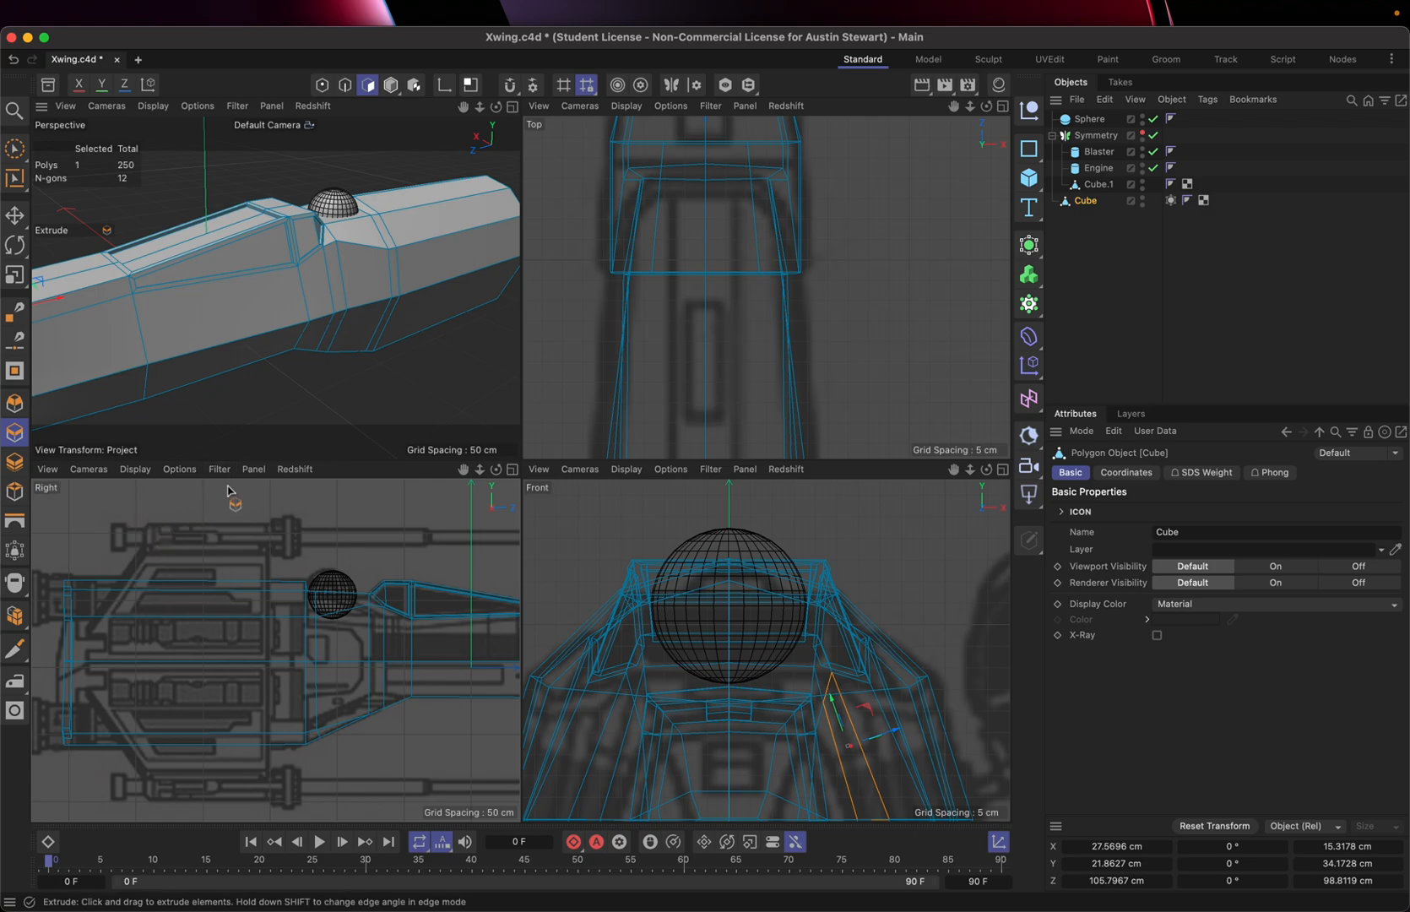
mouse_move(387, 438)
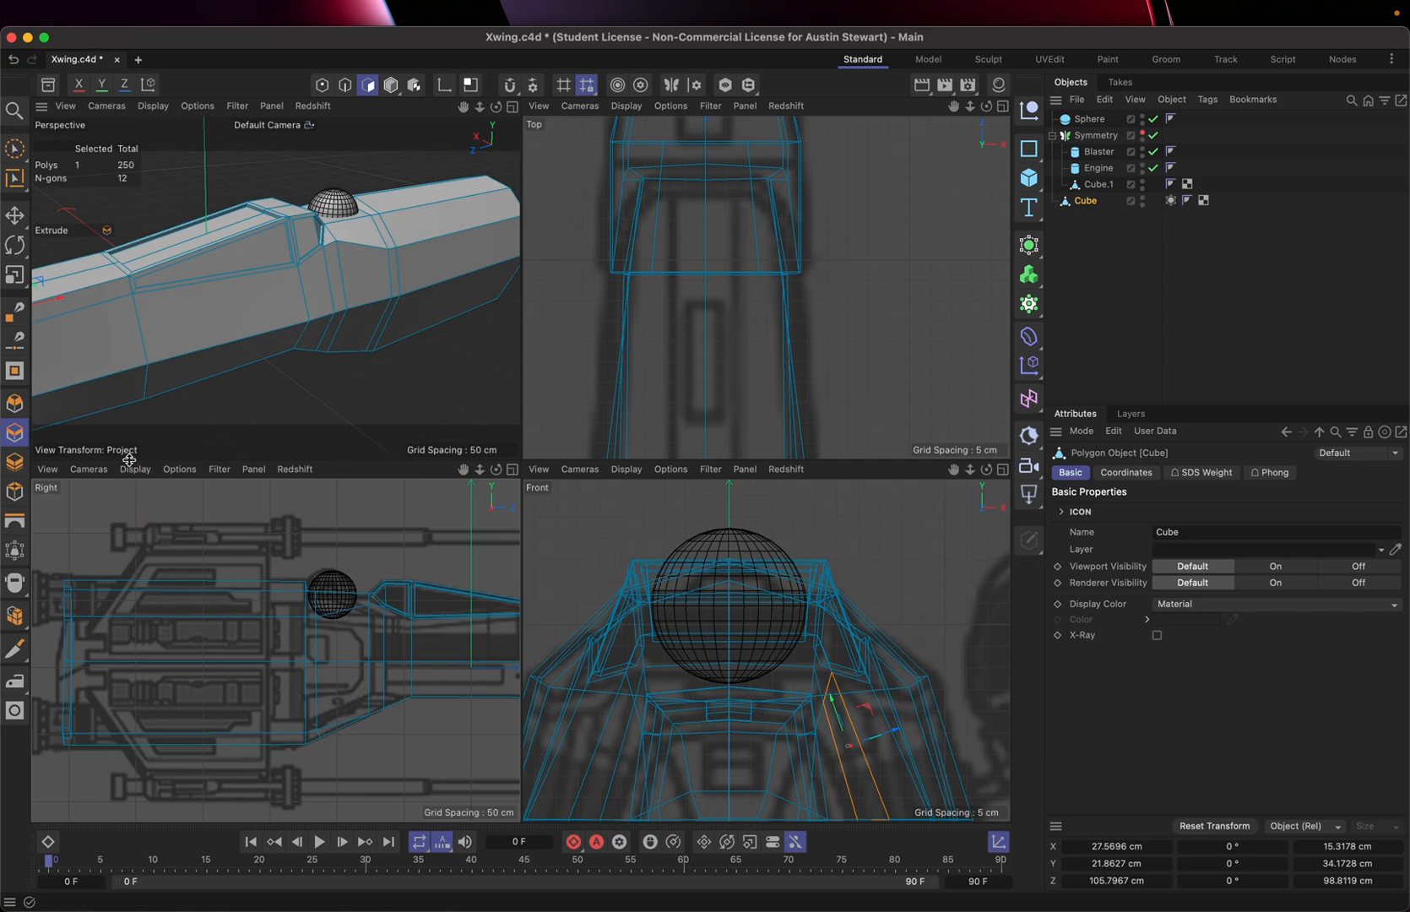
mouse_move(105, 476)
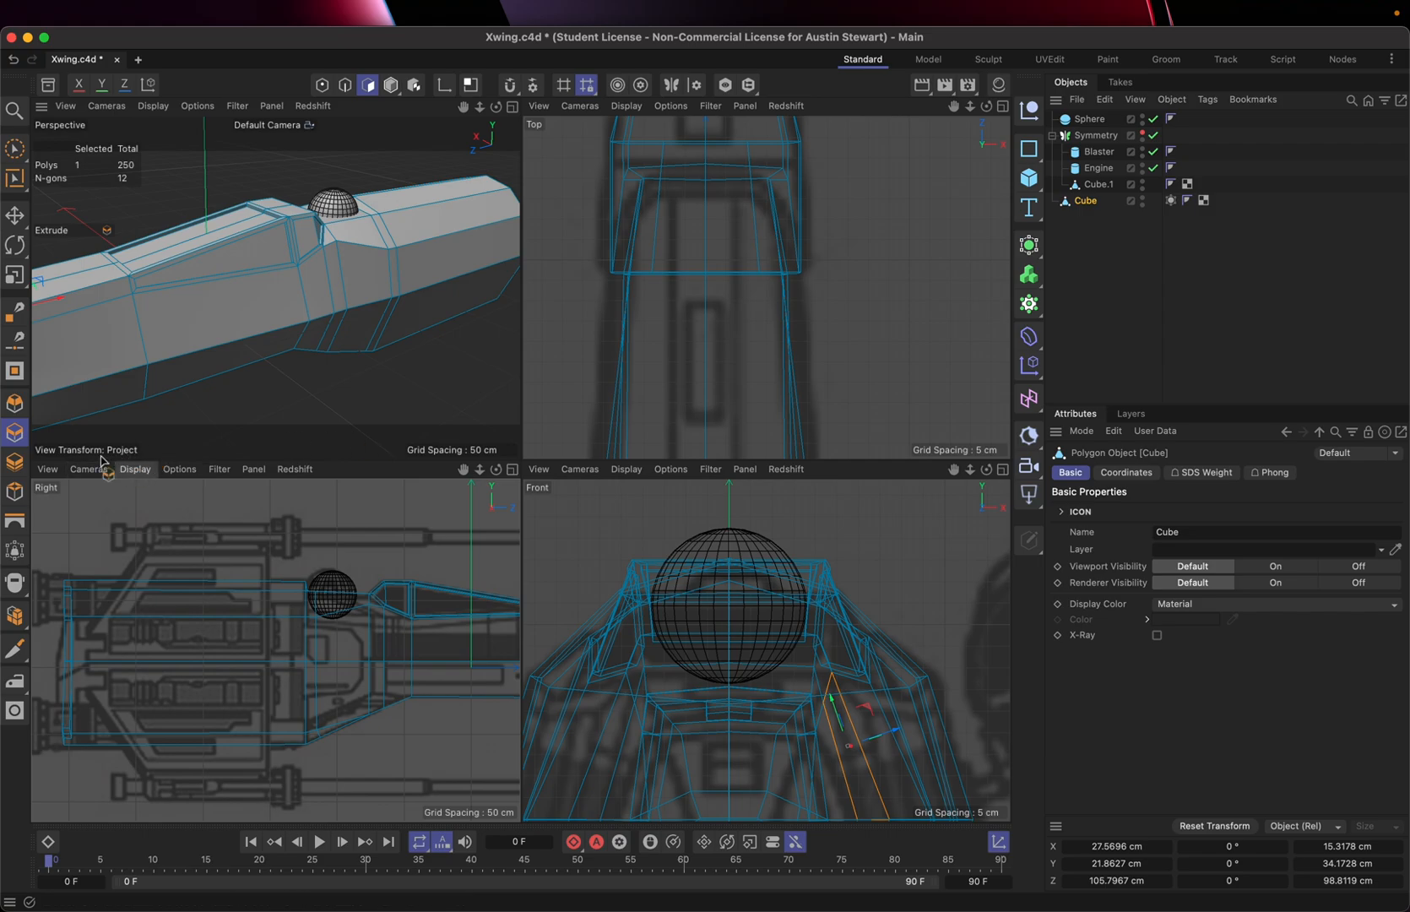
Step: Switch the lower-left viewport's camera projection from Right to Left
left_click(87, 469)
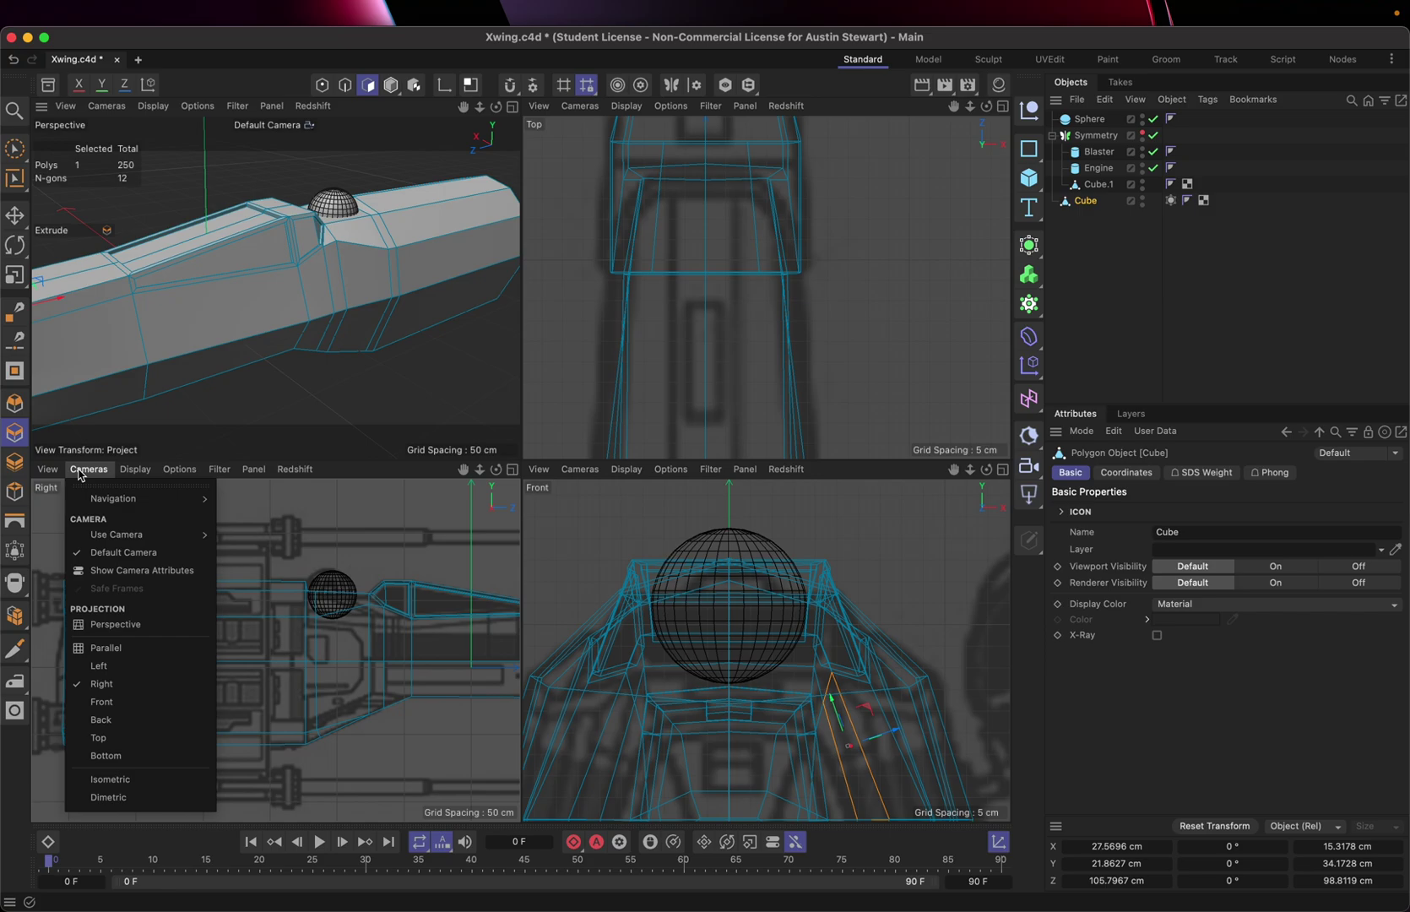
mouse_move(111, 498)
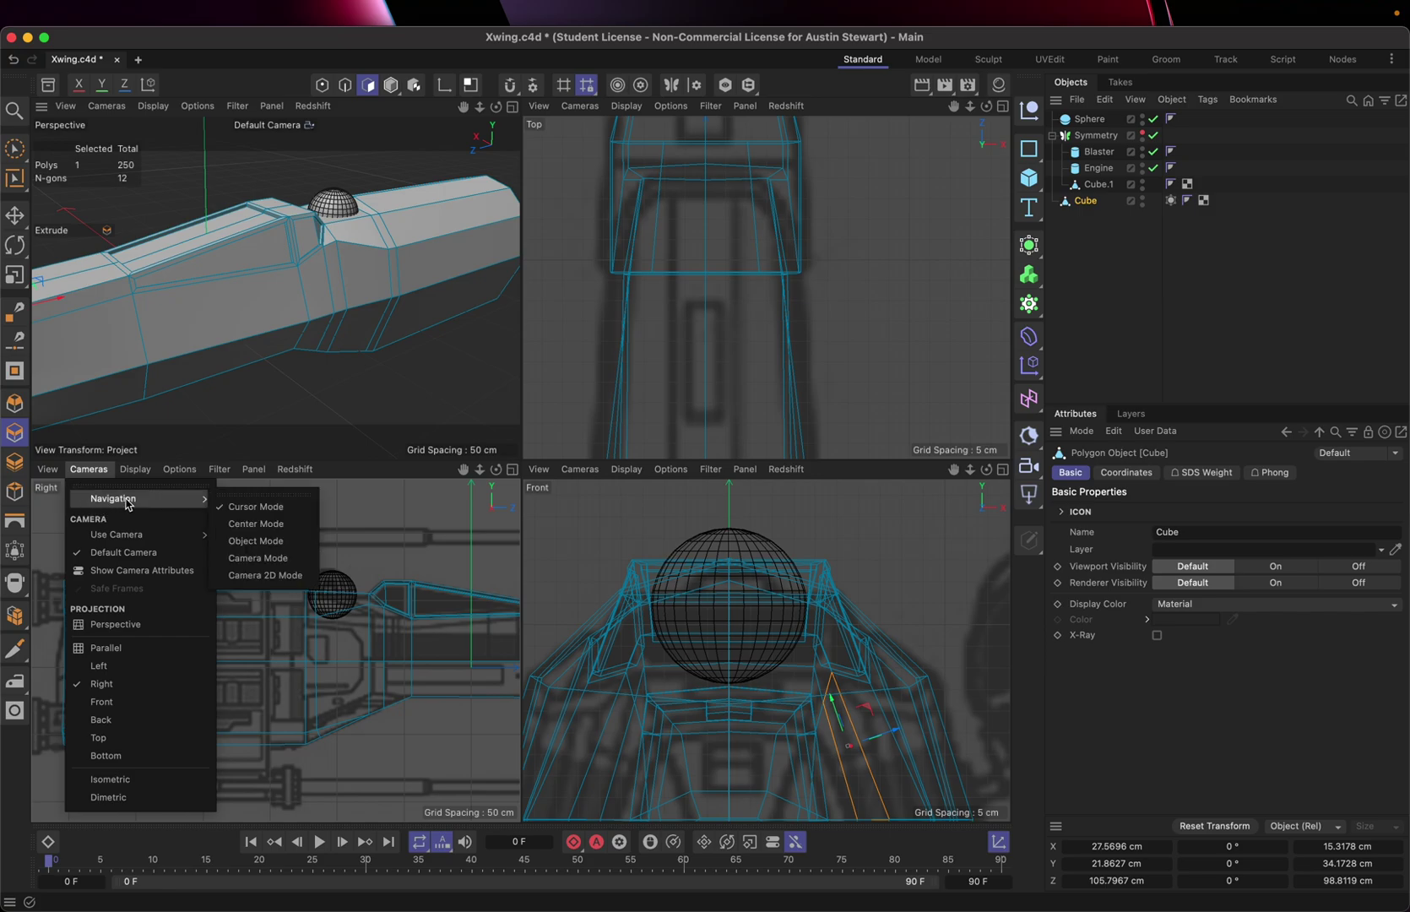
mouse_move(116, 533)
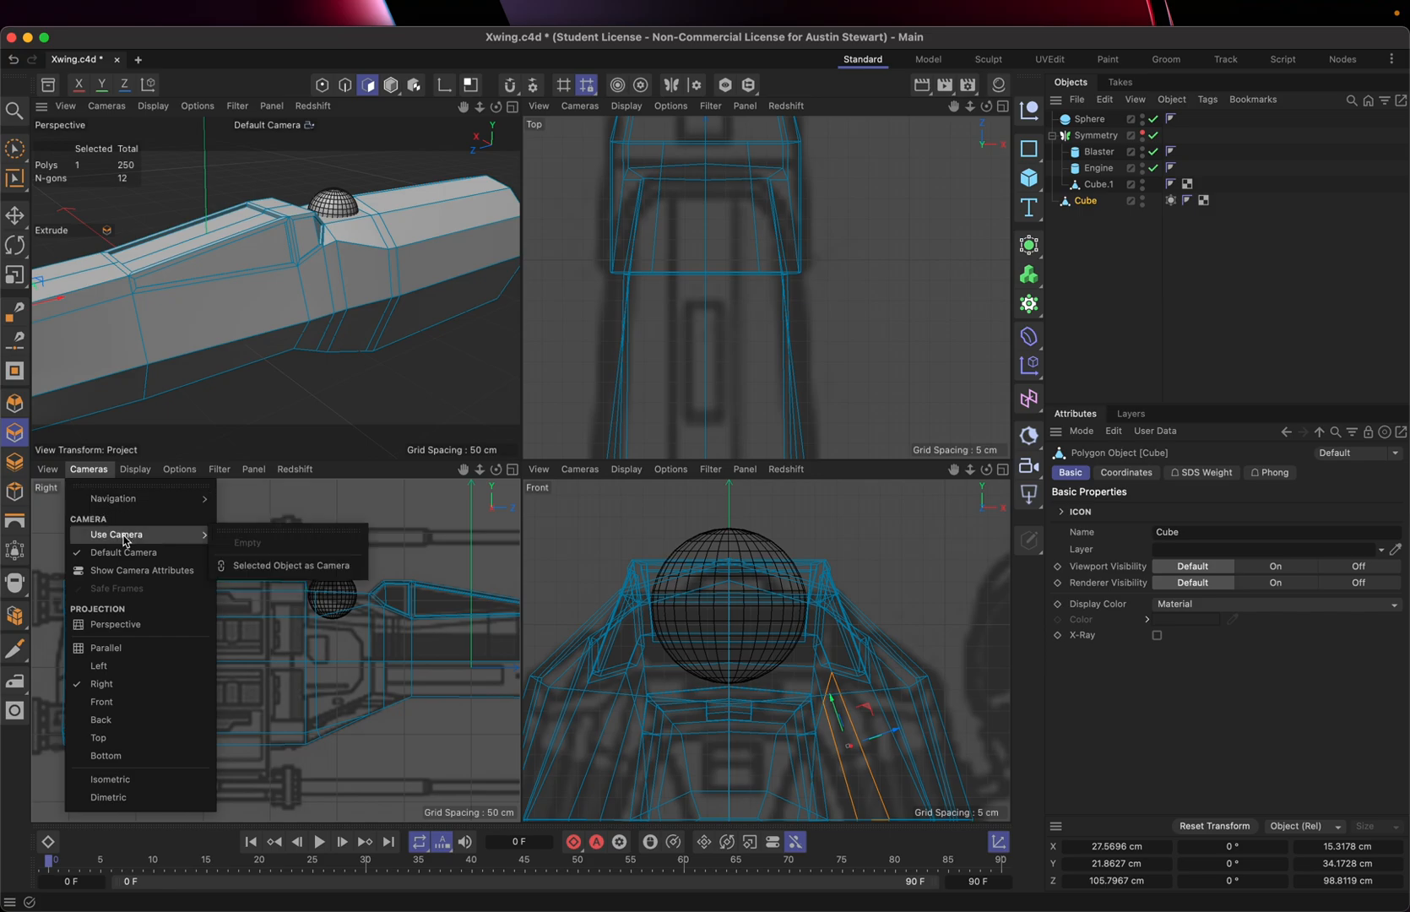
mouse_move(113, 670)
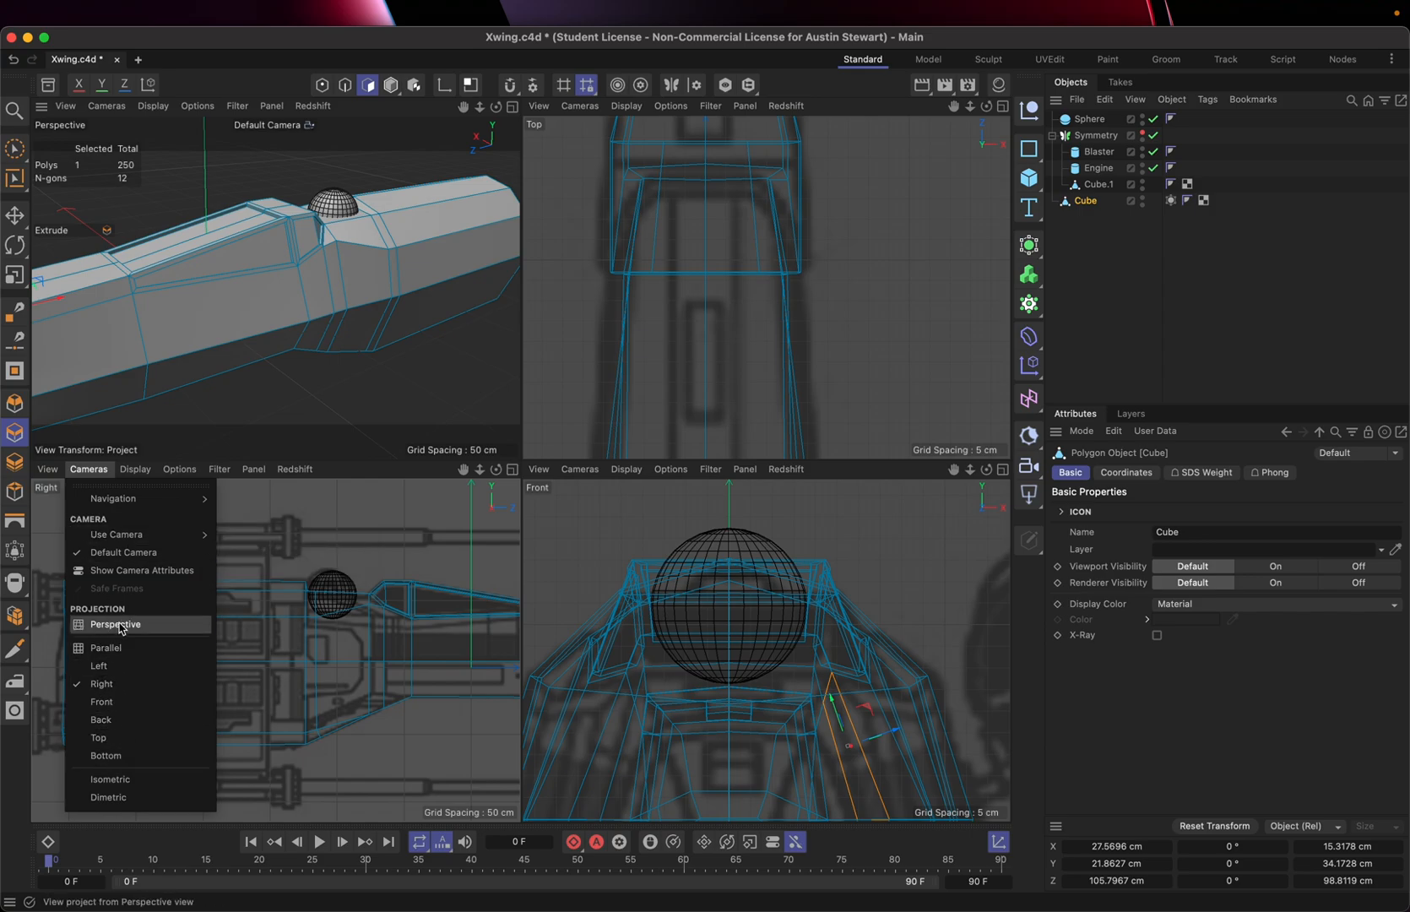
mouse_move(108, 684)
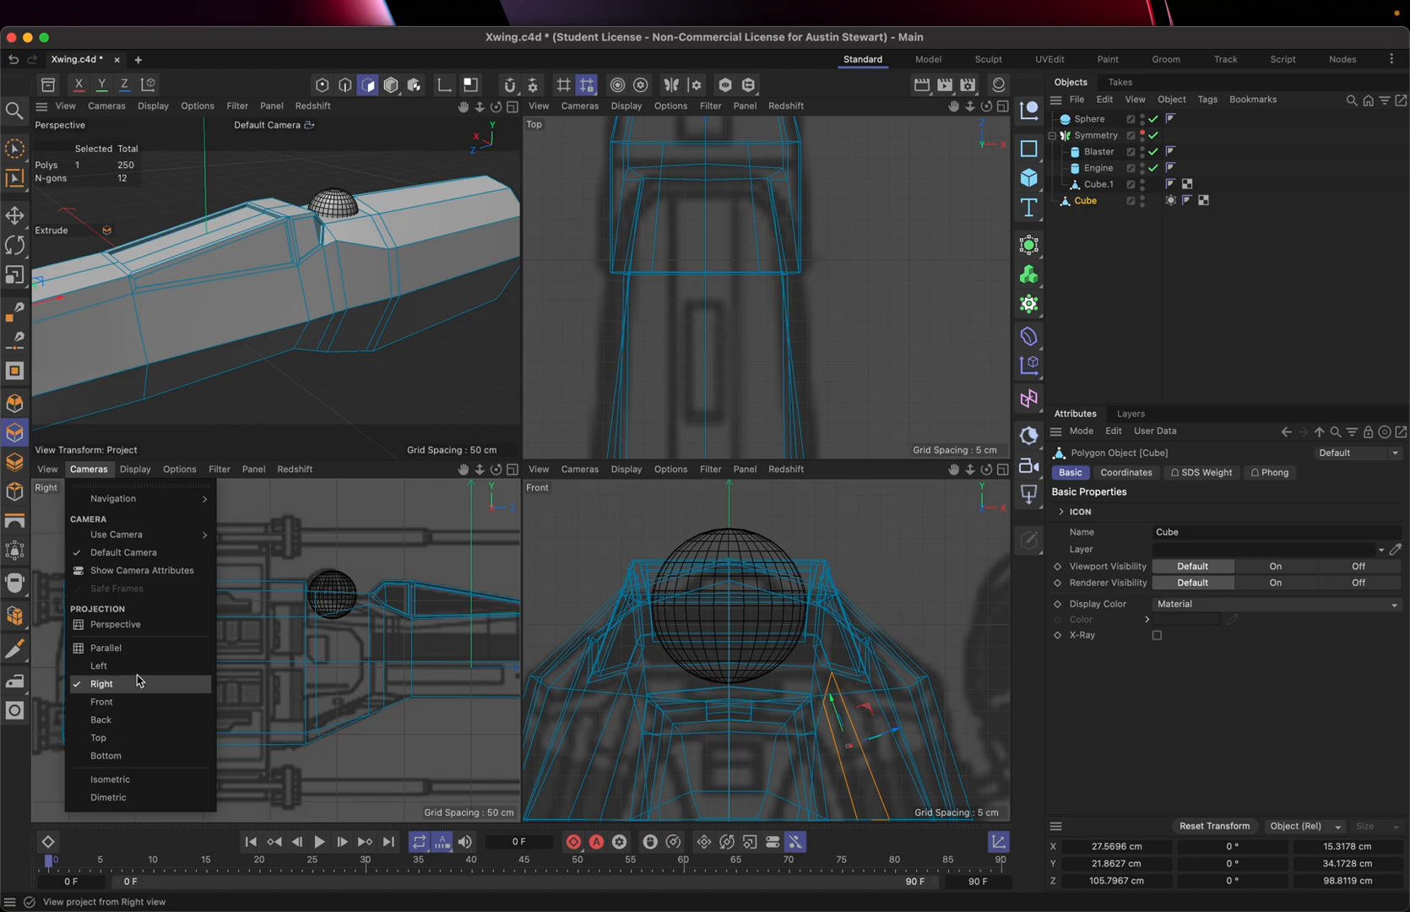
mouse_move(131, 669)
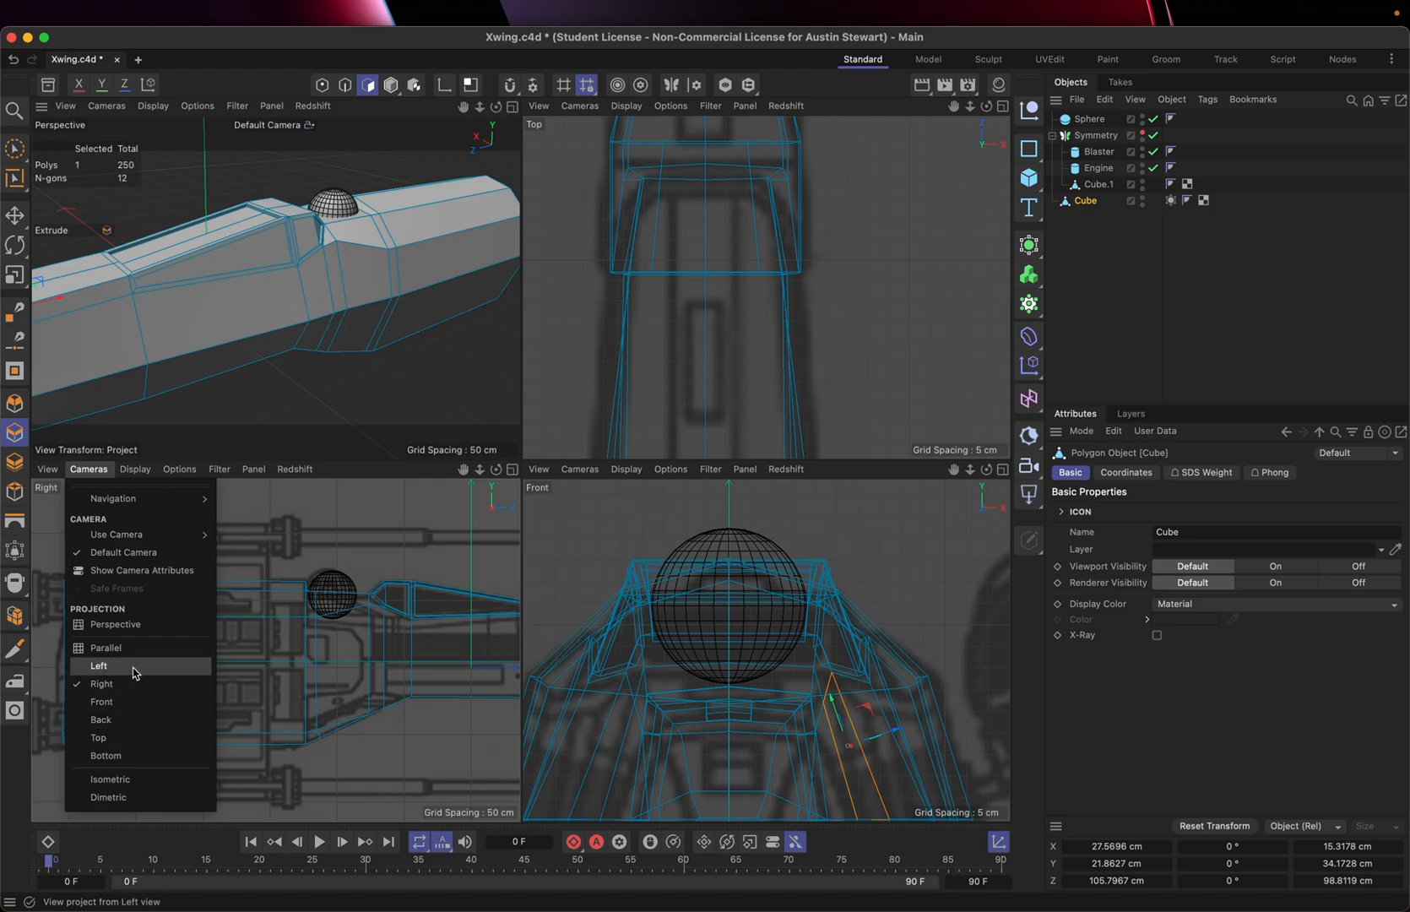
left_click(98, 665)
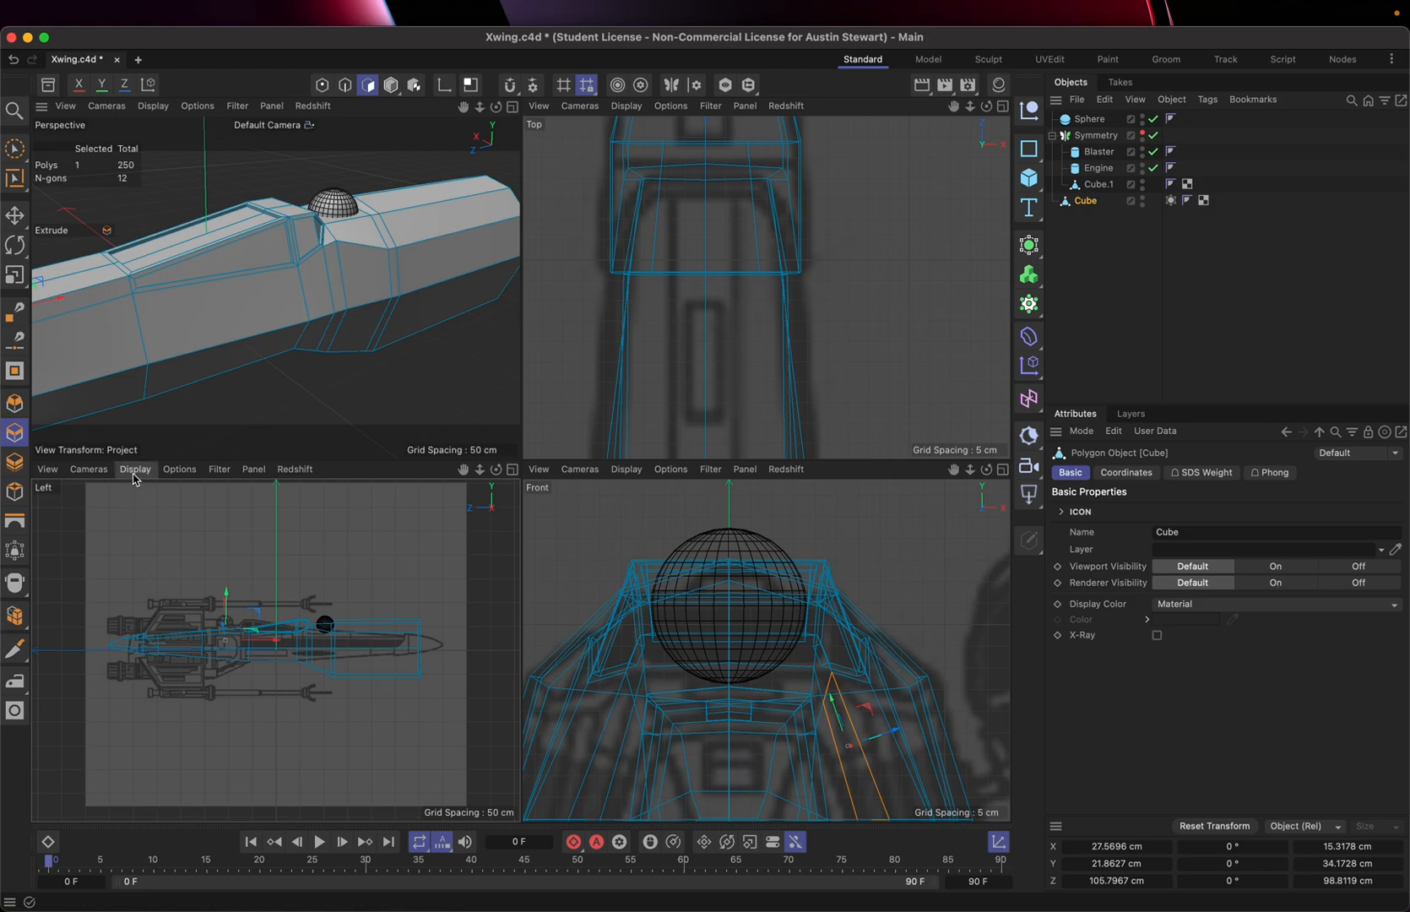
Step: Turn off Show Picture in the Left view's Back settings to hide the blueprint
left_click(47, 470)
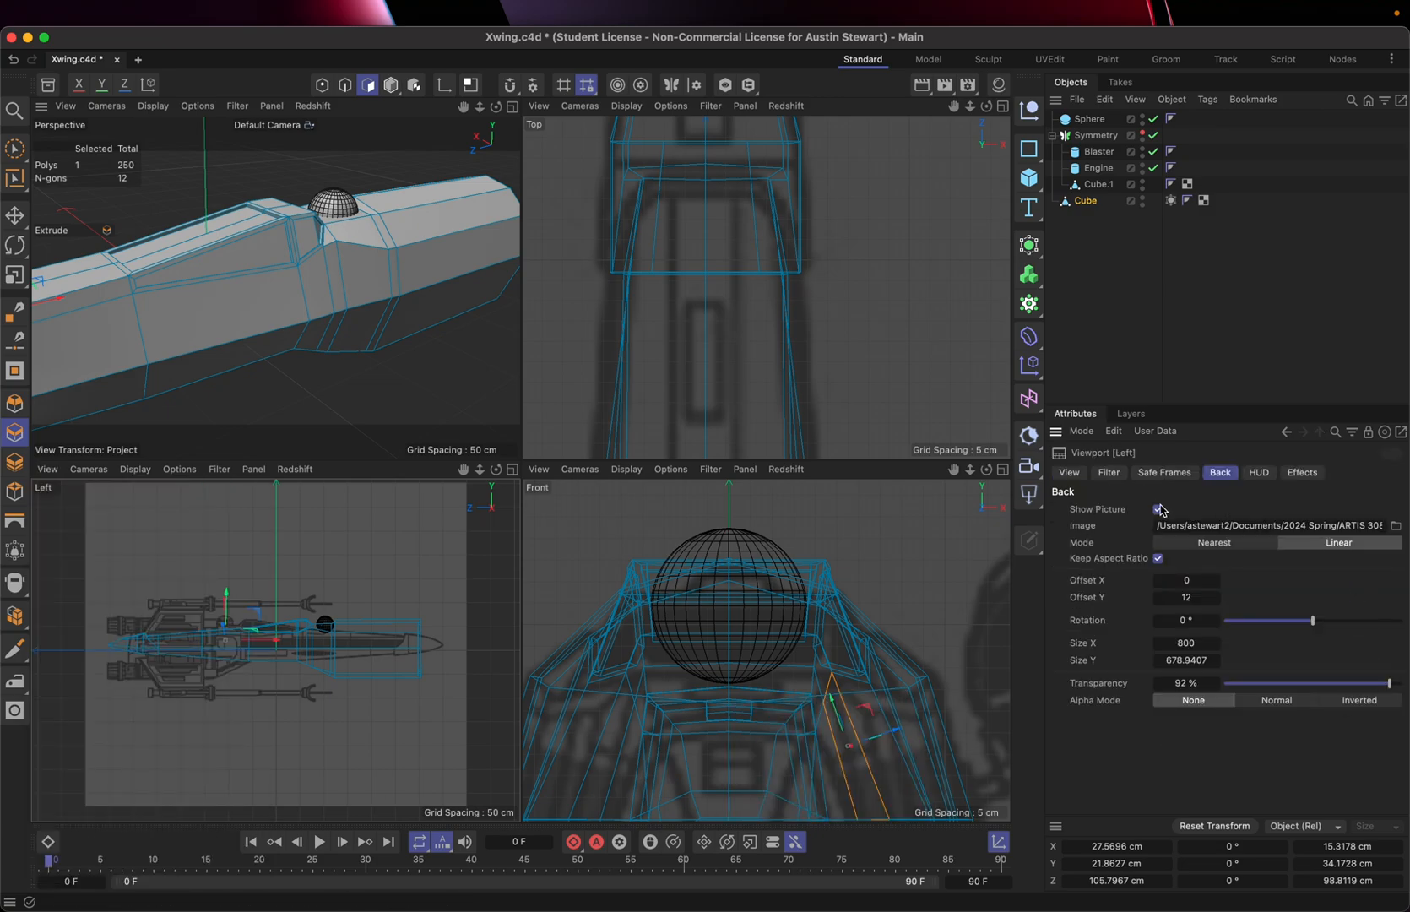
left_click(1157, 510)
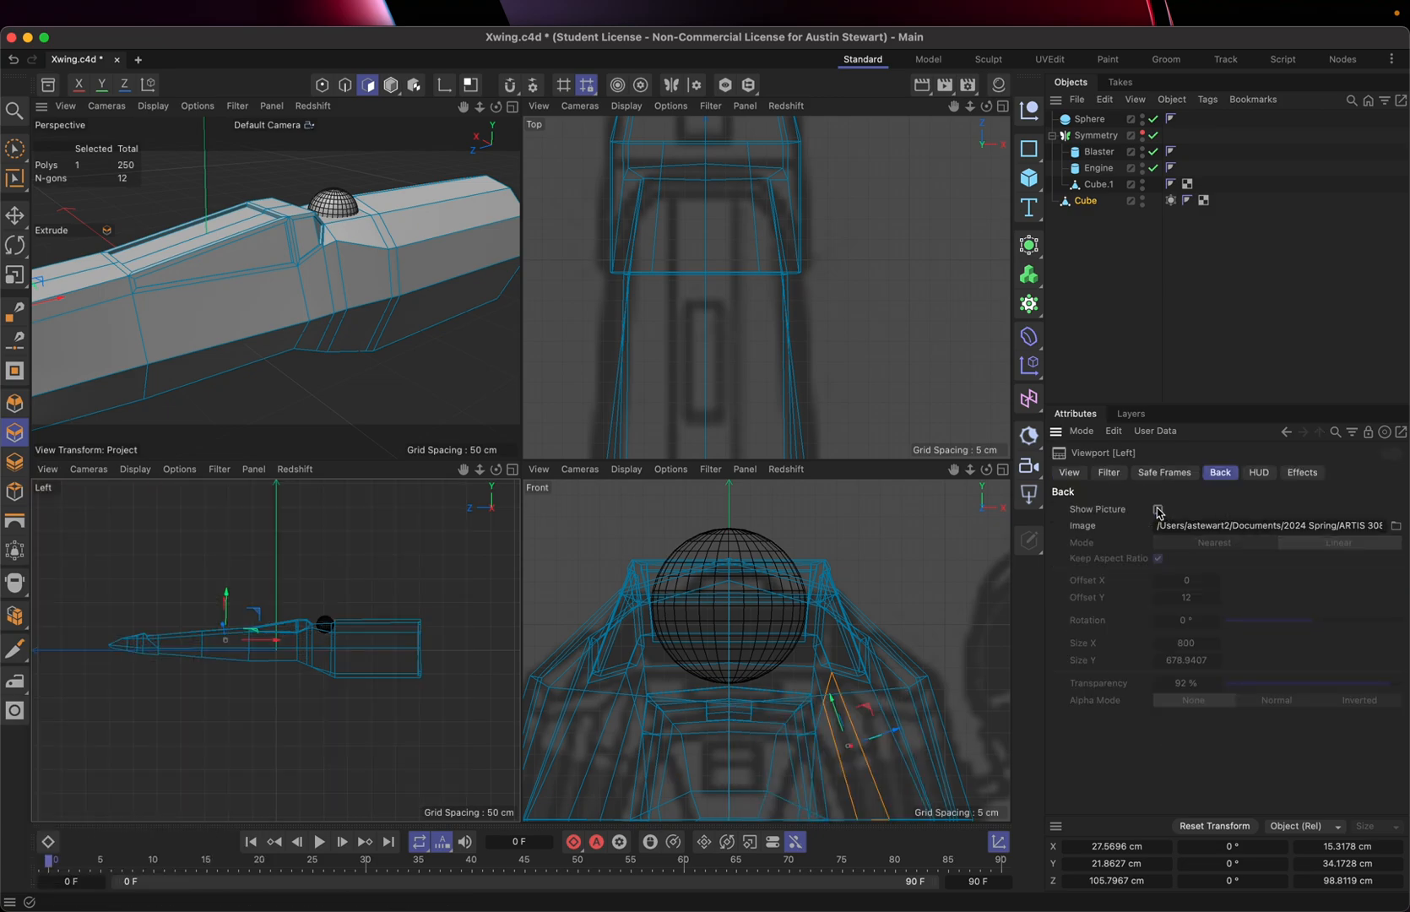
left_click(1157, 510)
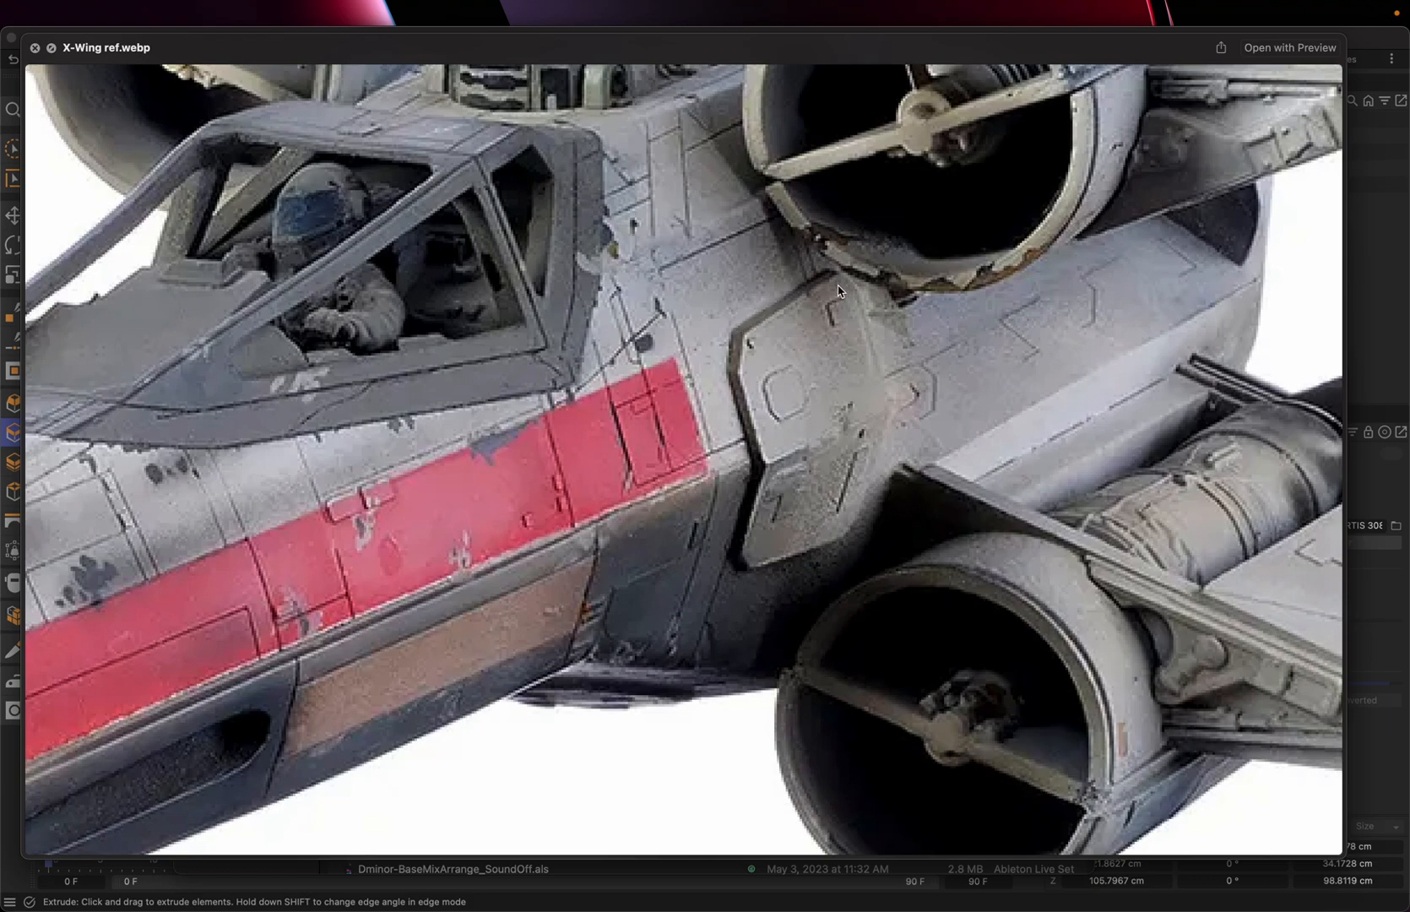
mouse_move(814, 296)
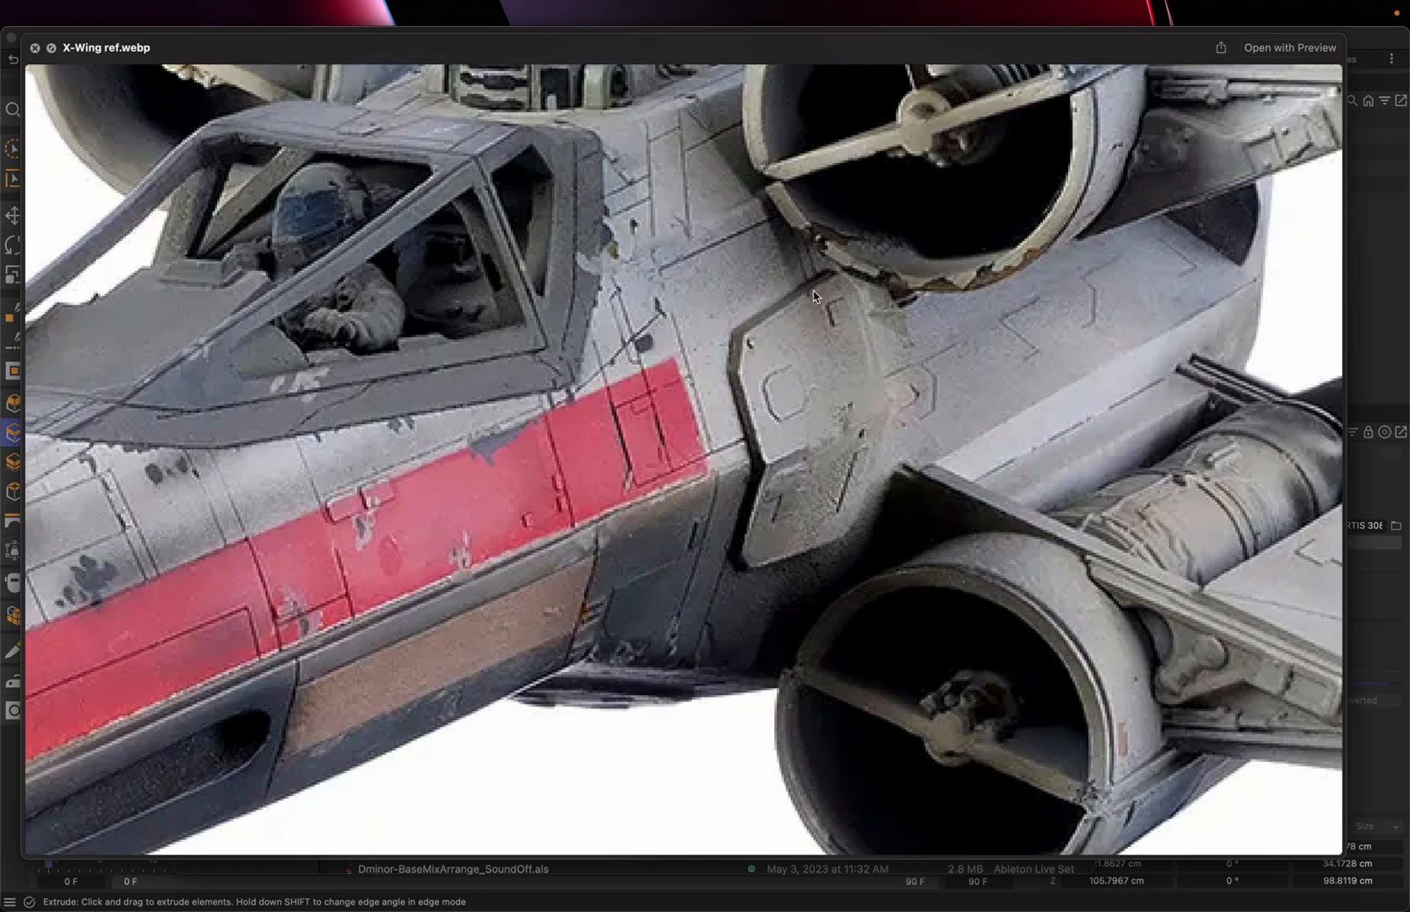
mouse_move(613, 483)
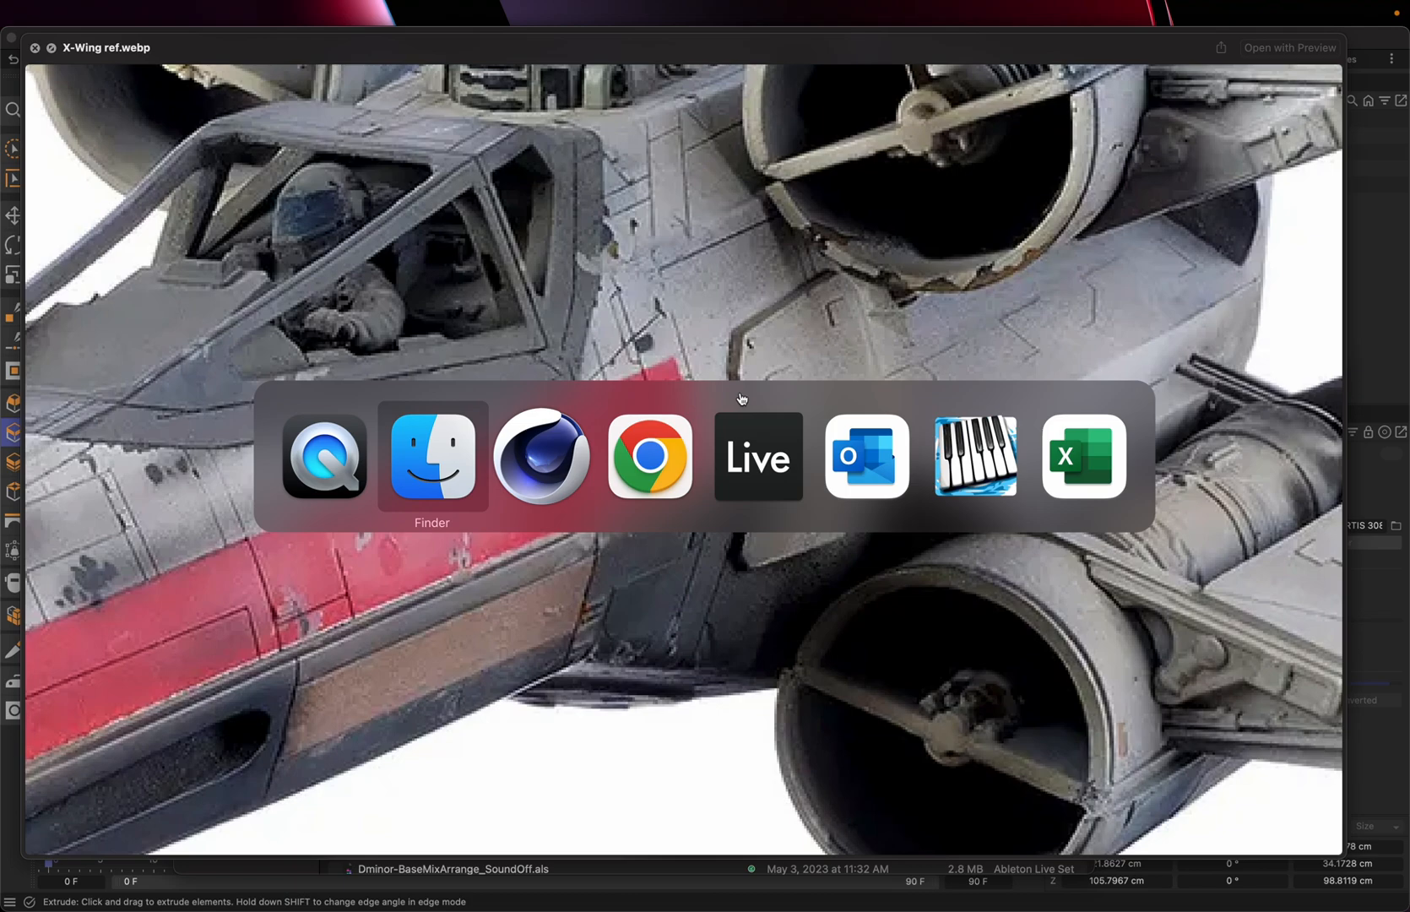
Step: Return from the reference photo preview to the fuselage model in Cinema 4D
left_click(540, 458)
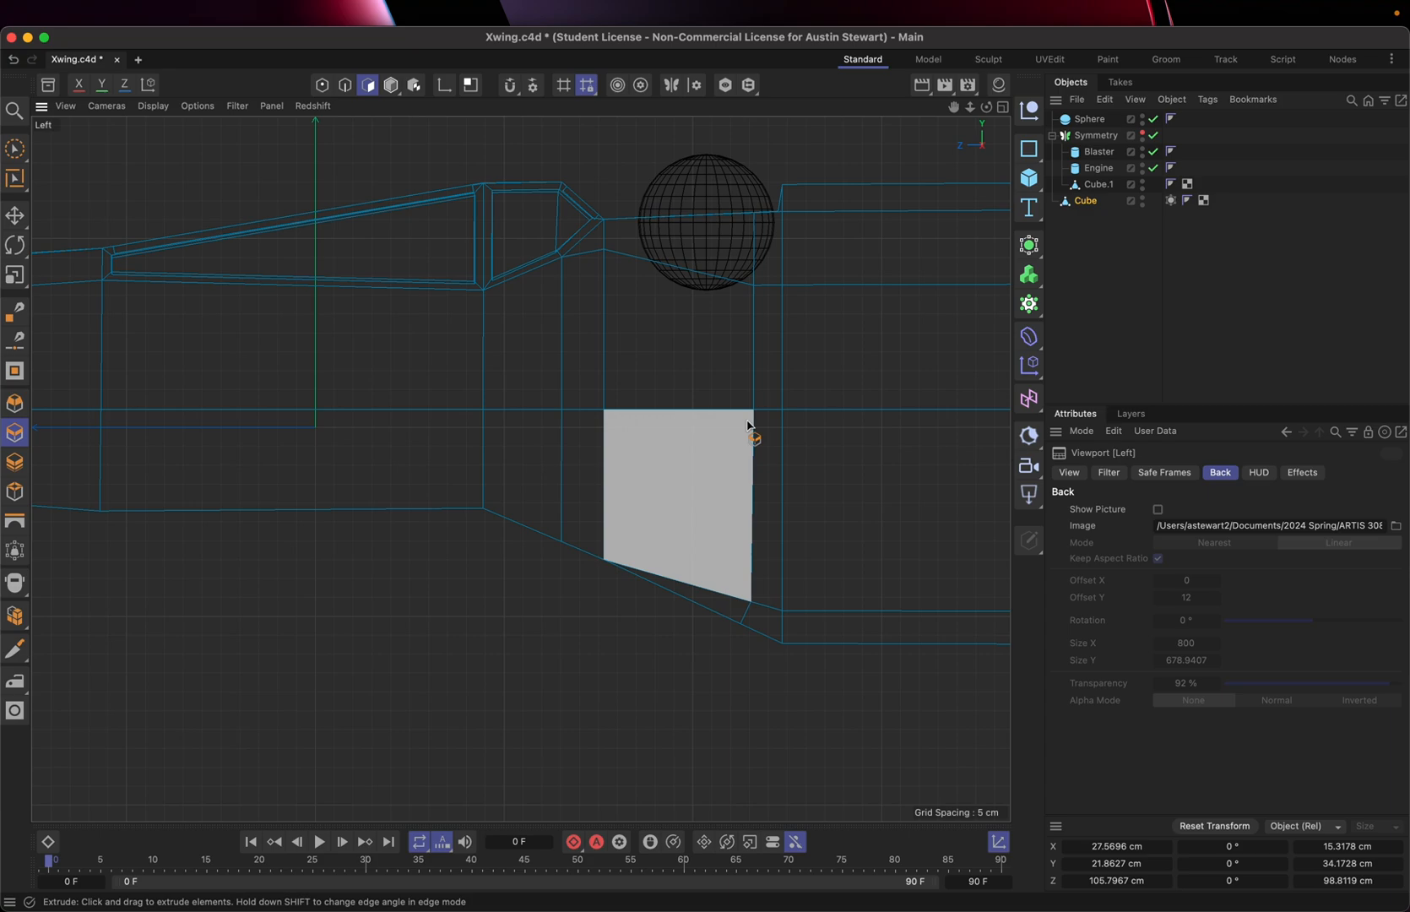
Step: Start a new Spline with the Spline Pen, placing its first vertical stroke below the sphere
left_click(321, 84)
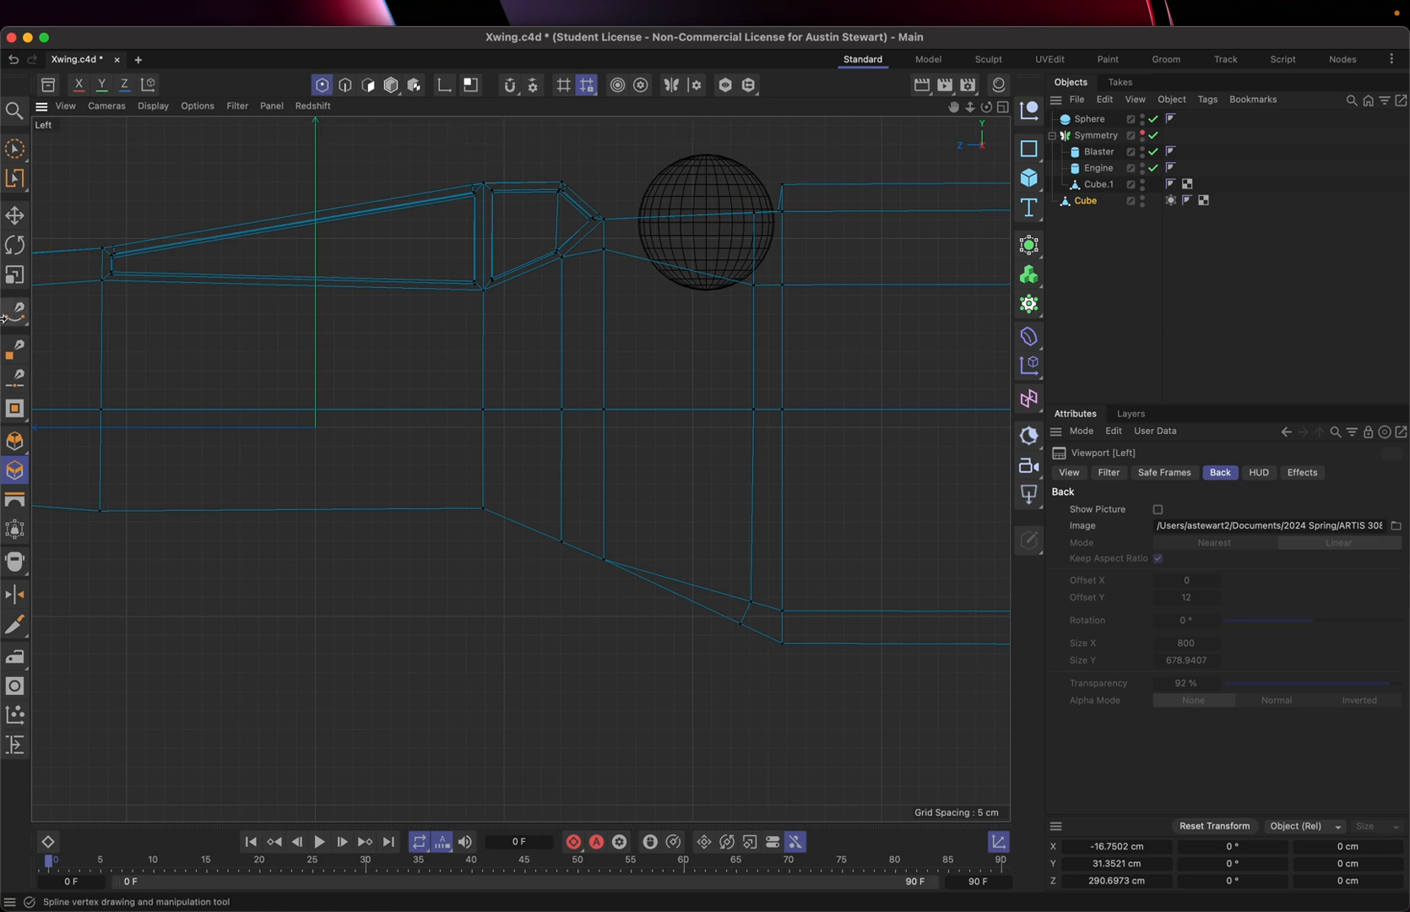
left_click(13, 312)
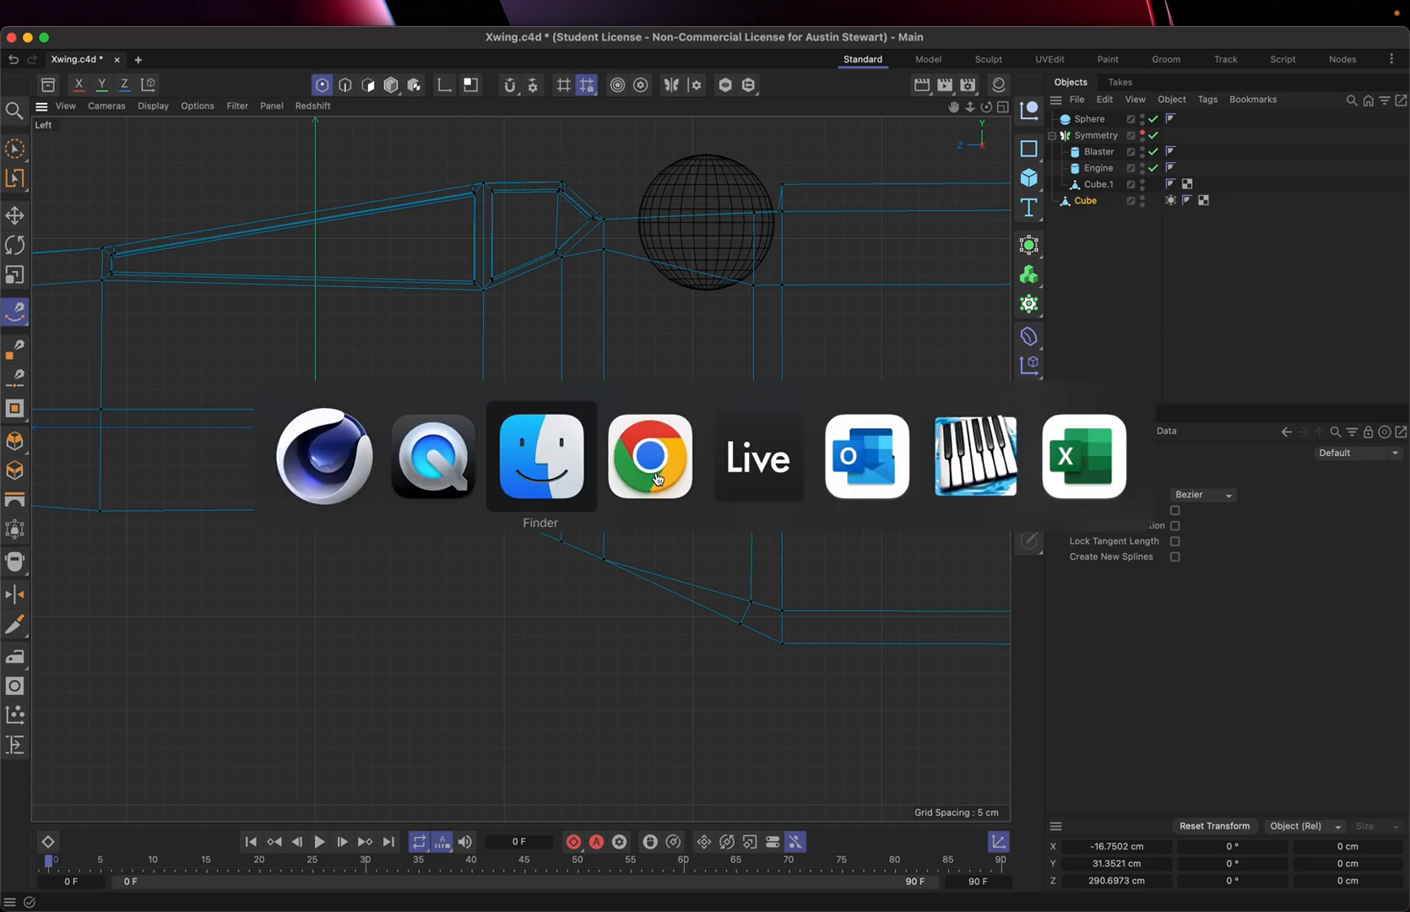
left_click(541, 458)
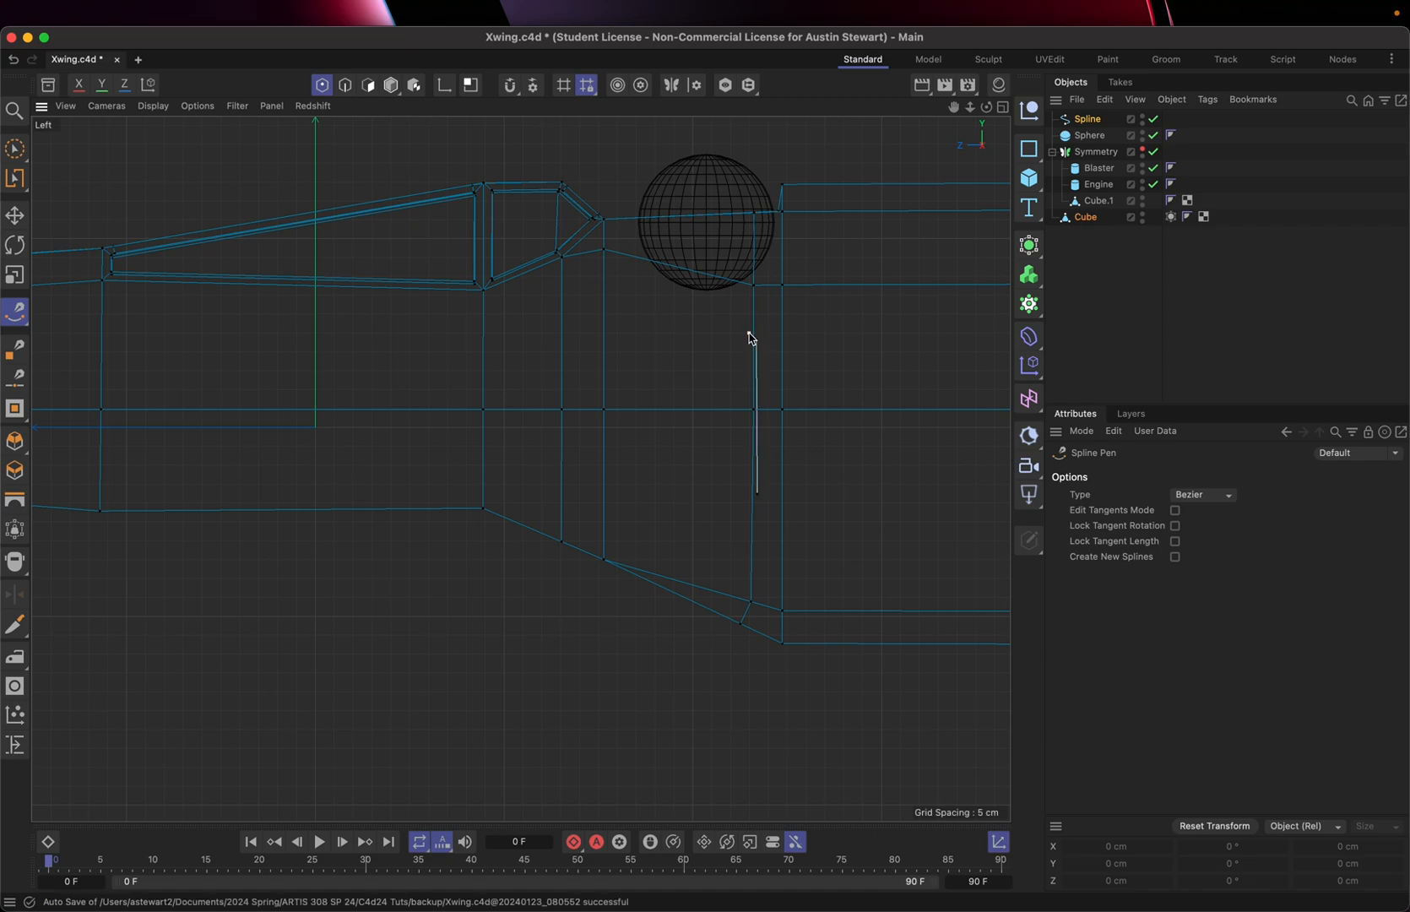
Step: Add the remaining corner points and close the spline into a rounded panel outline
left_click(748, 333)
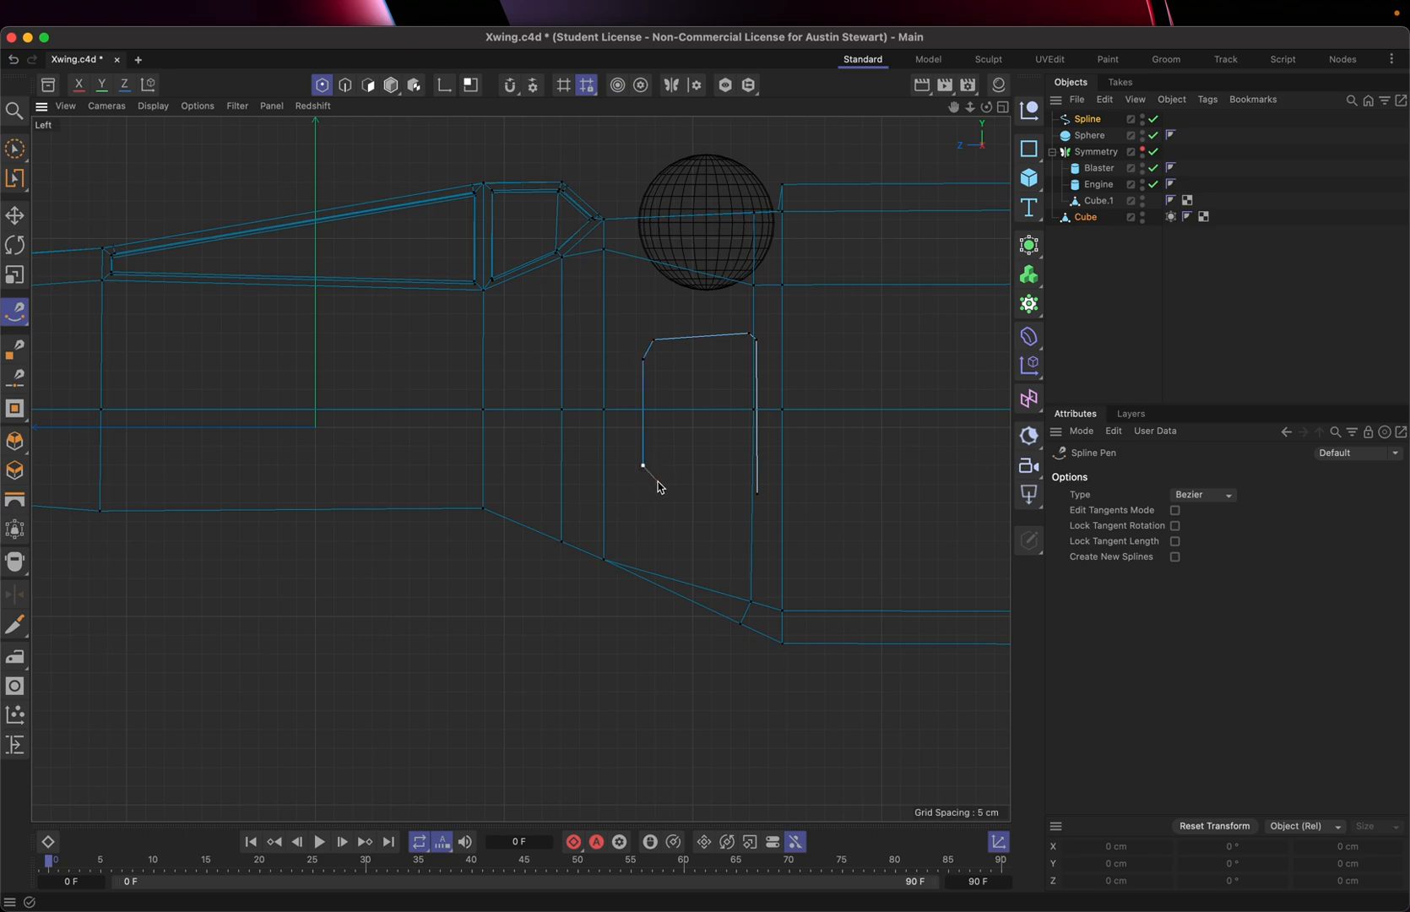
left_click(655, 501)
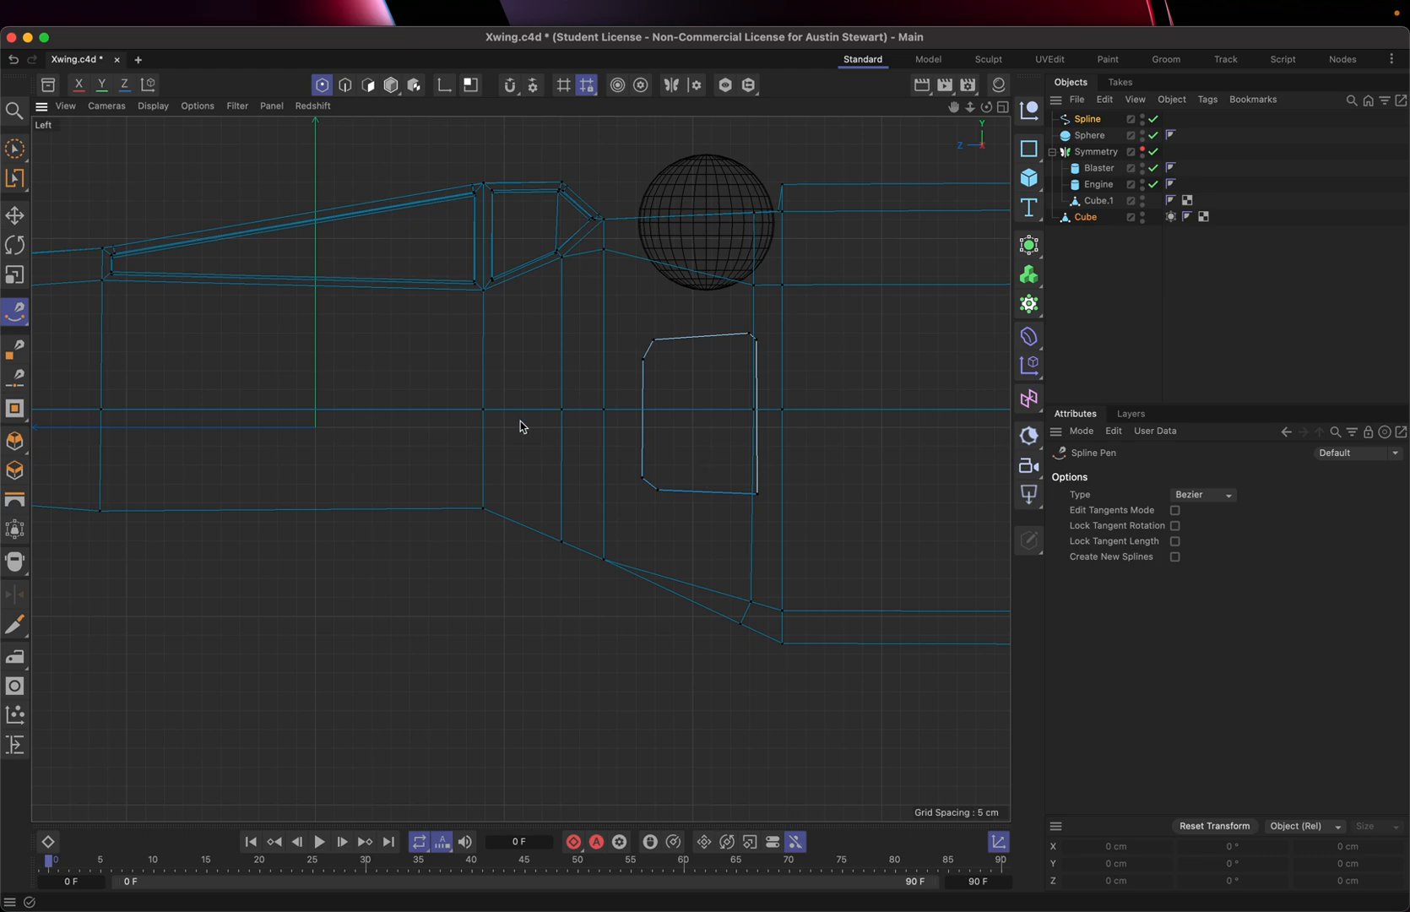
mouse_move(13, 621)
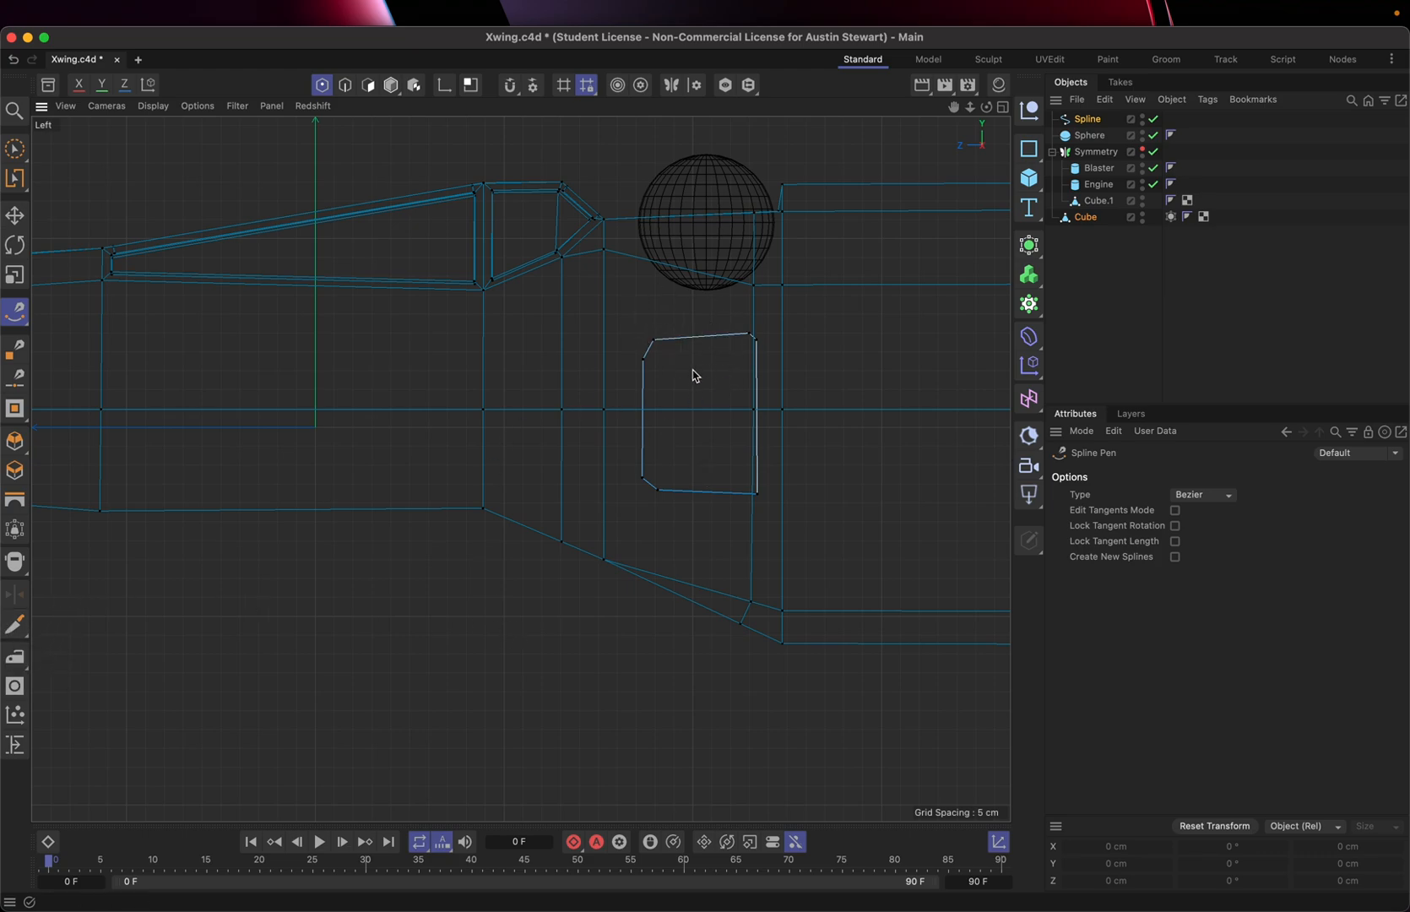
mouse_move(685, 354)
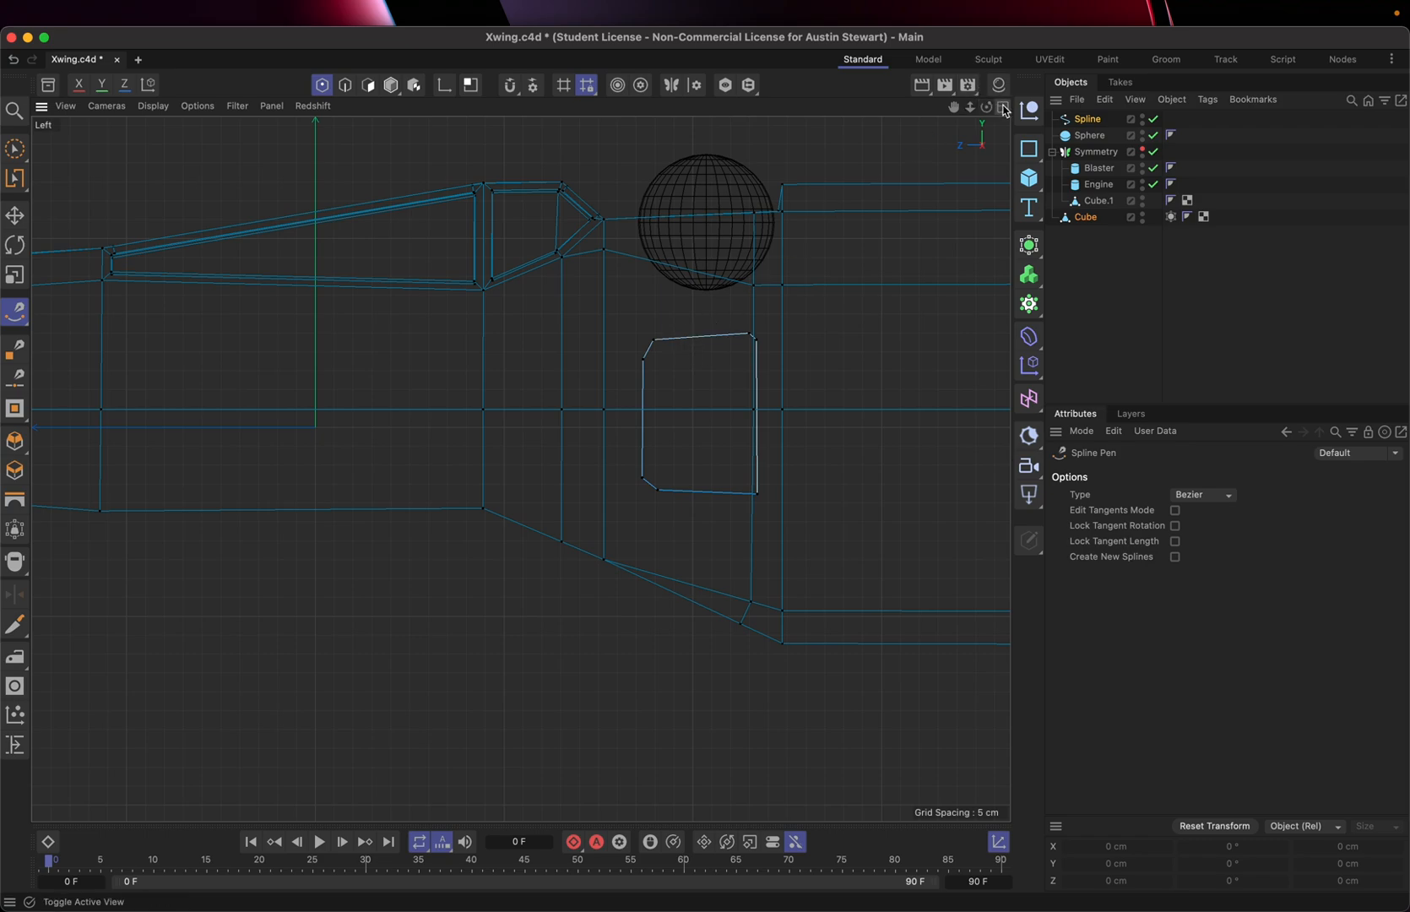
left_click(1002, 106)
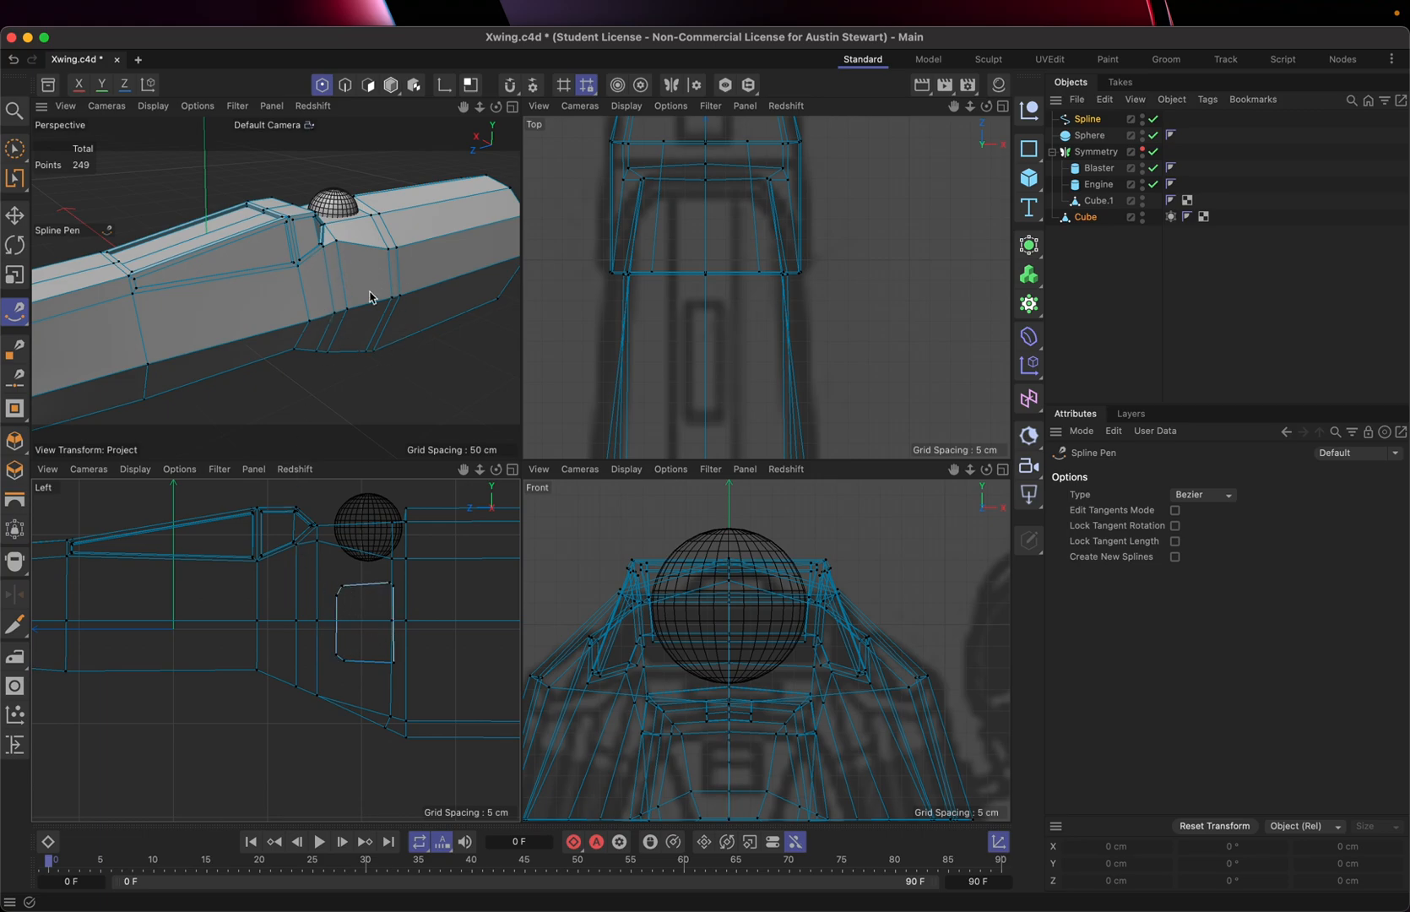
mouse_move(334, 697)
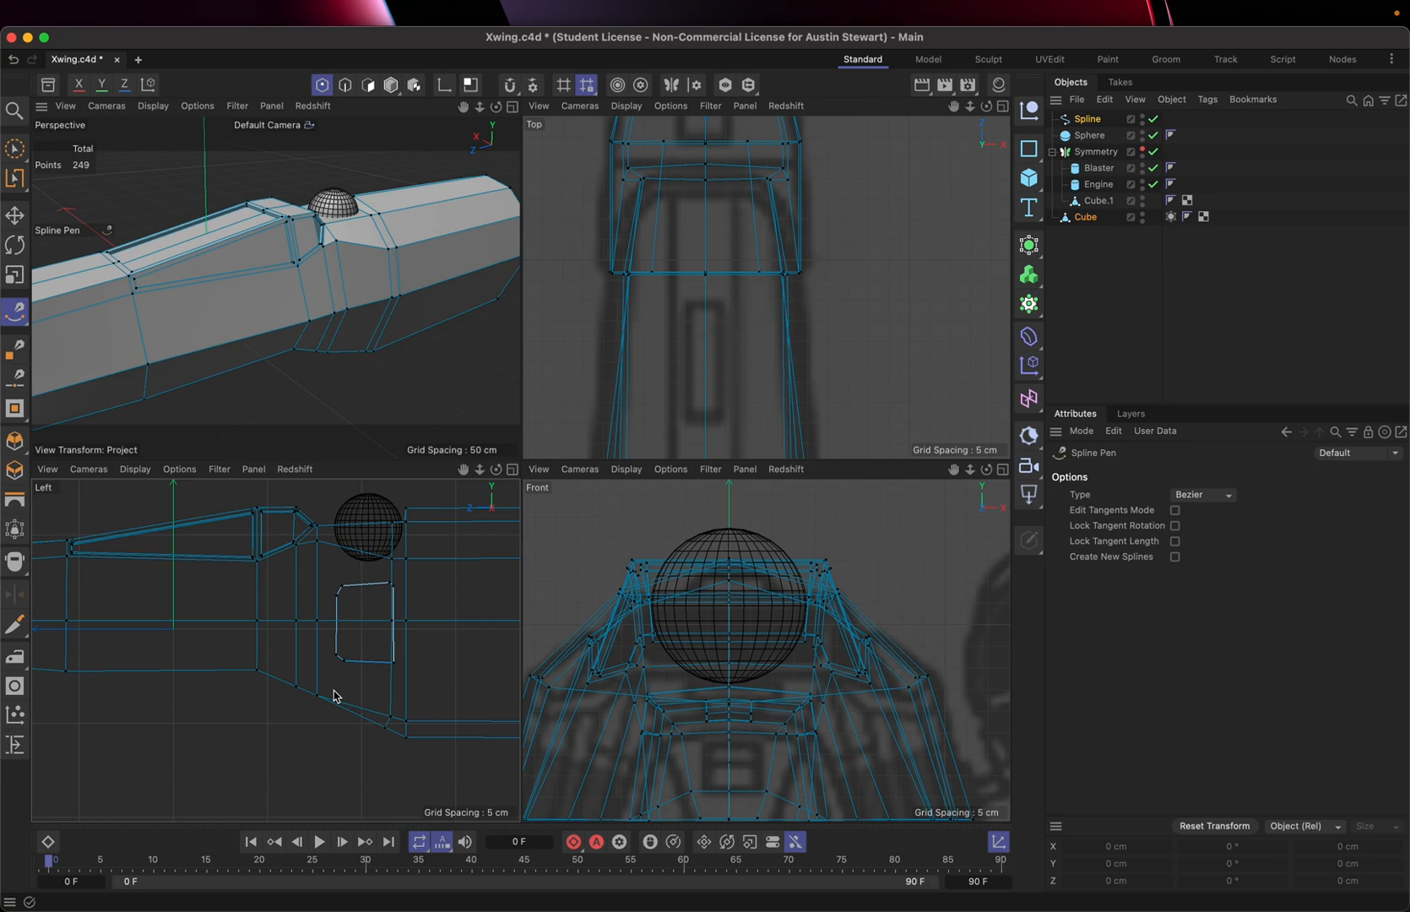
mouse_move(280, 787)
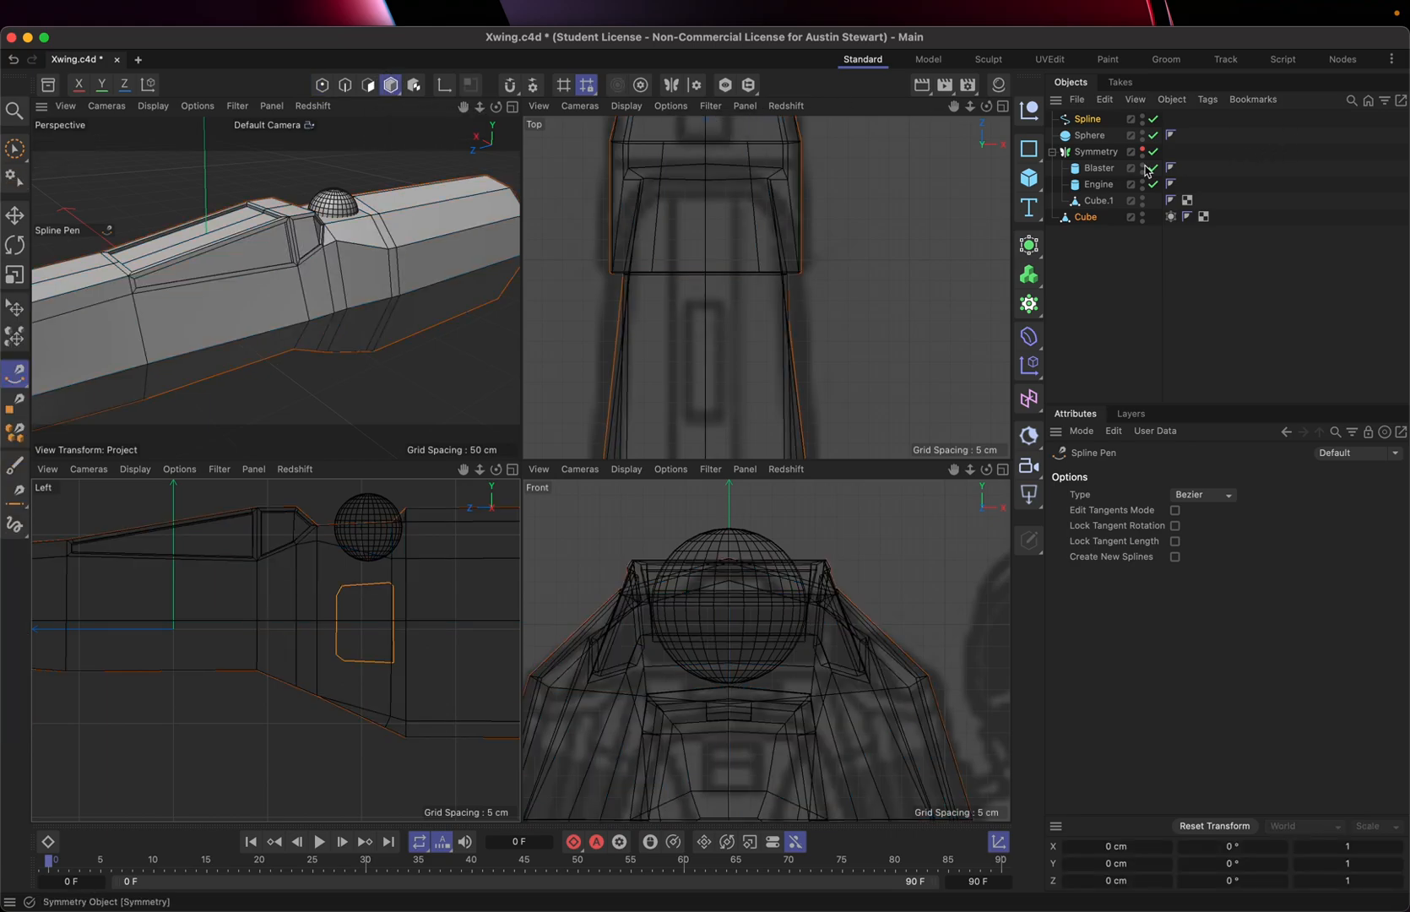
Step: Move the panel Spline along X until it sits just outside the fuselage hull
left_click(1087, 118)
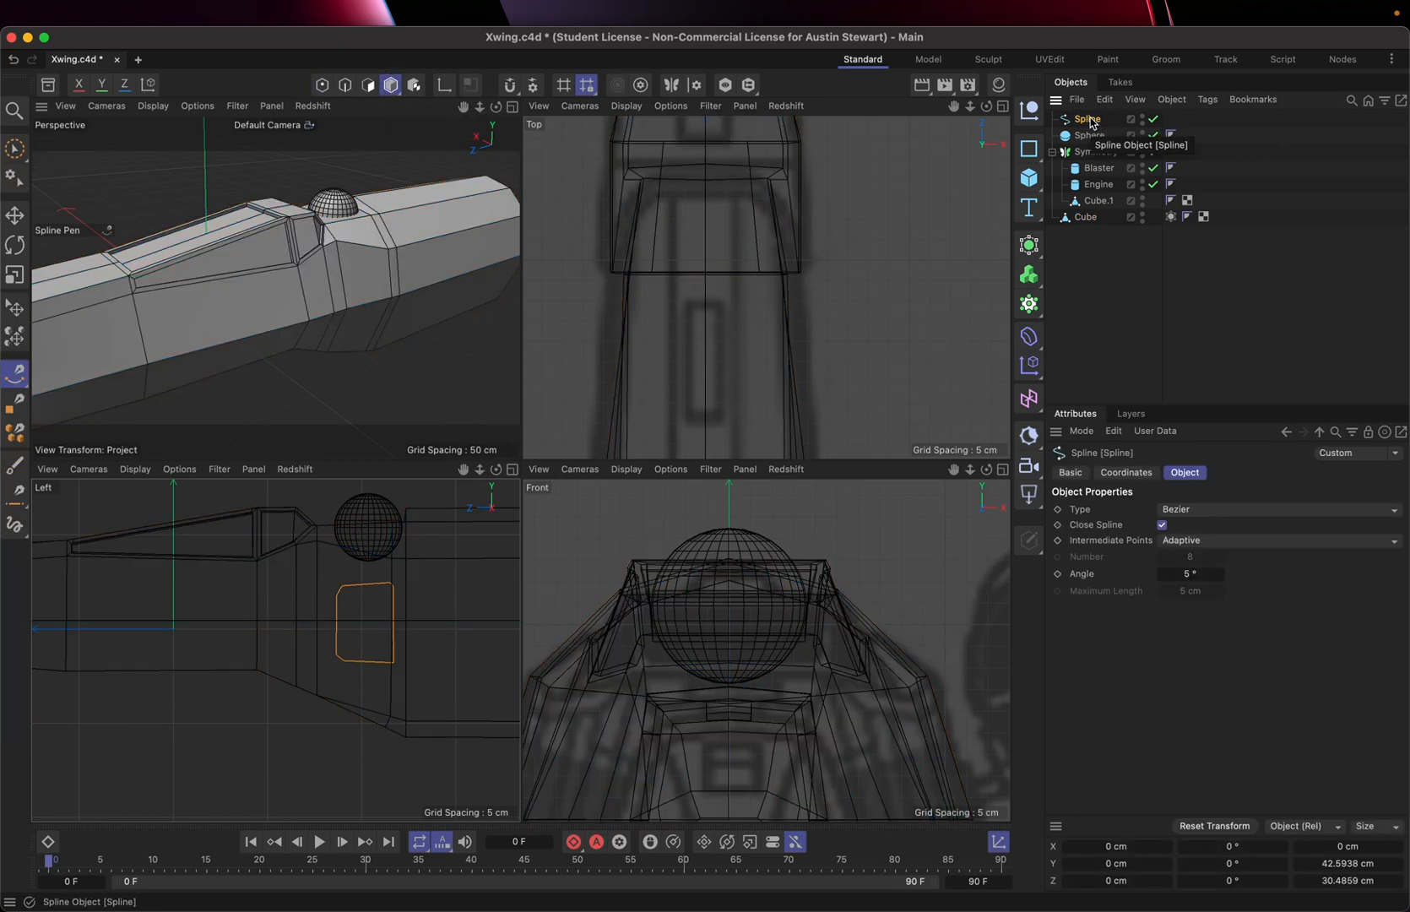
left_click(16, 215)
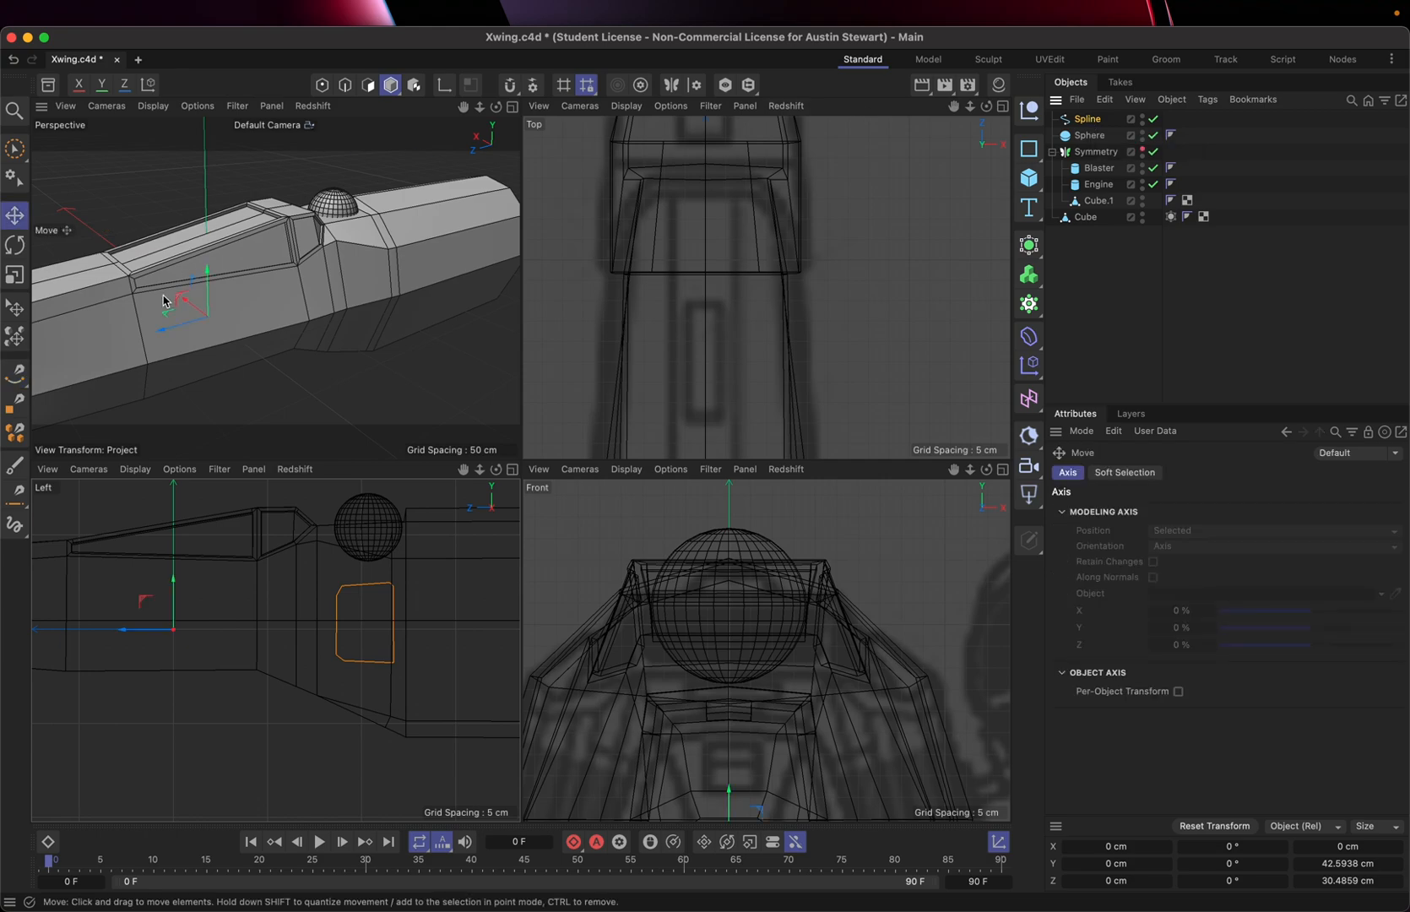
left_click_drag(189, 297, 202, 300)
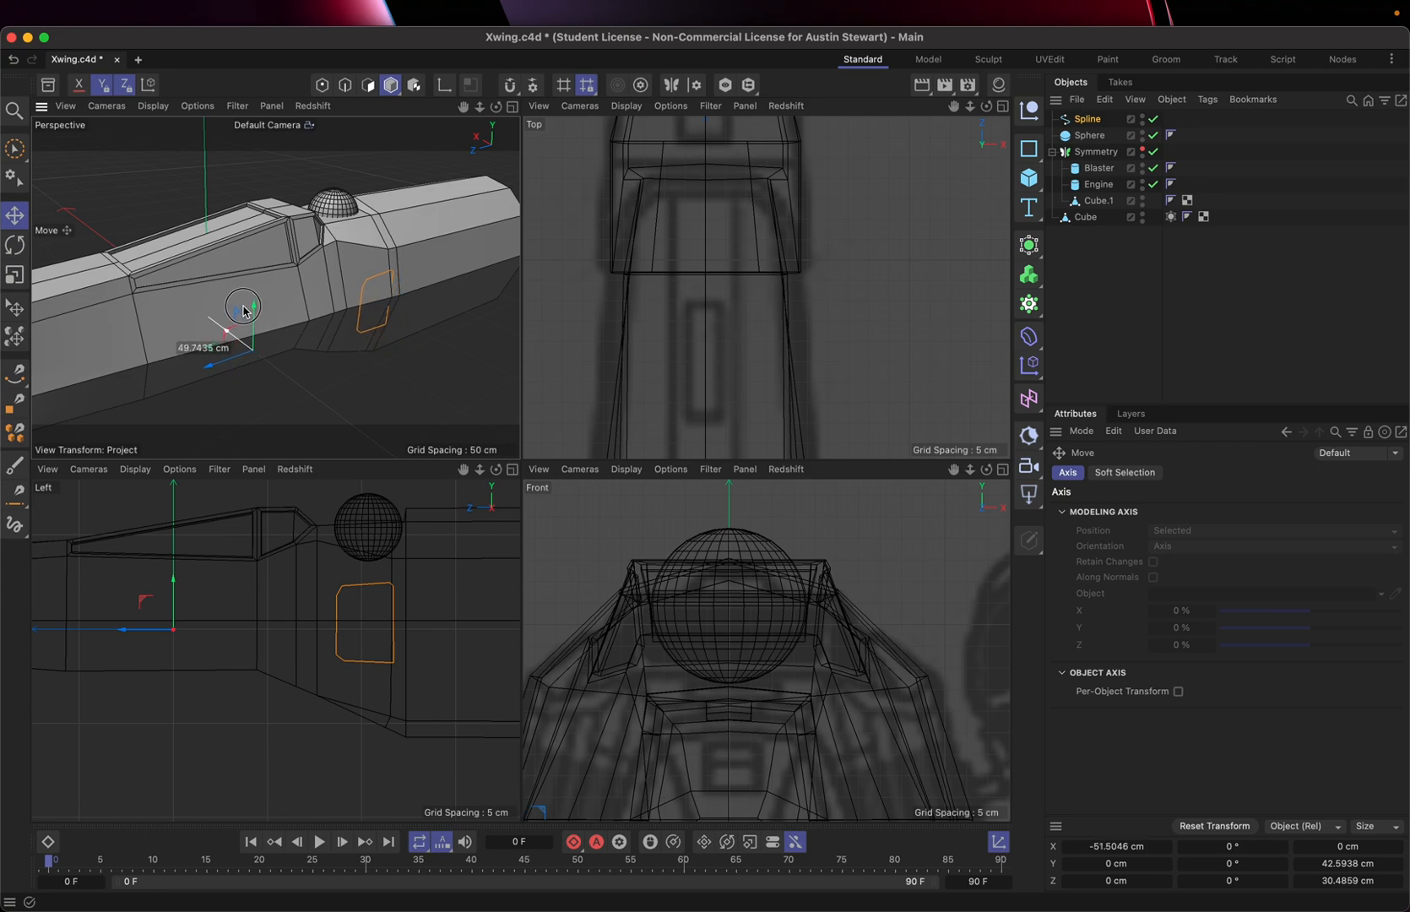
left_click_drag(243, 305, 233, 311)
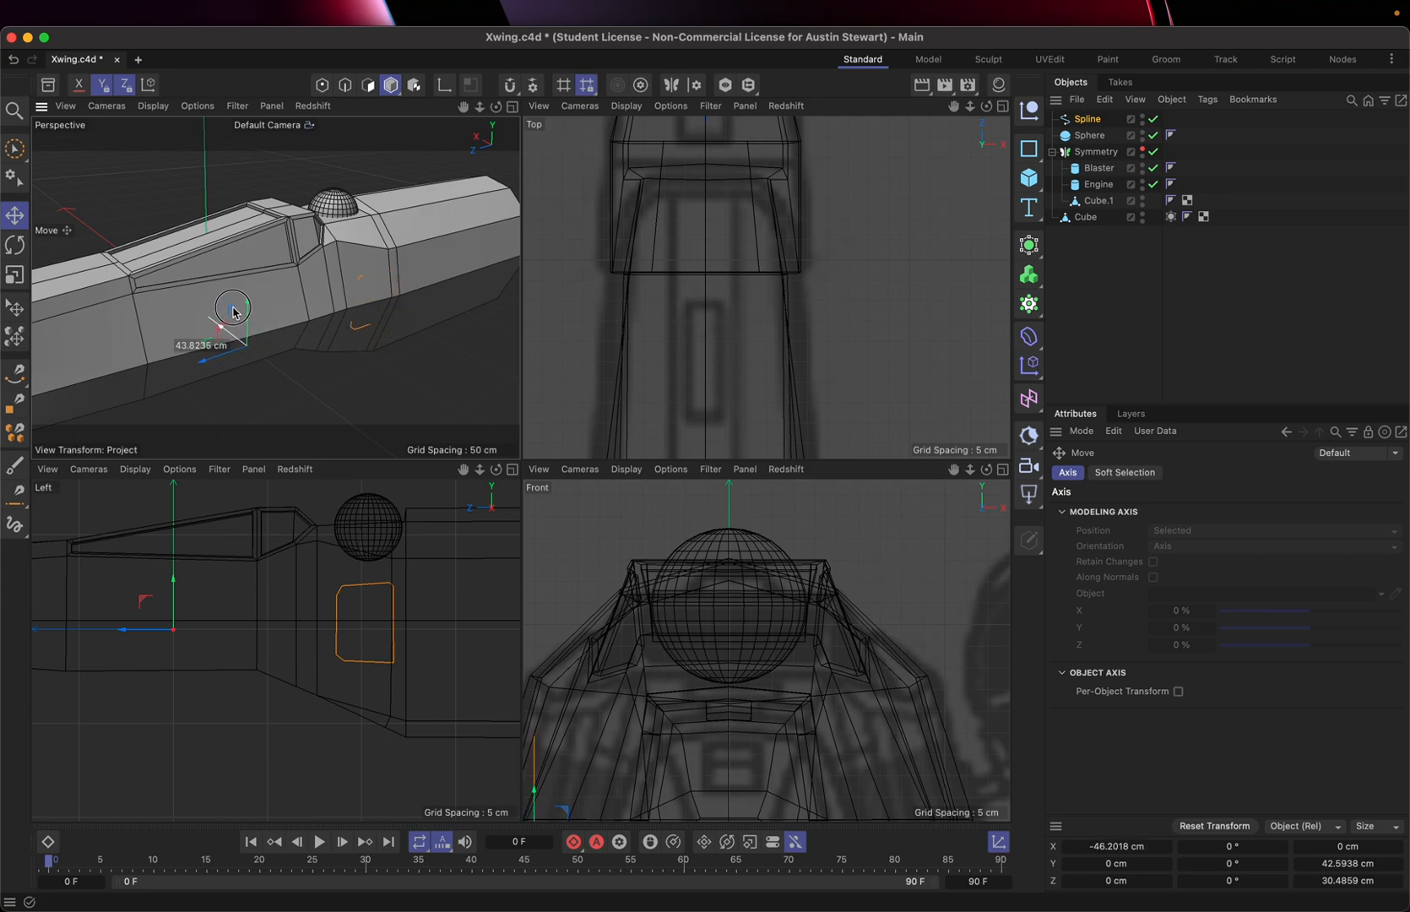
left_click_drag(231, 310, 246, 323)
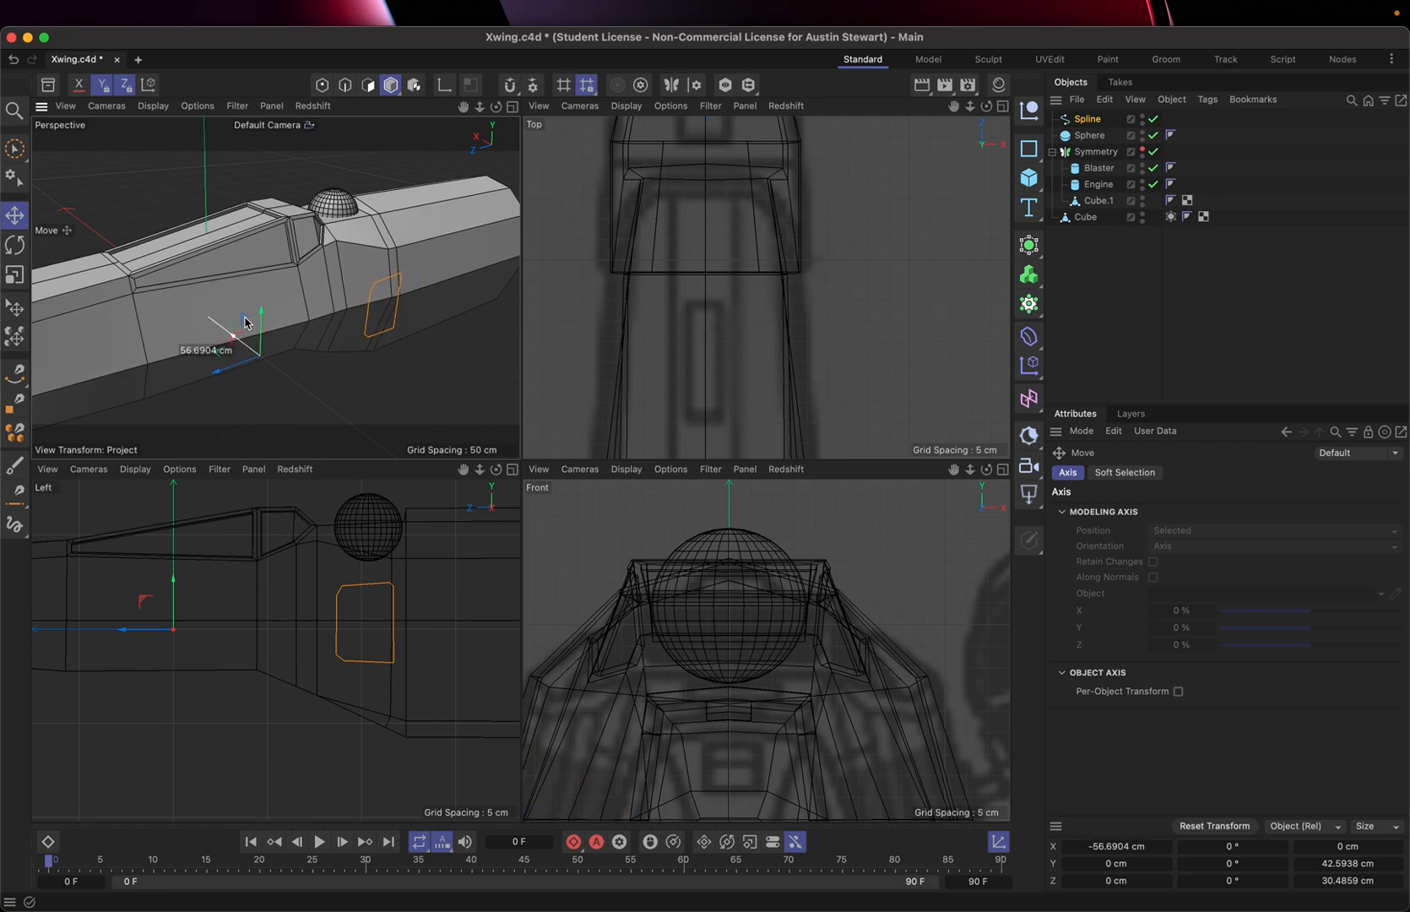
left_click_drag(260, 311, 260, 319)
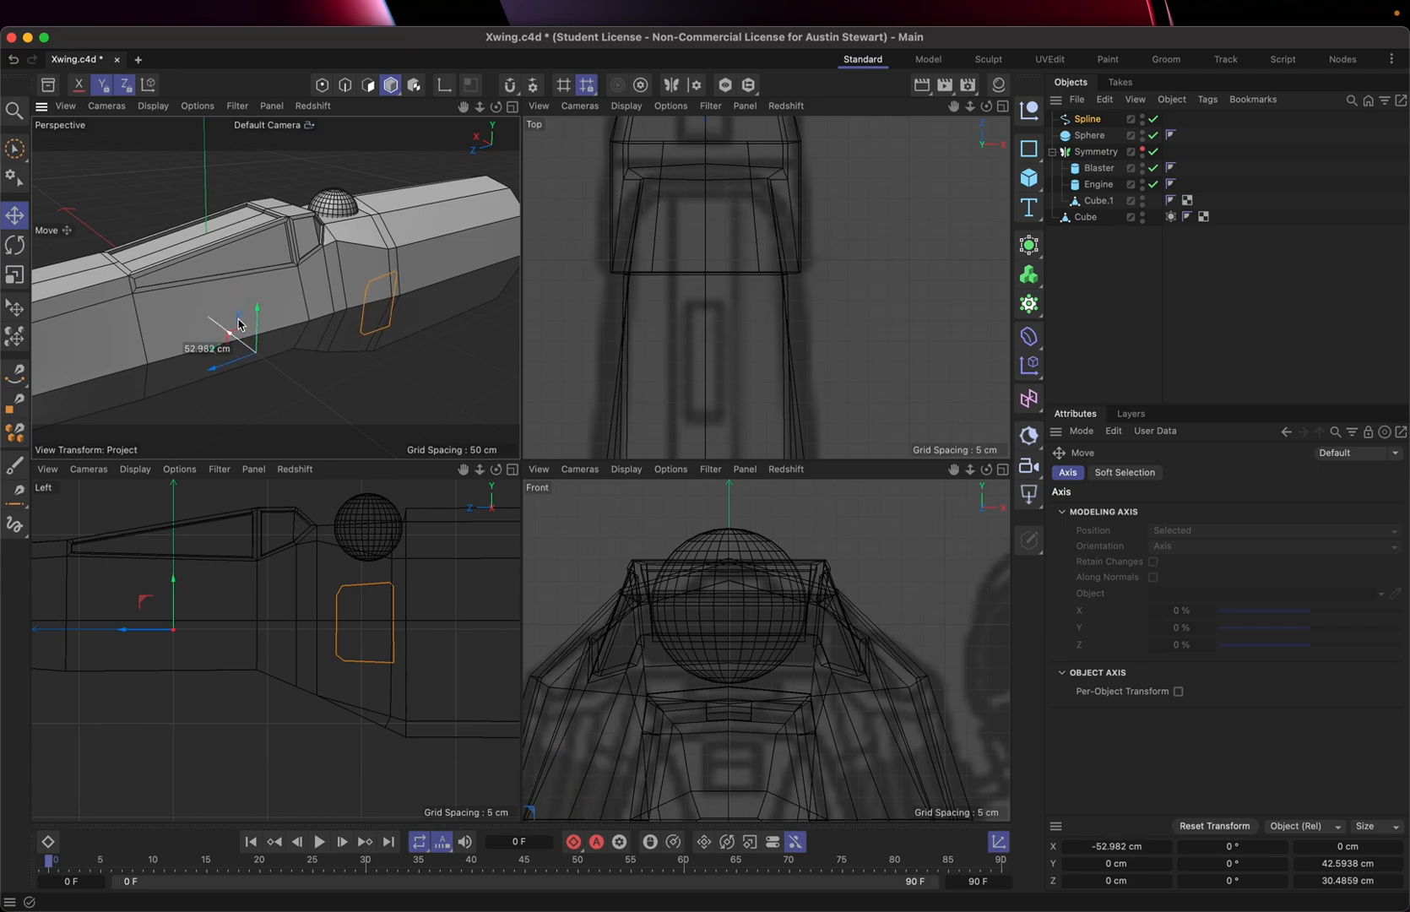
left_click_drag(230, 336, 256, 314)
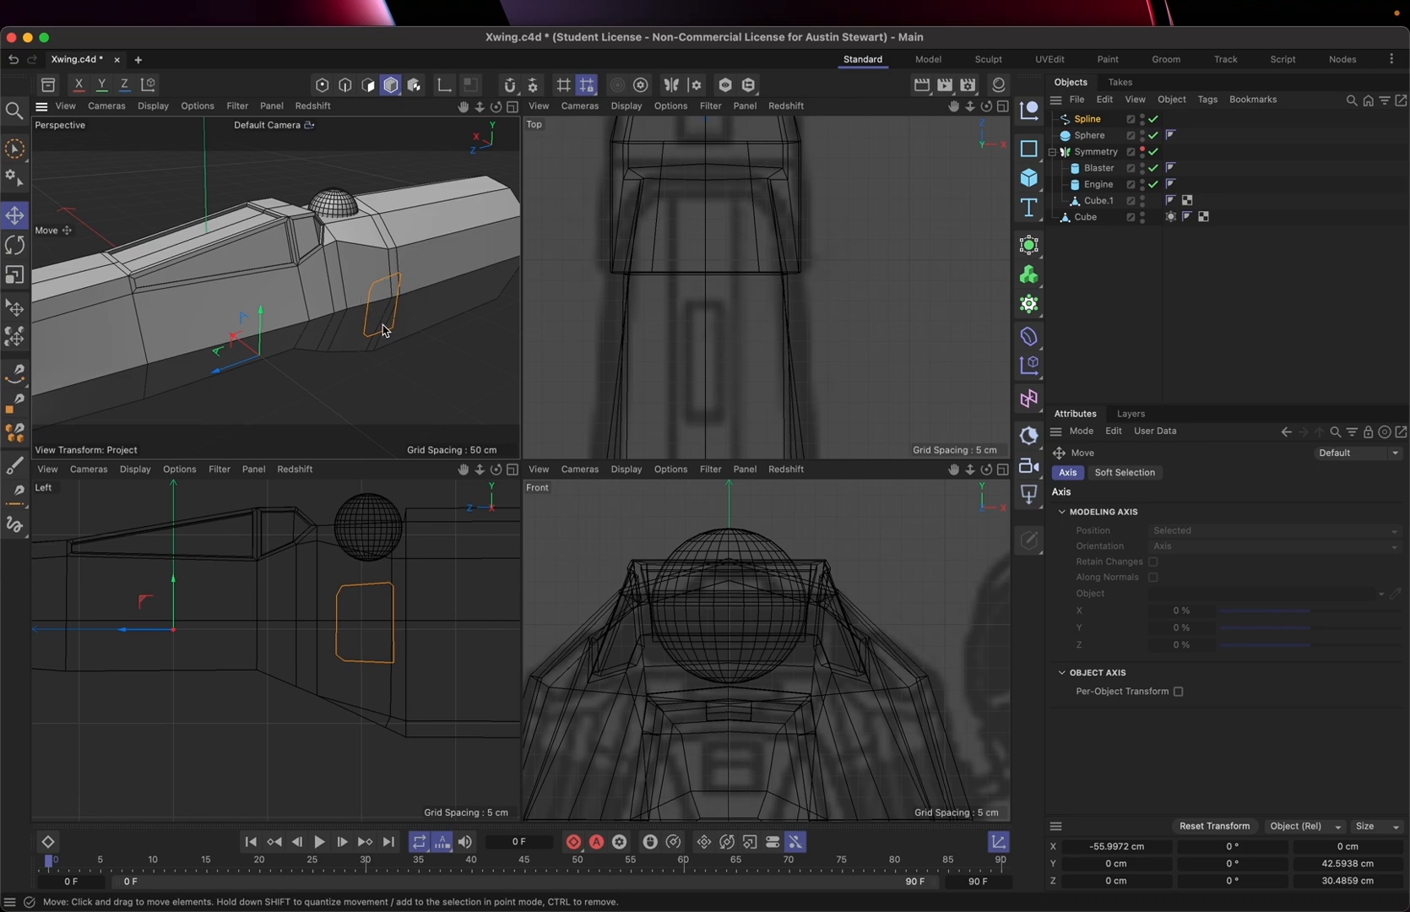
mouse_move(510, 106)
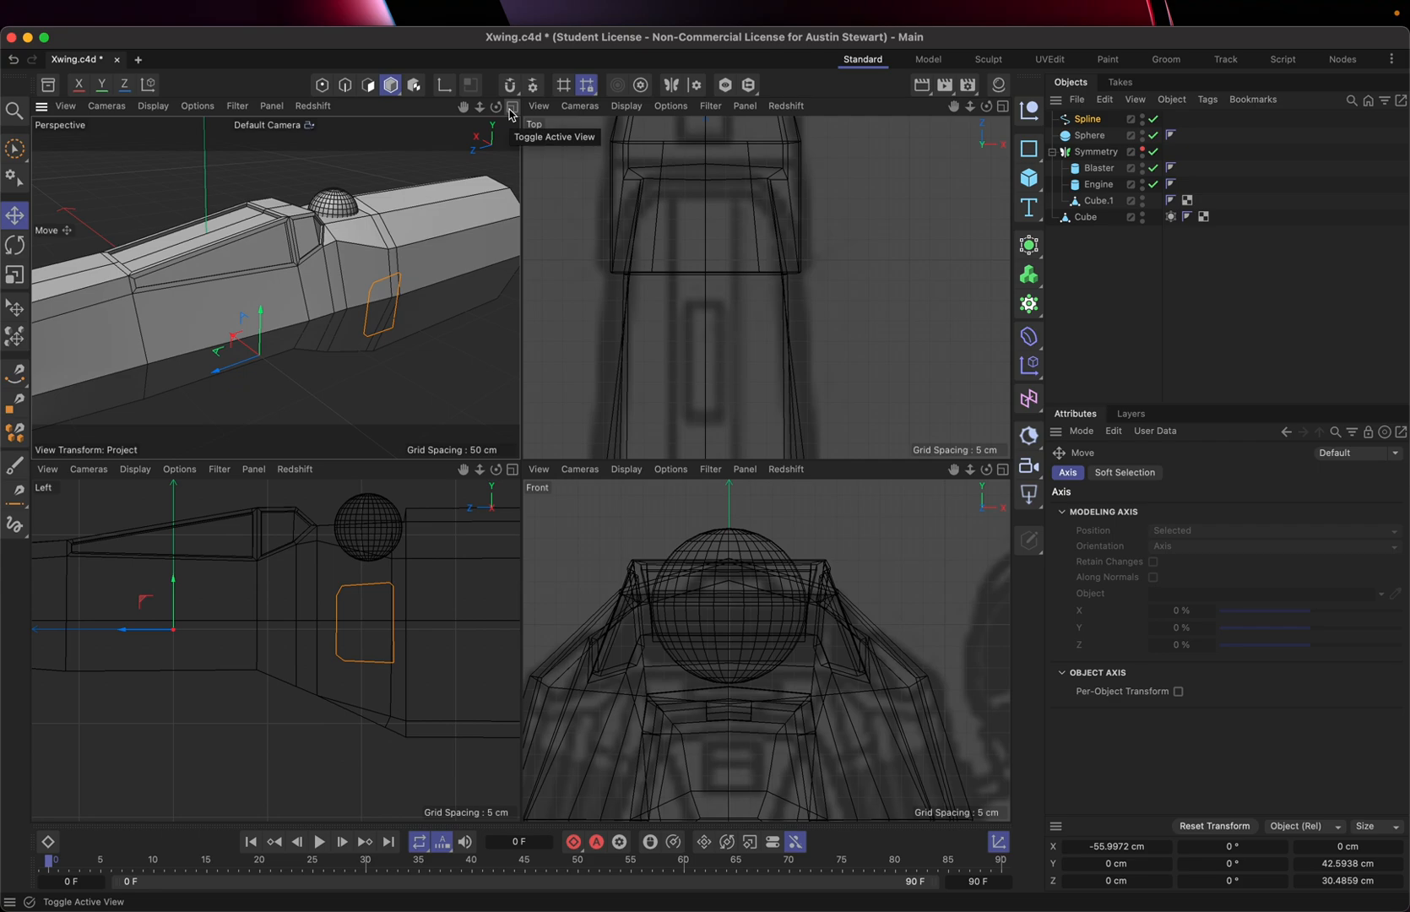
Step: Inspect the panel outline in the enlarged Perspective view, then restore the four-view layout
left_click(510, 108)
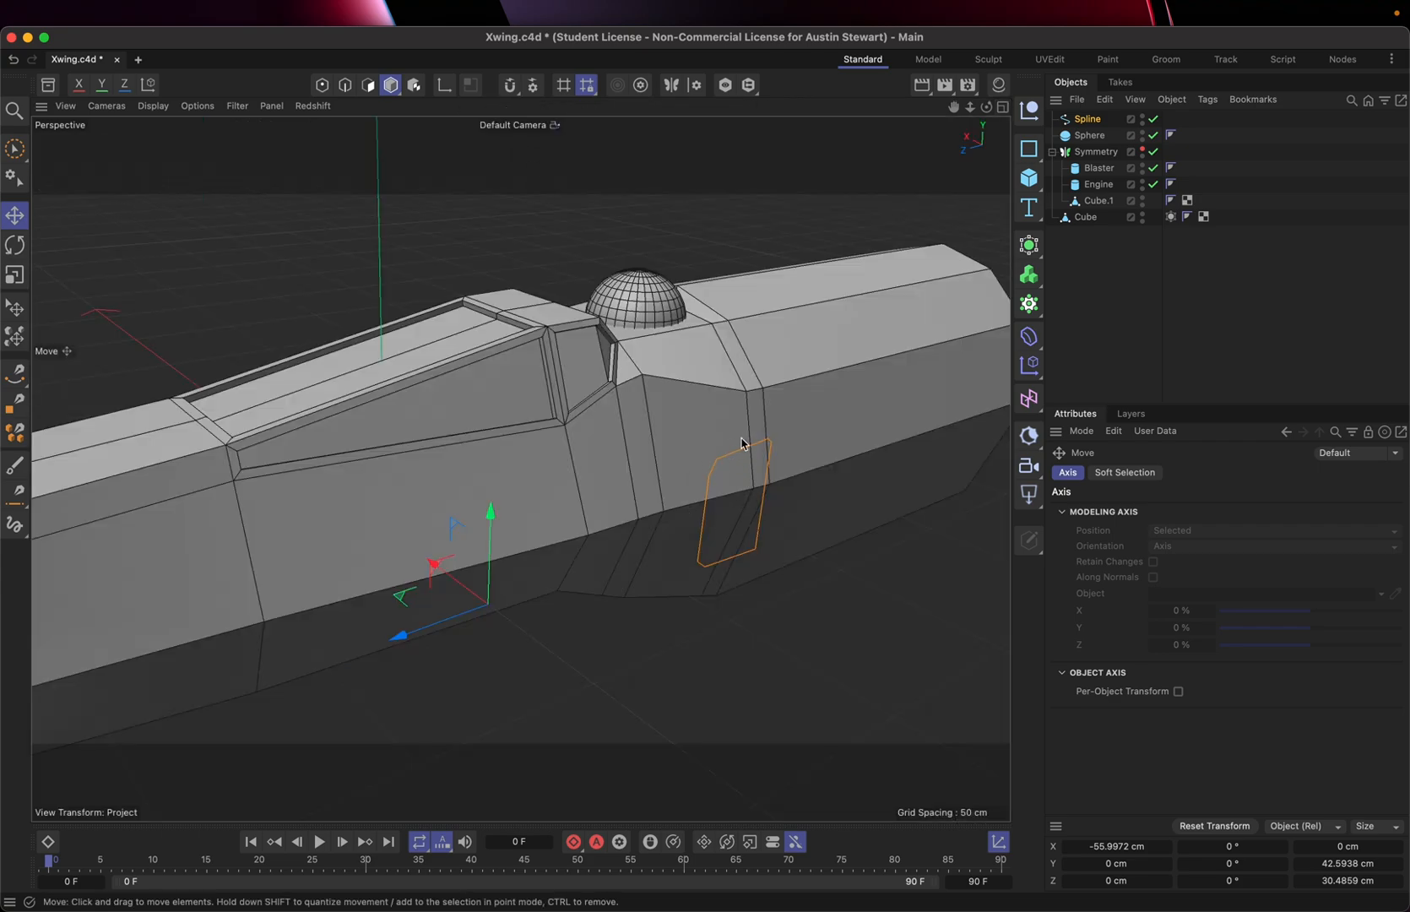
mouse_move(757, 439)
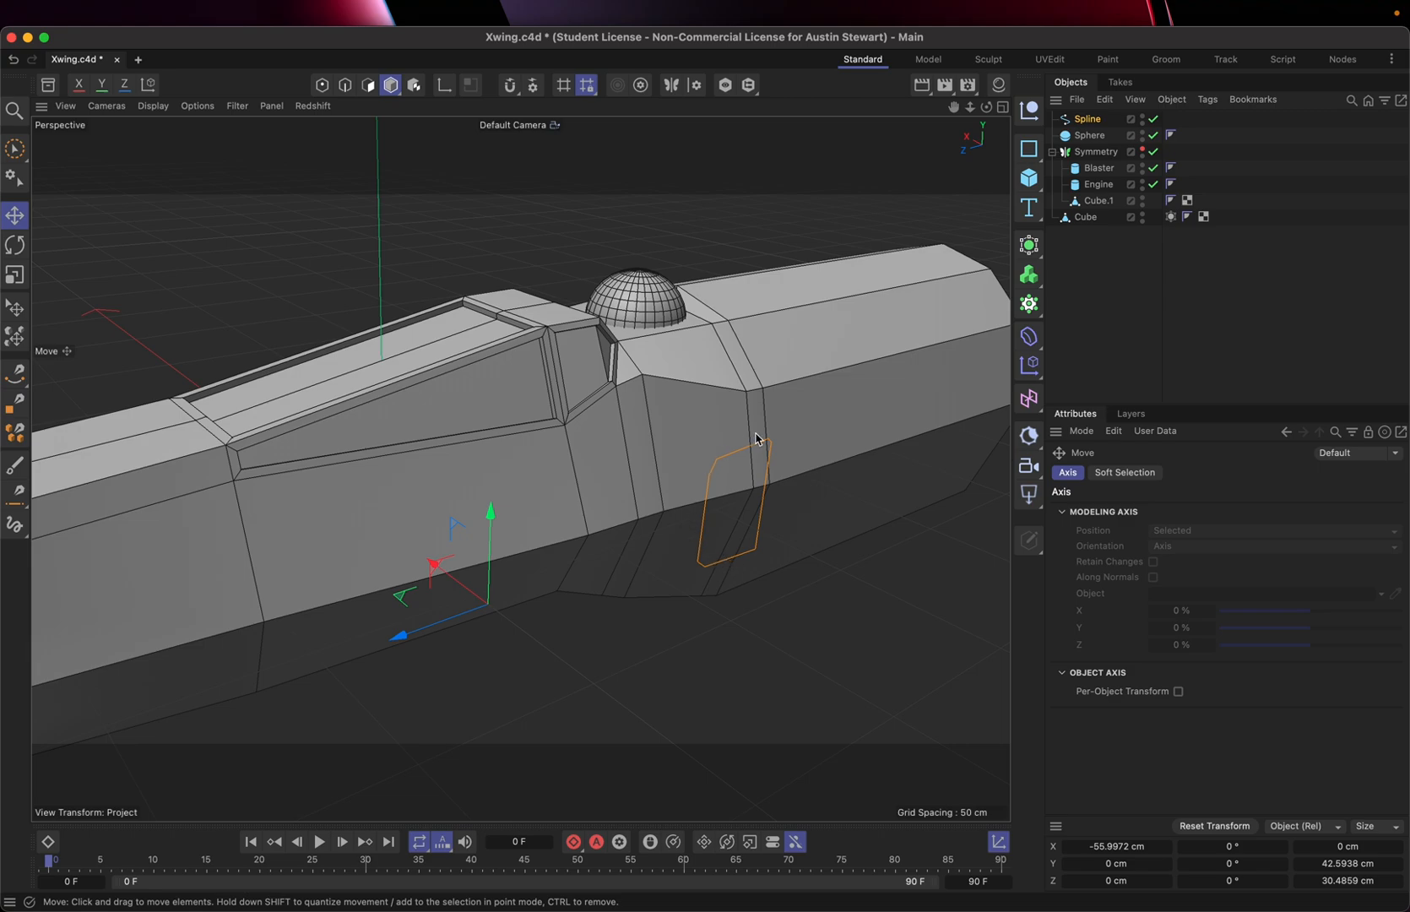
mouse_move(743, 478)
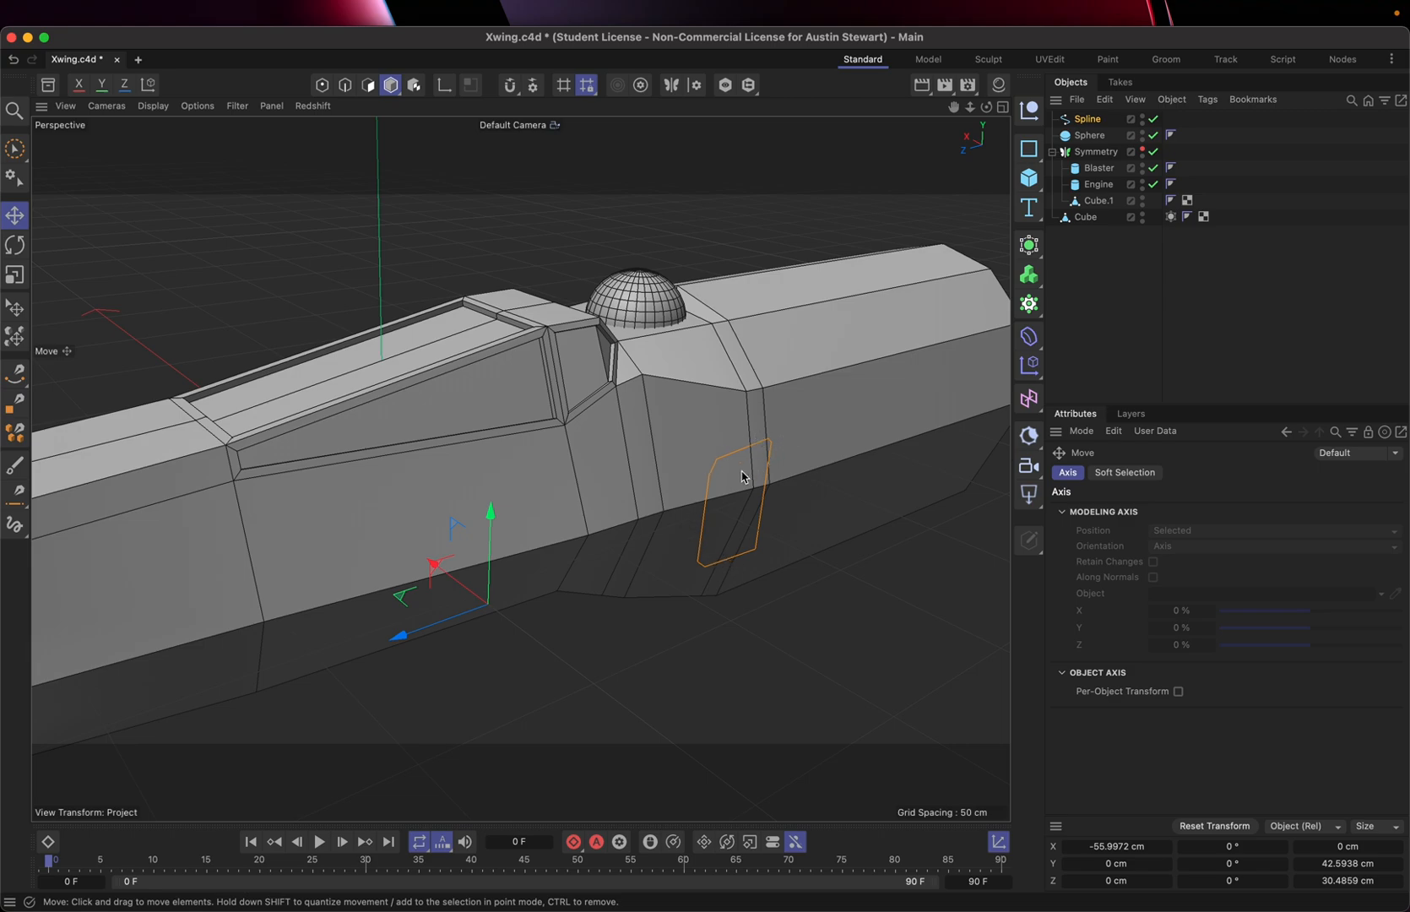
left_click_drag(743, 476, 797, 441)
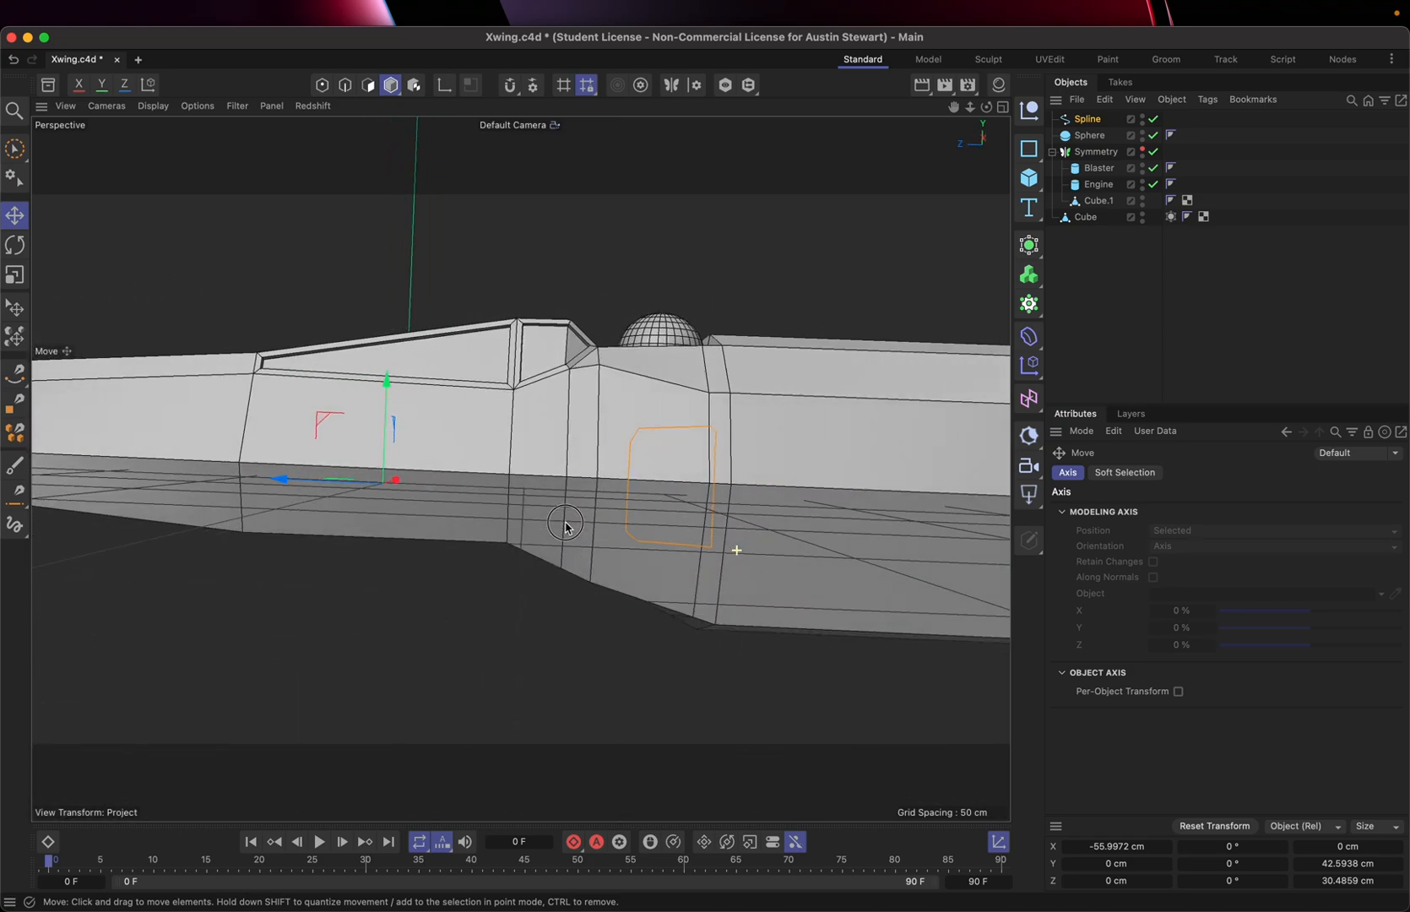
left_click_drag(565, 527, 719, 584)
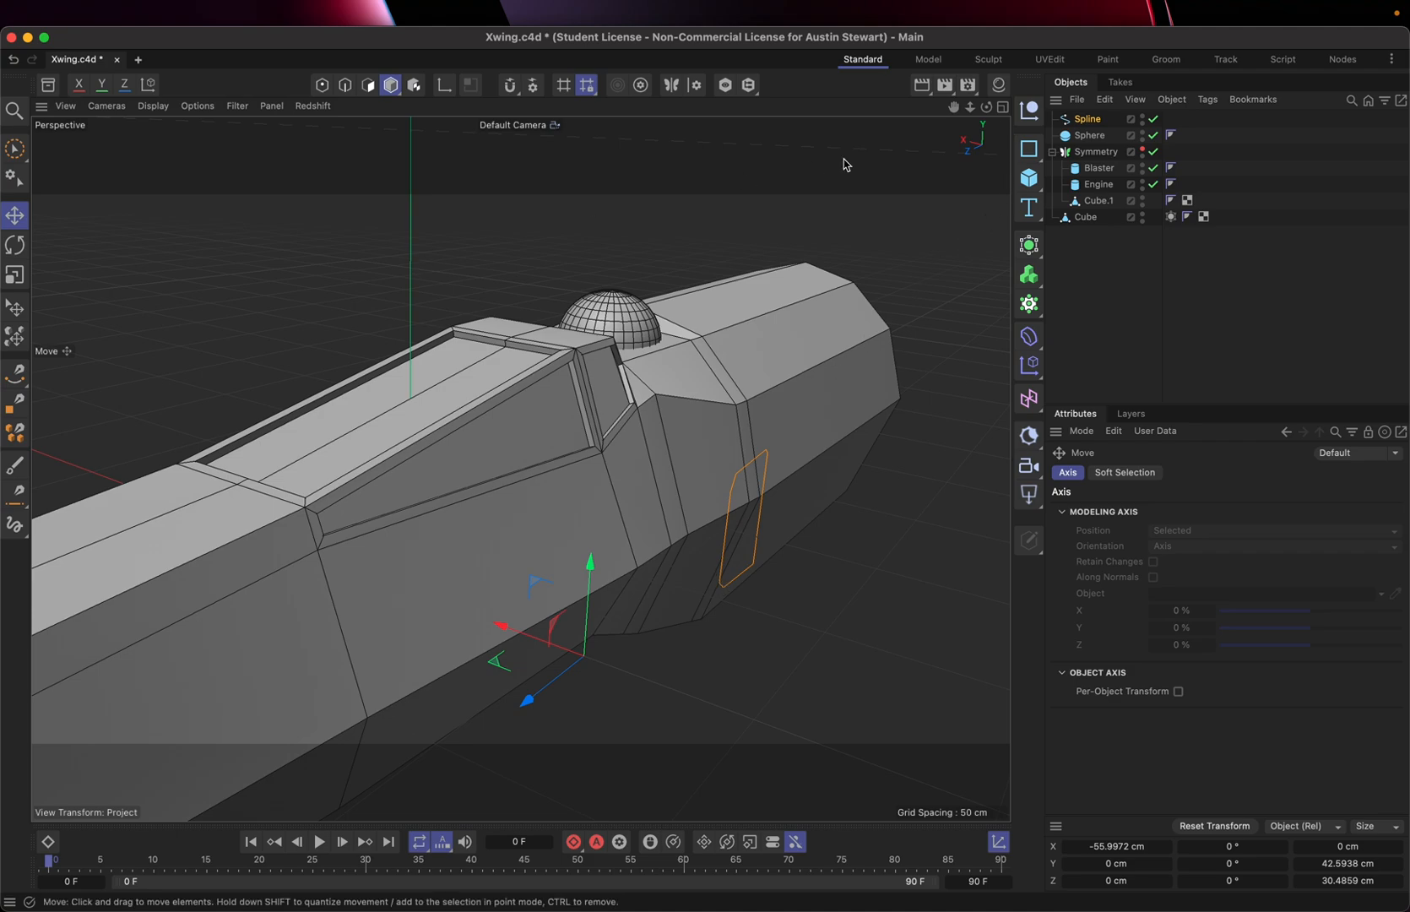
mouse_move(999, 108)
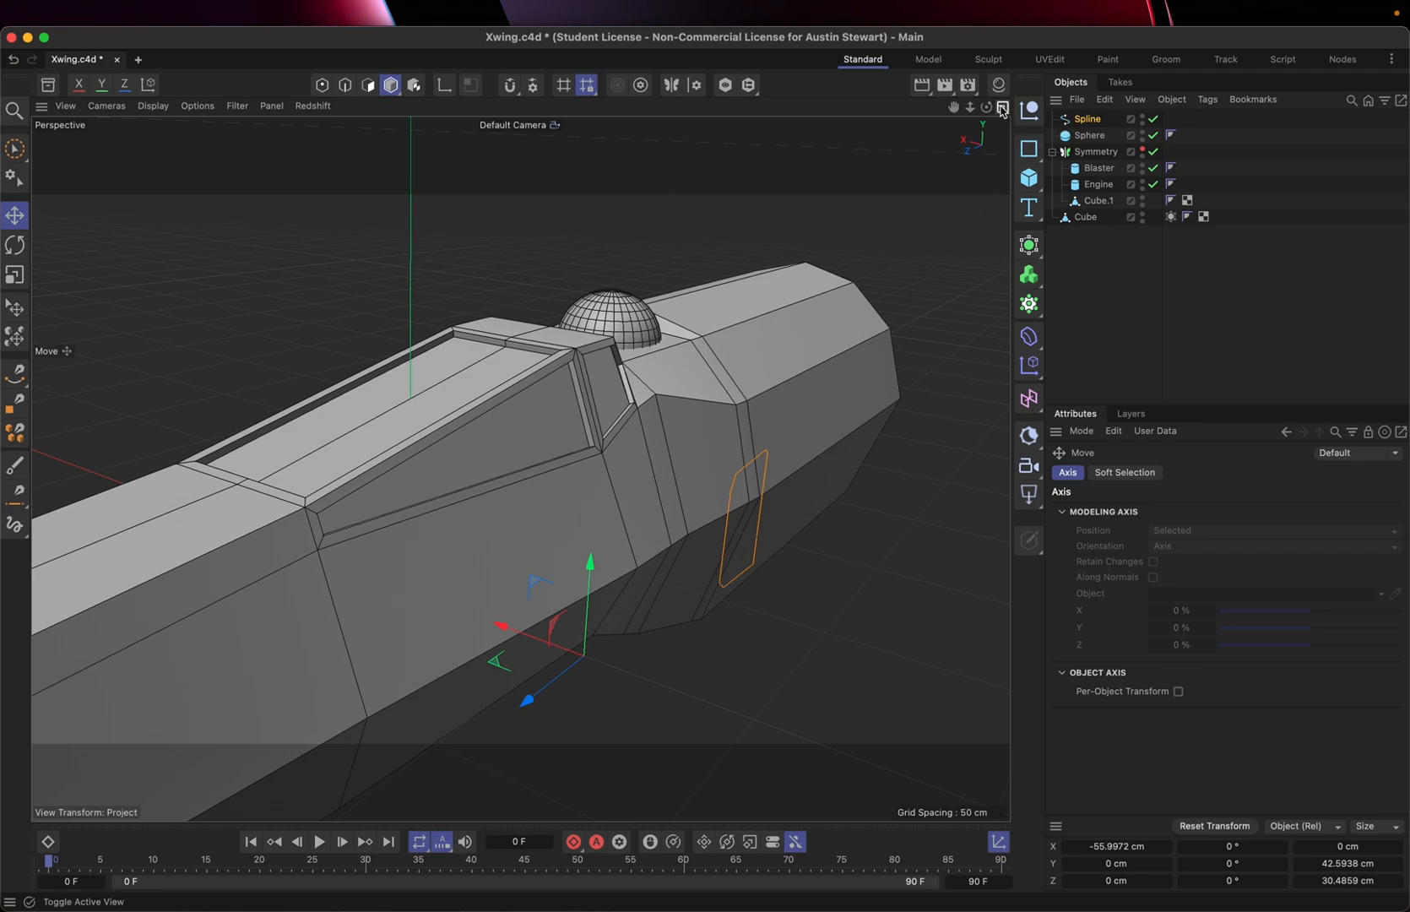
left_click(1000, 106)
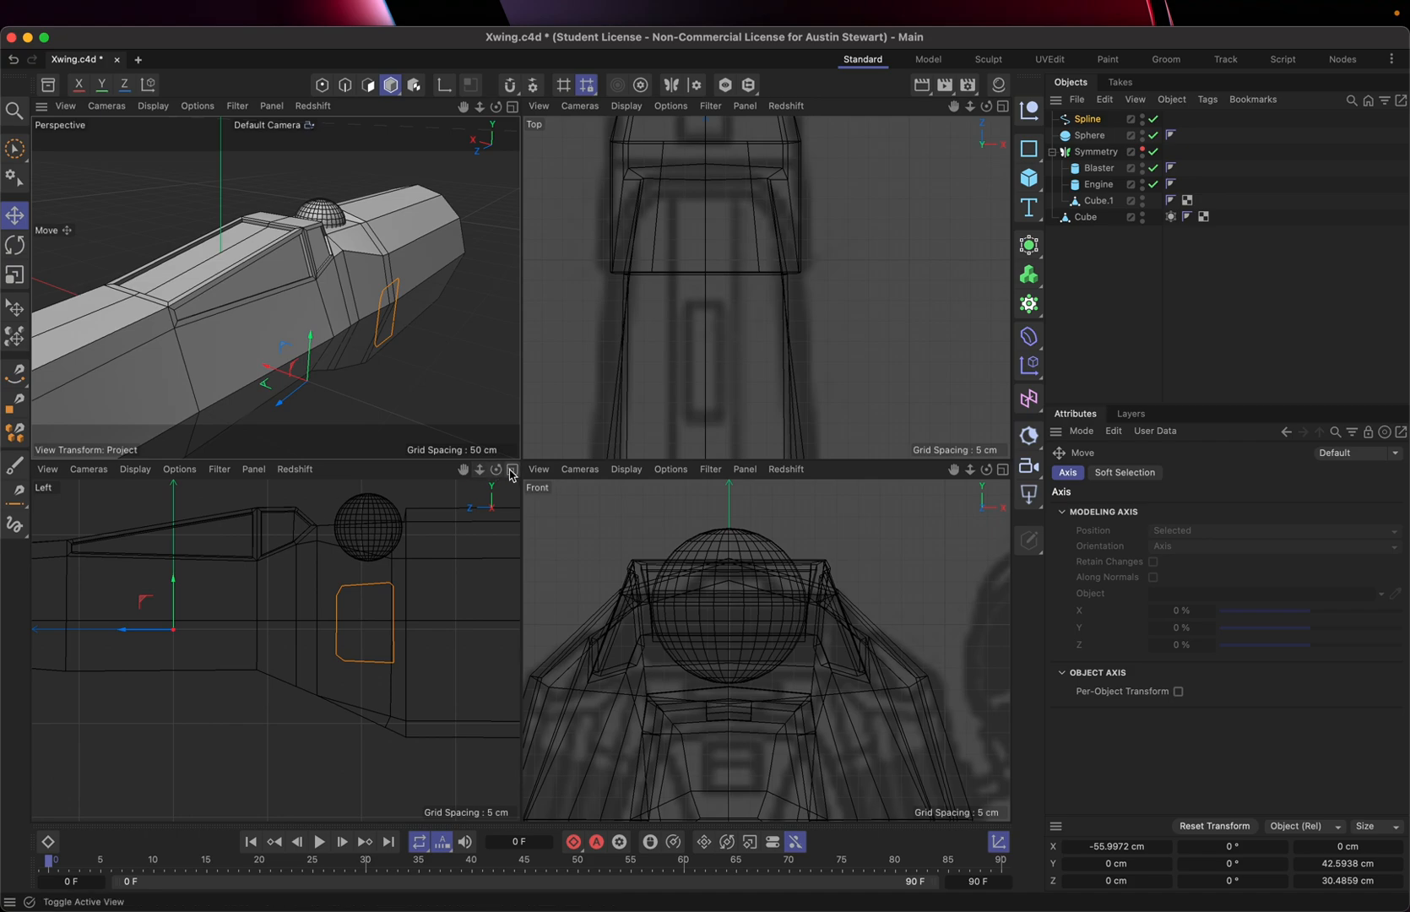
Step: Enlarge the Left view and select both the Spline and the fuselage Cube together
left_click(514, 467)
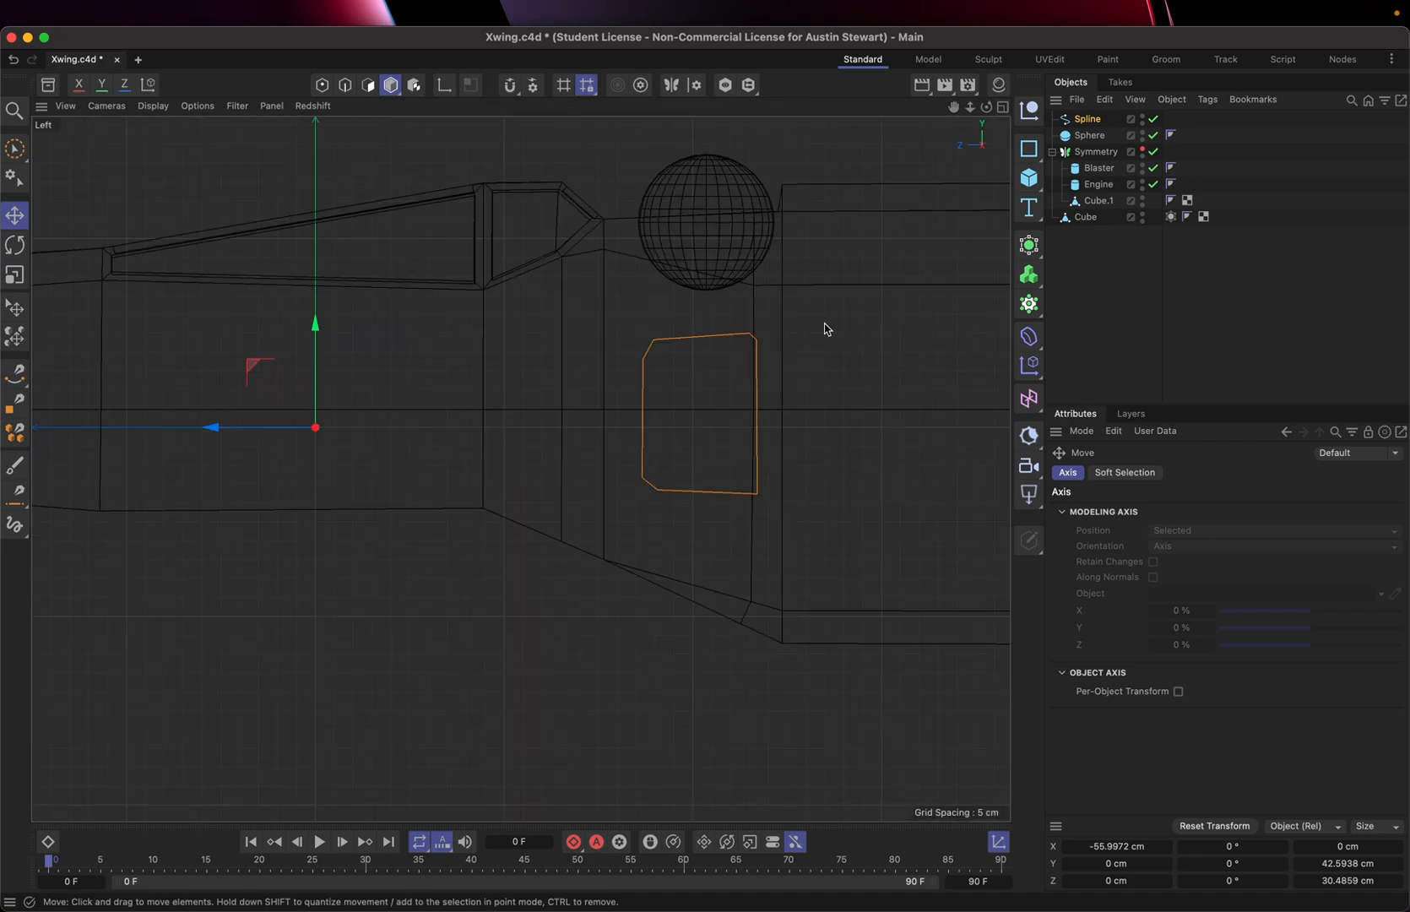
mouse_move(1030, 210)
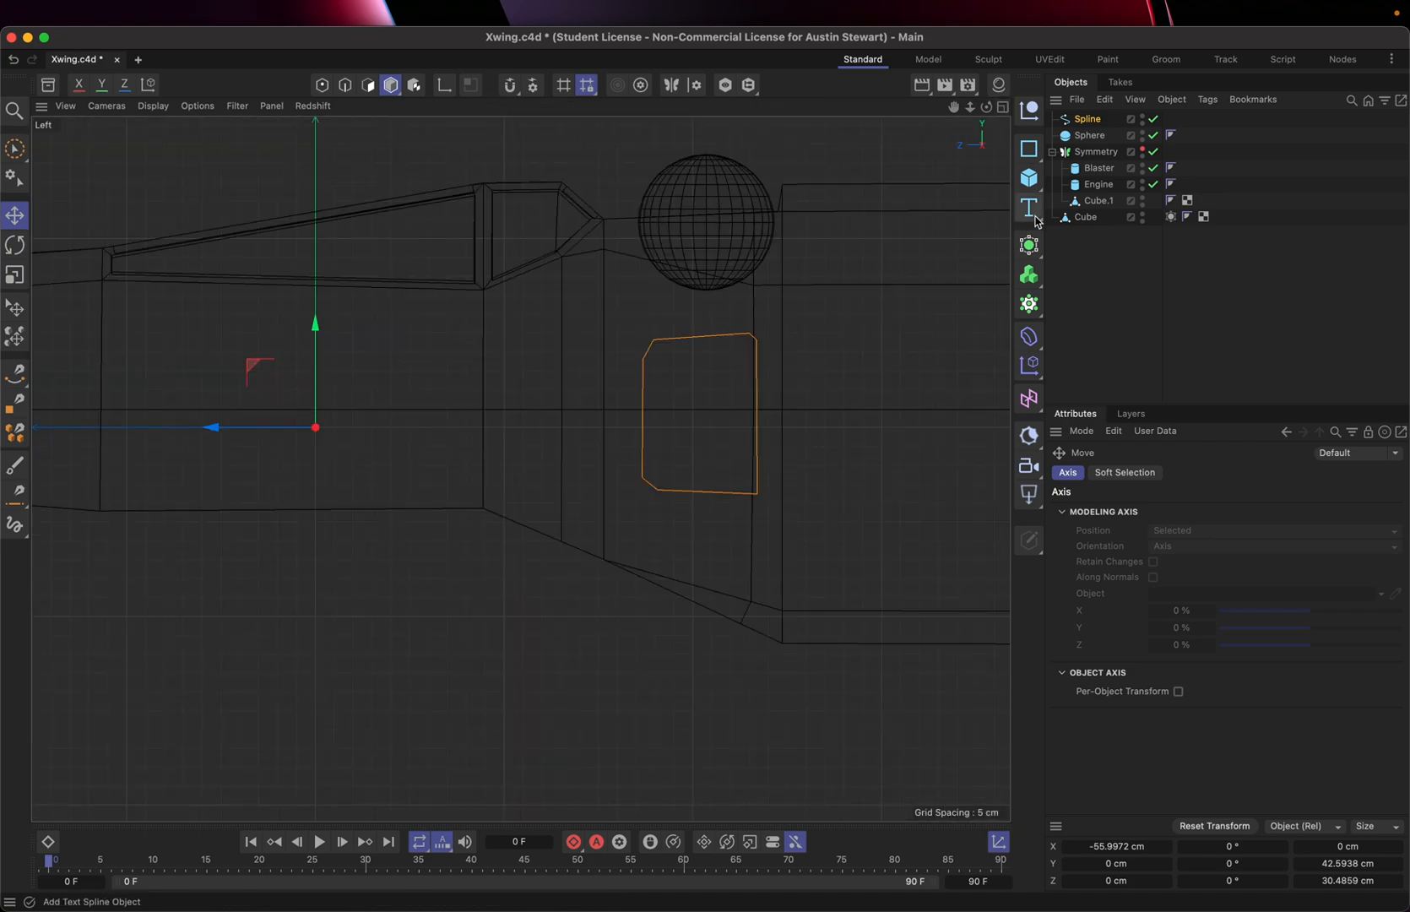
left_click(1084, 217)
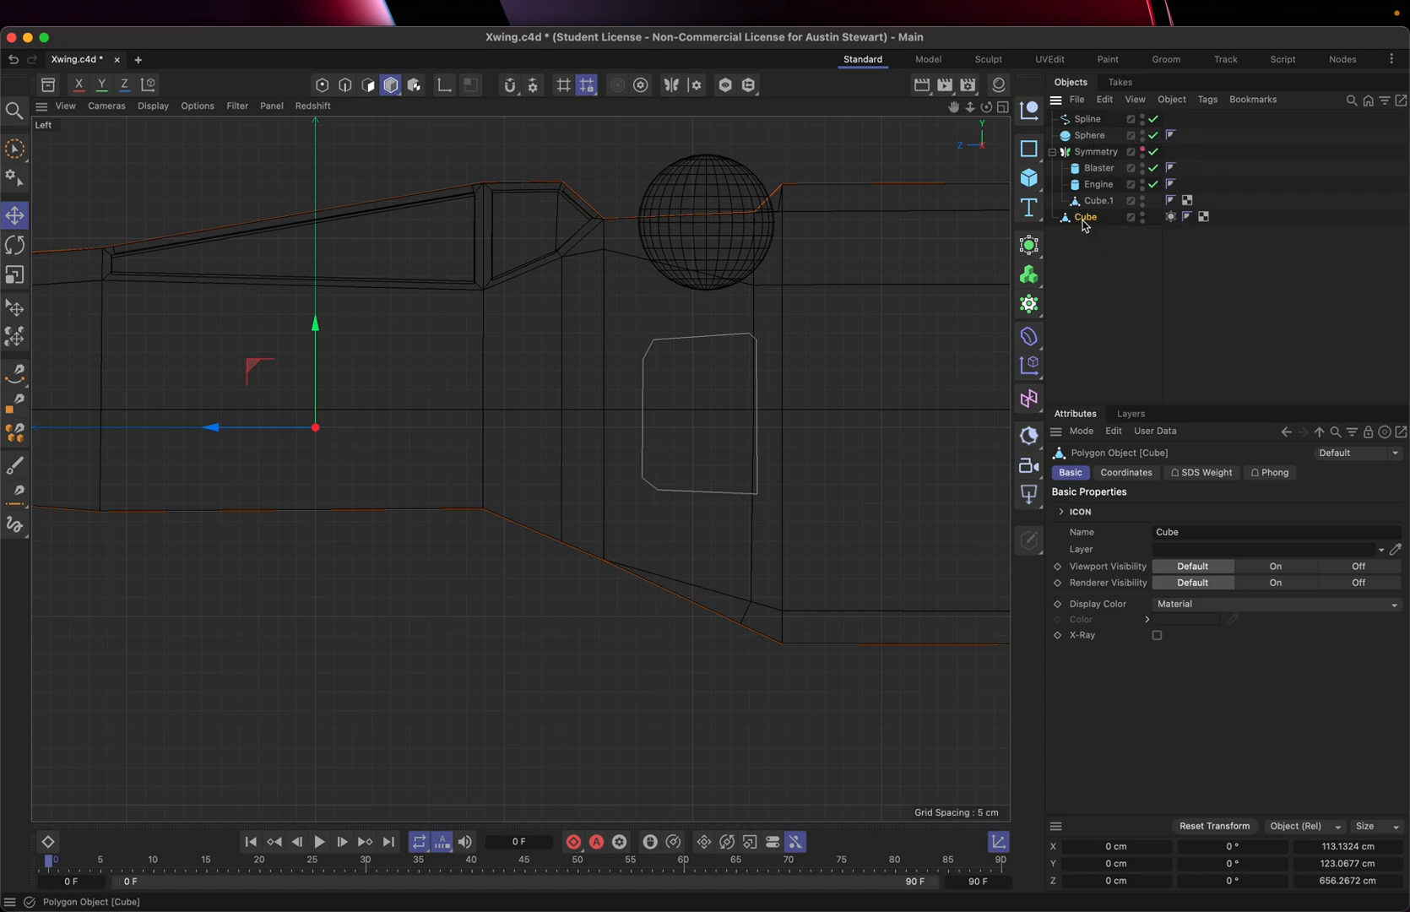
mouse_move(1084, 223)
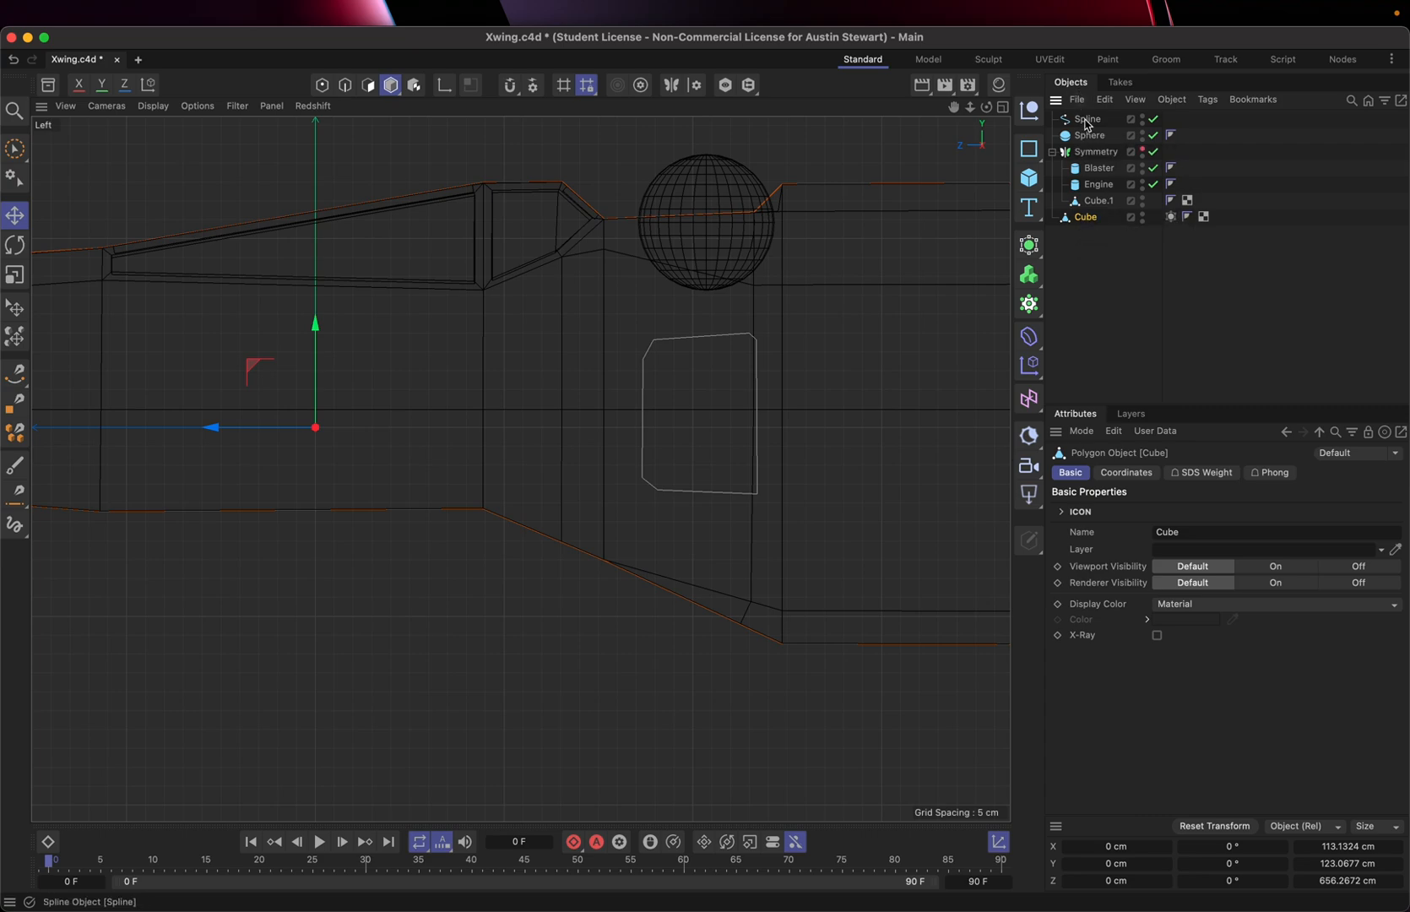
left_click(1086, 118)
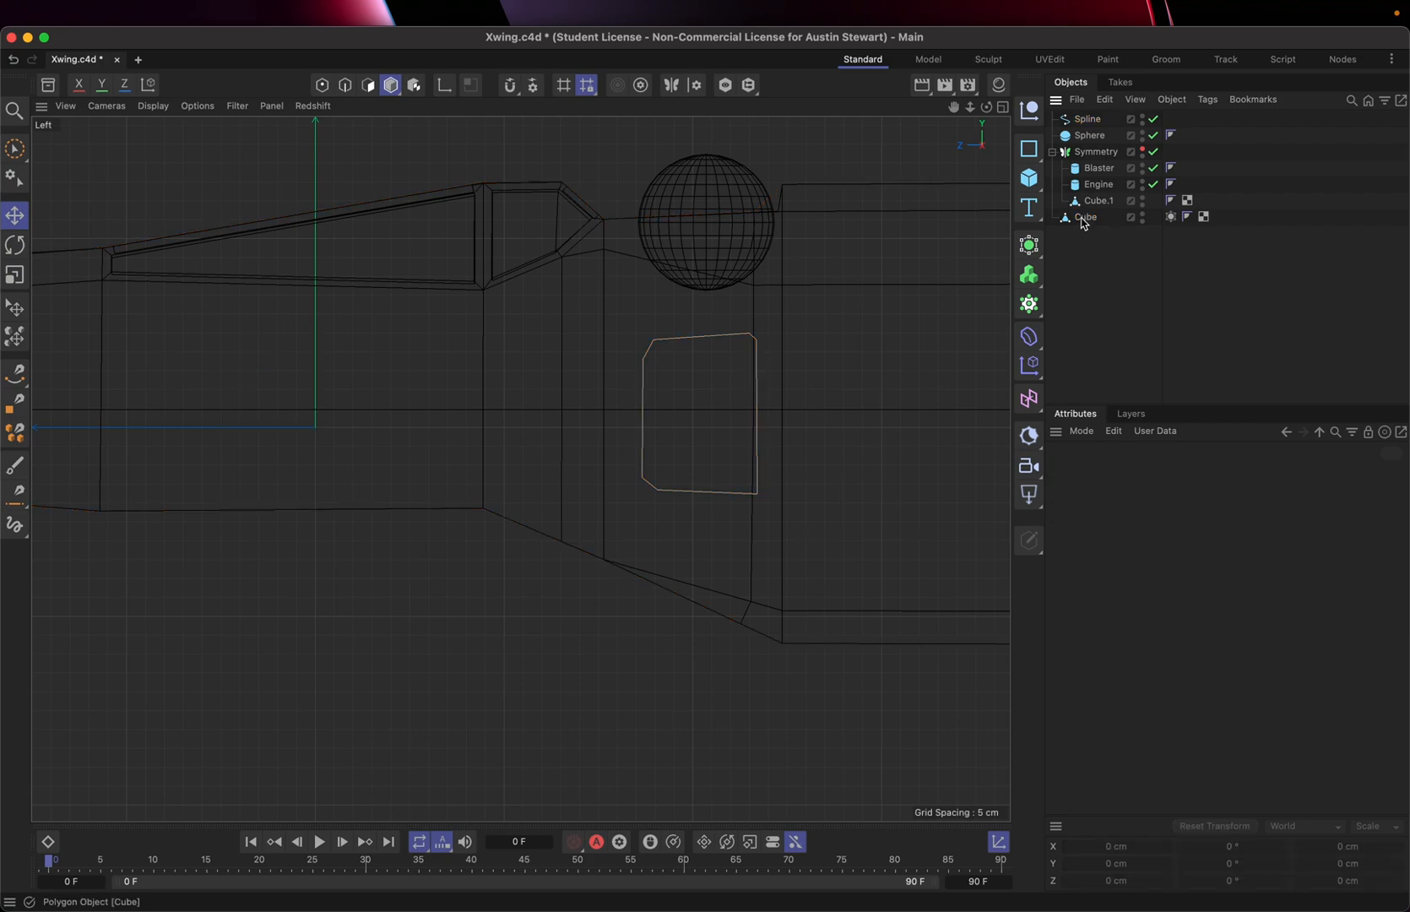
left_click(1087, 119)
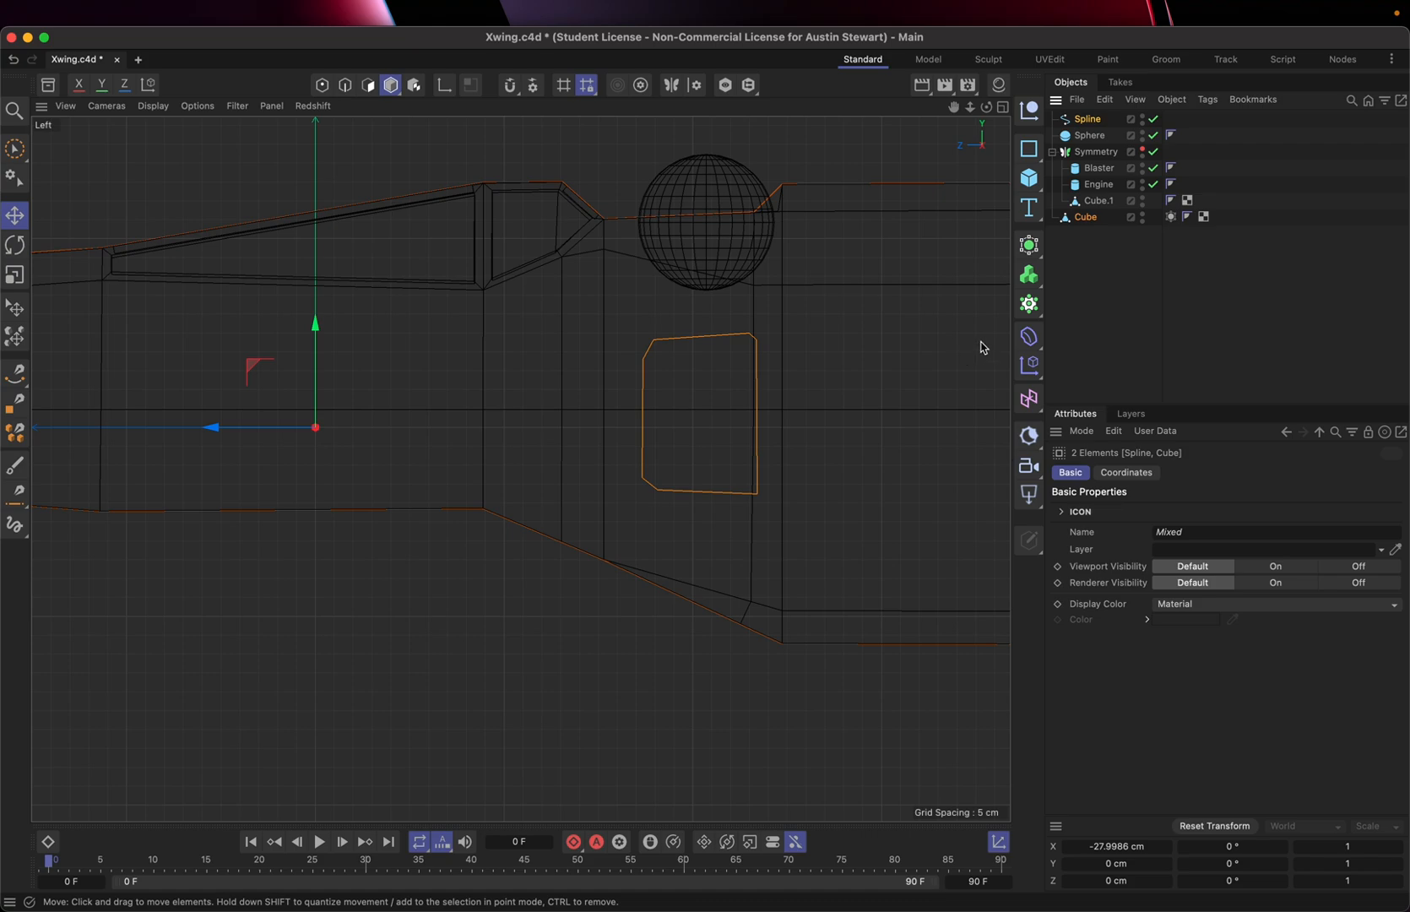
mouse_move(625, 356)
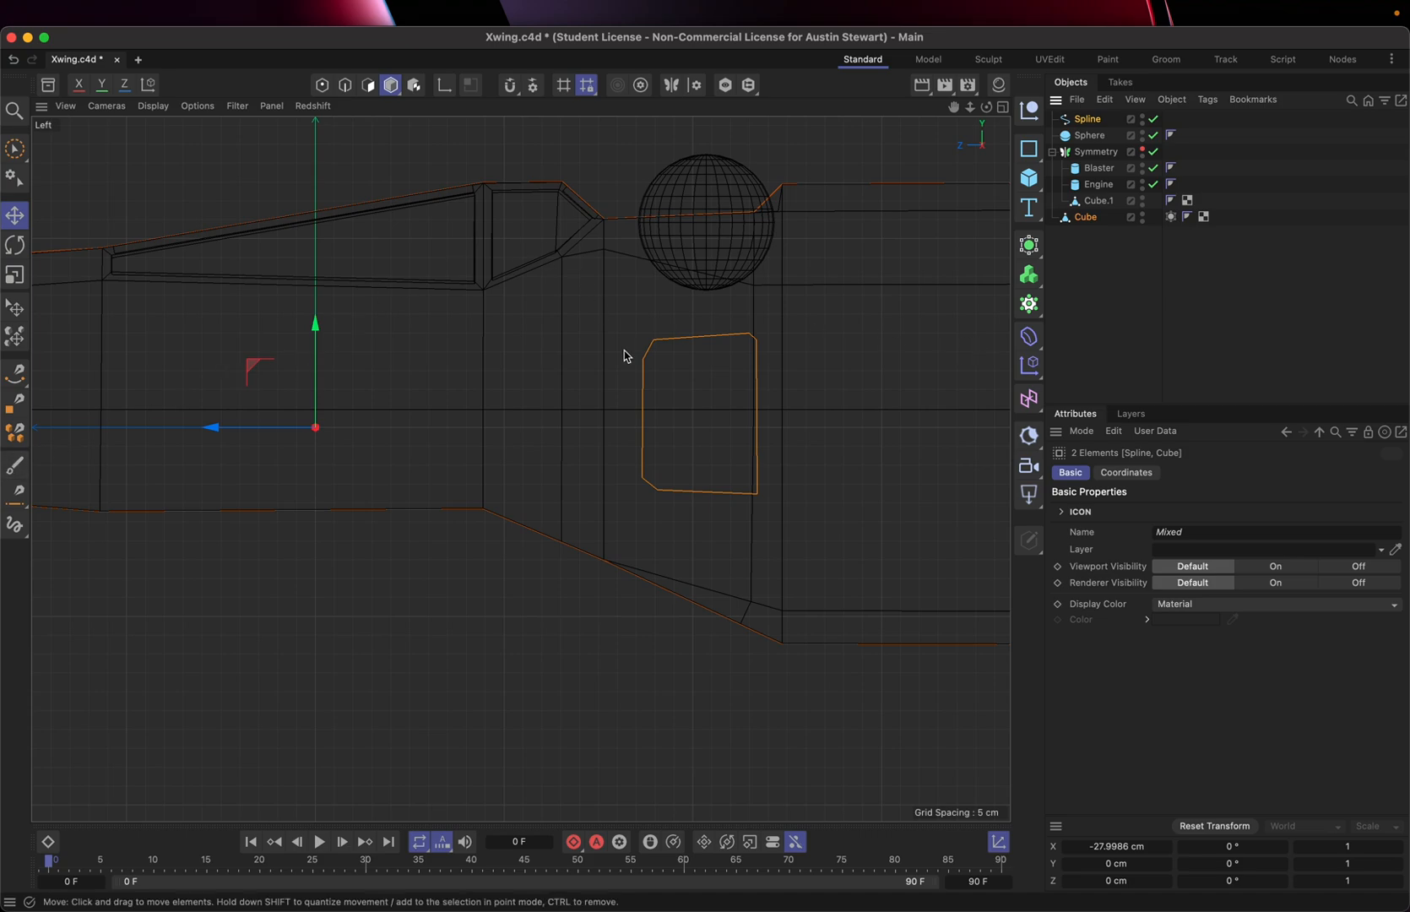
mouse_move(802, 186)
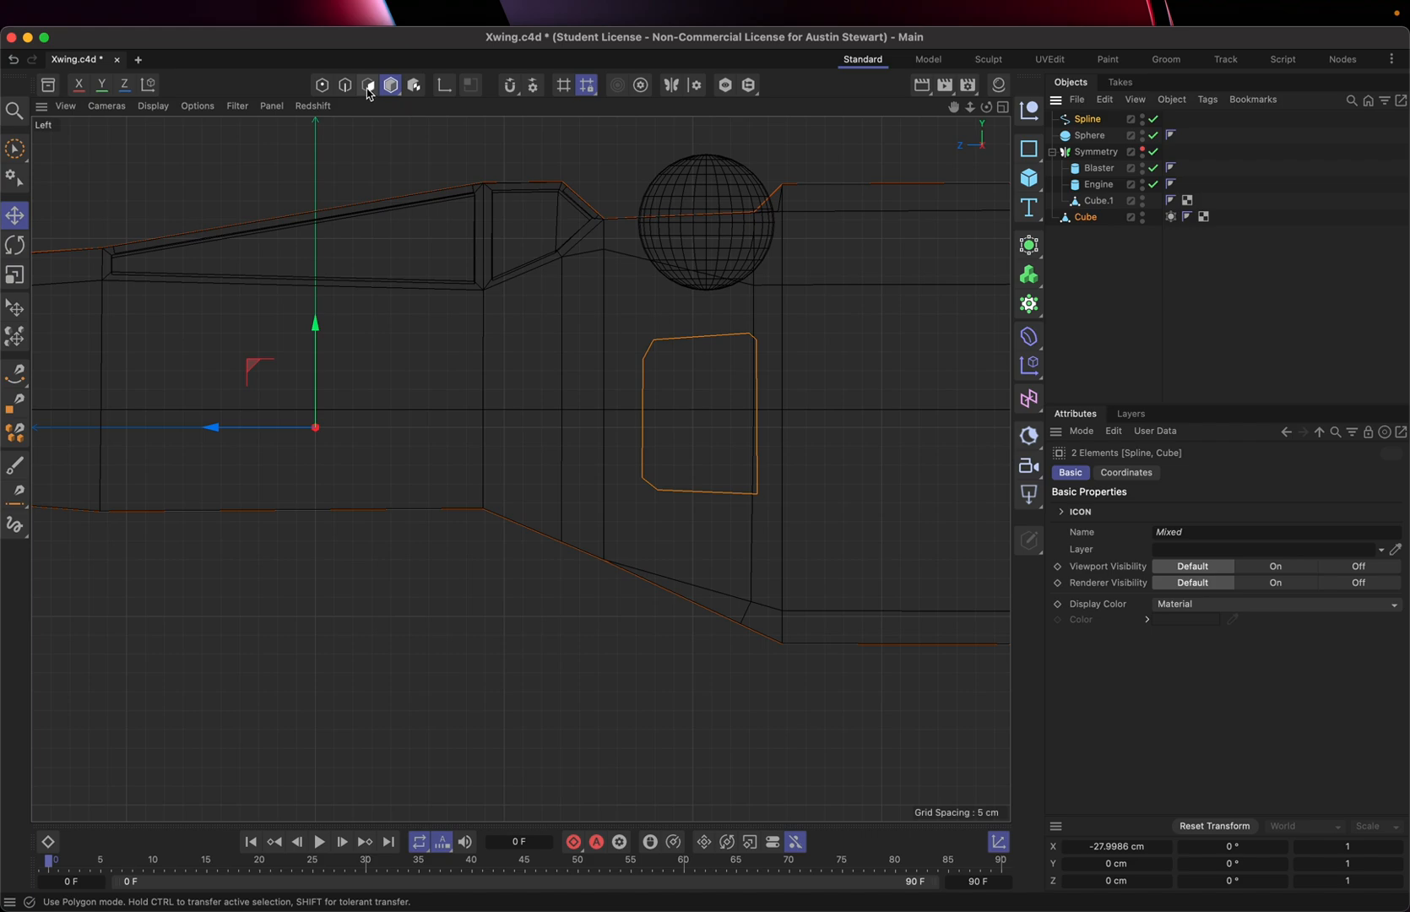
mouse_move(368, 84)
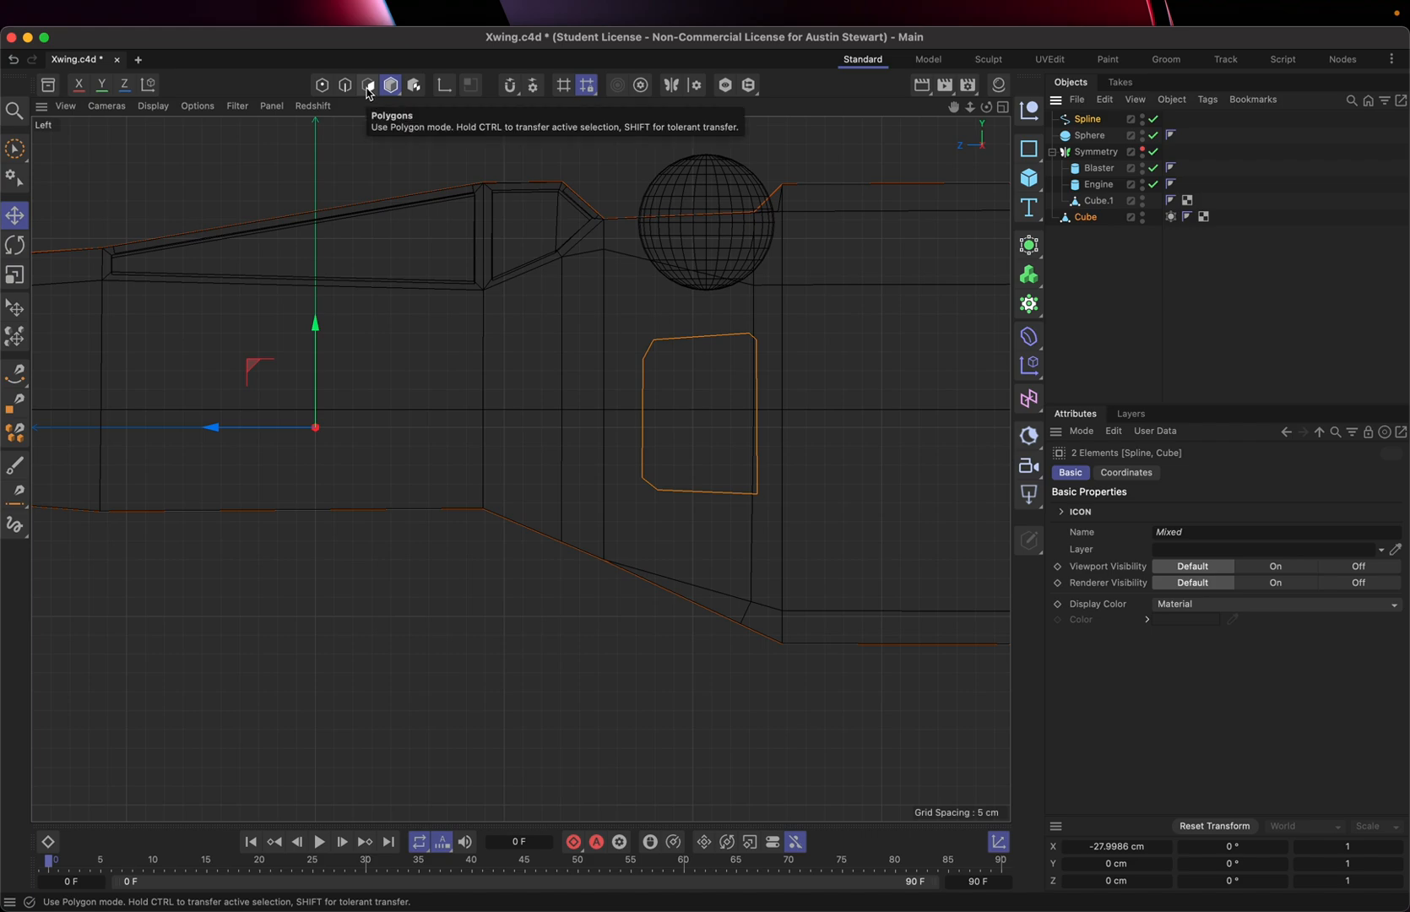
Step: Switch the fuselage to Polygon mode and pick the Line Cut tool
left_click(369, 85)
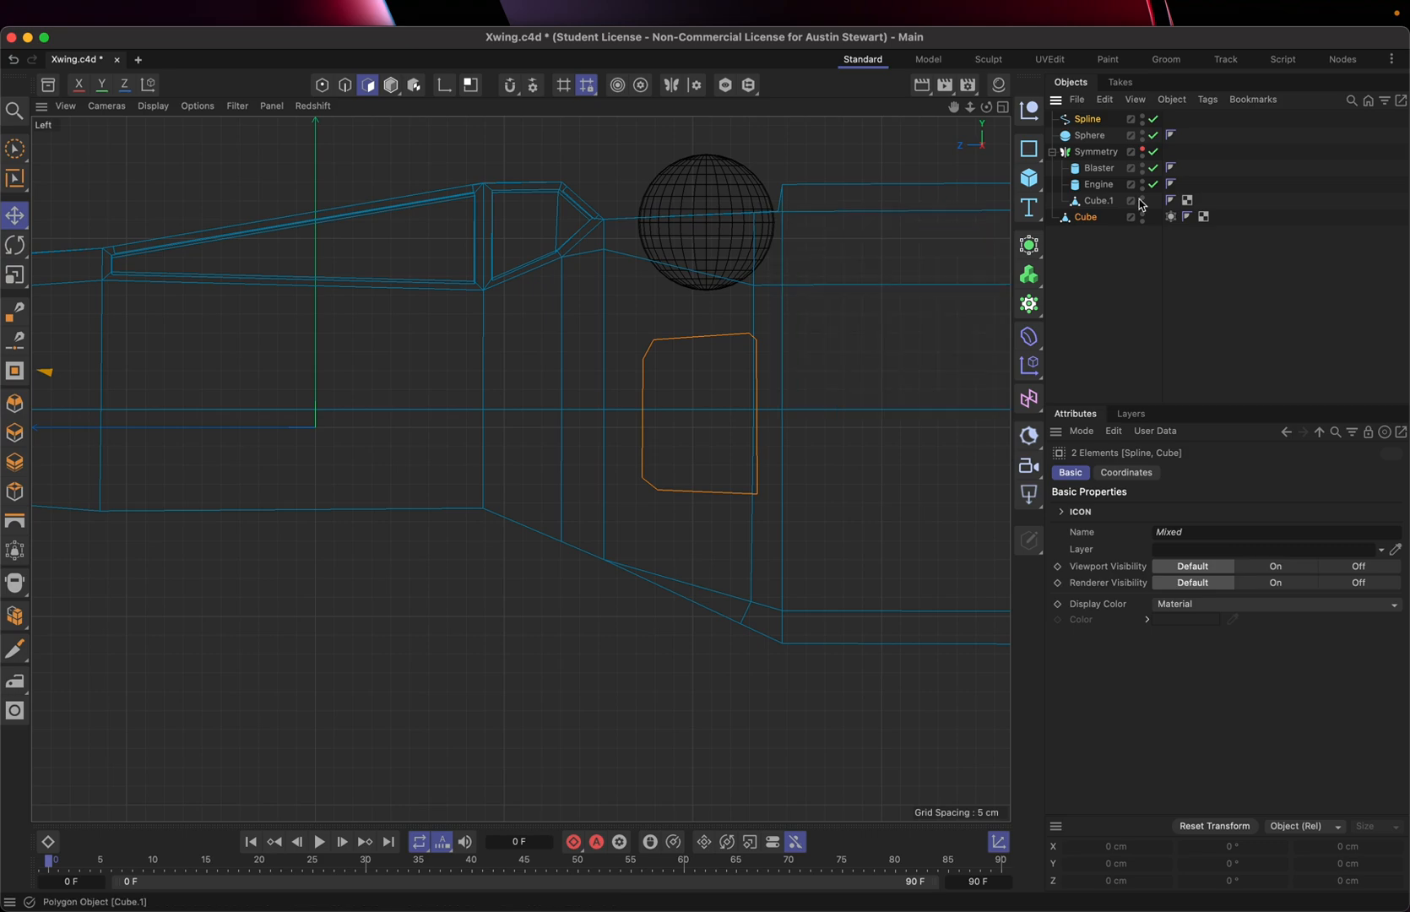
mouse_move(1084, 223)
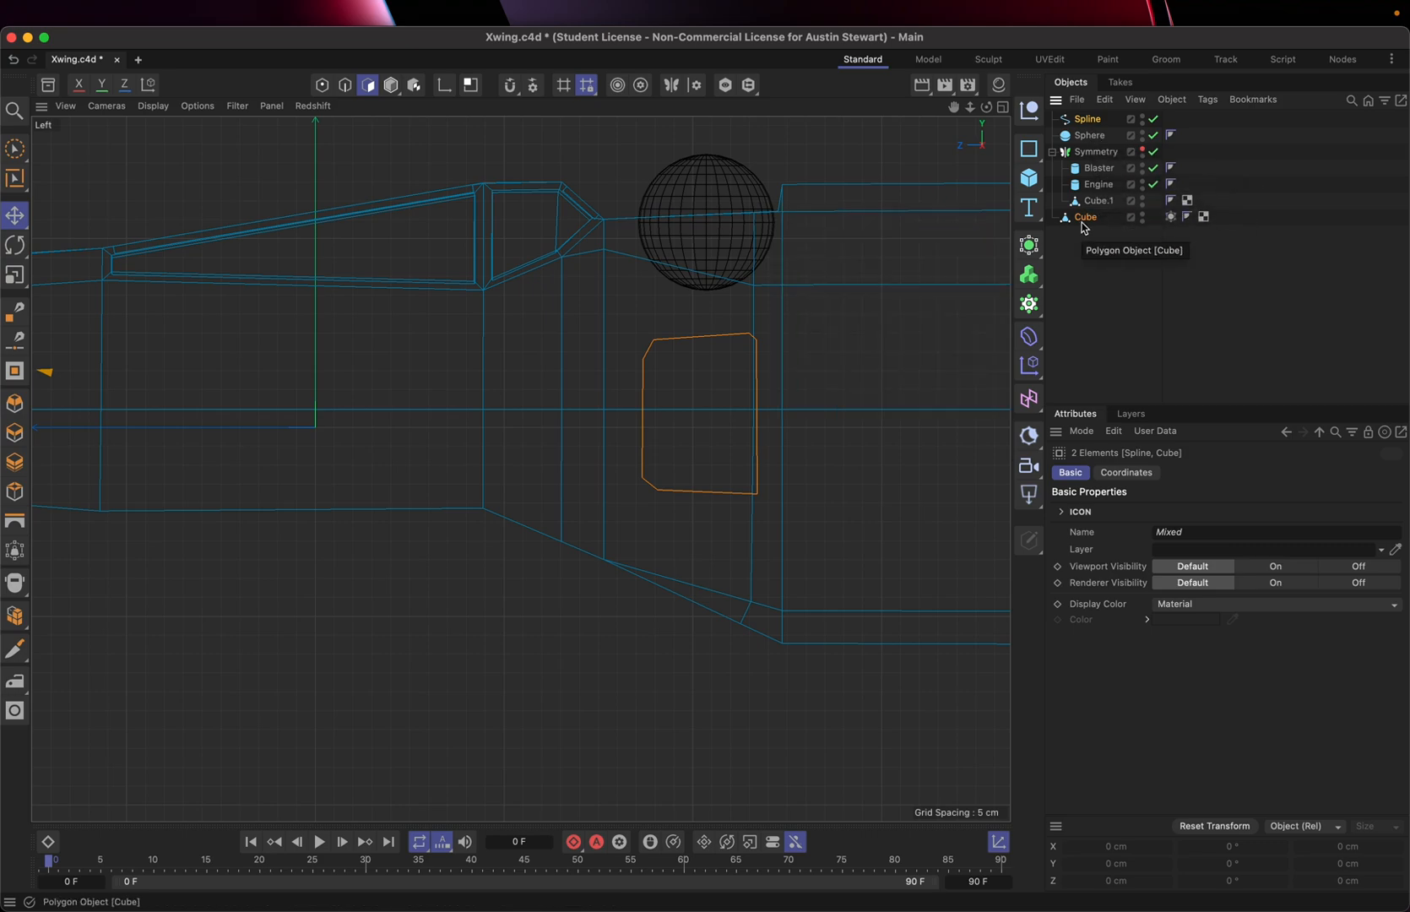
left_click(1087, 118)
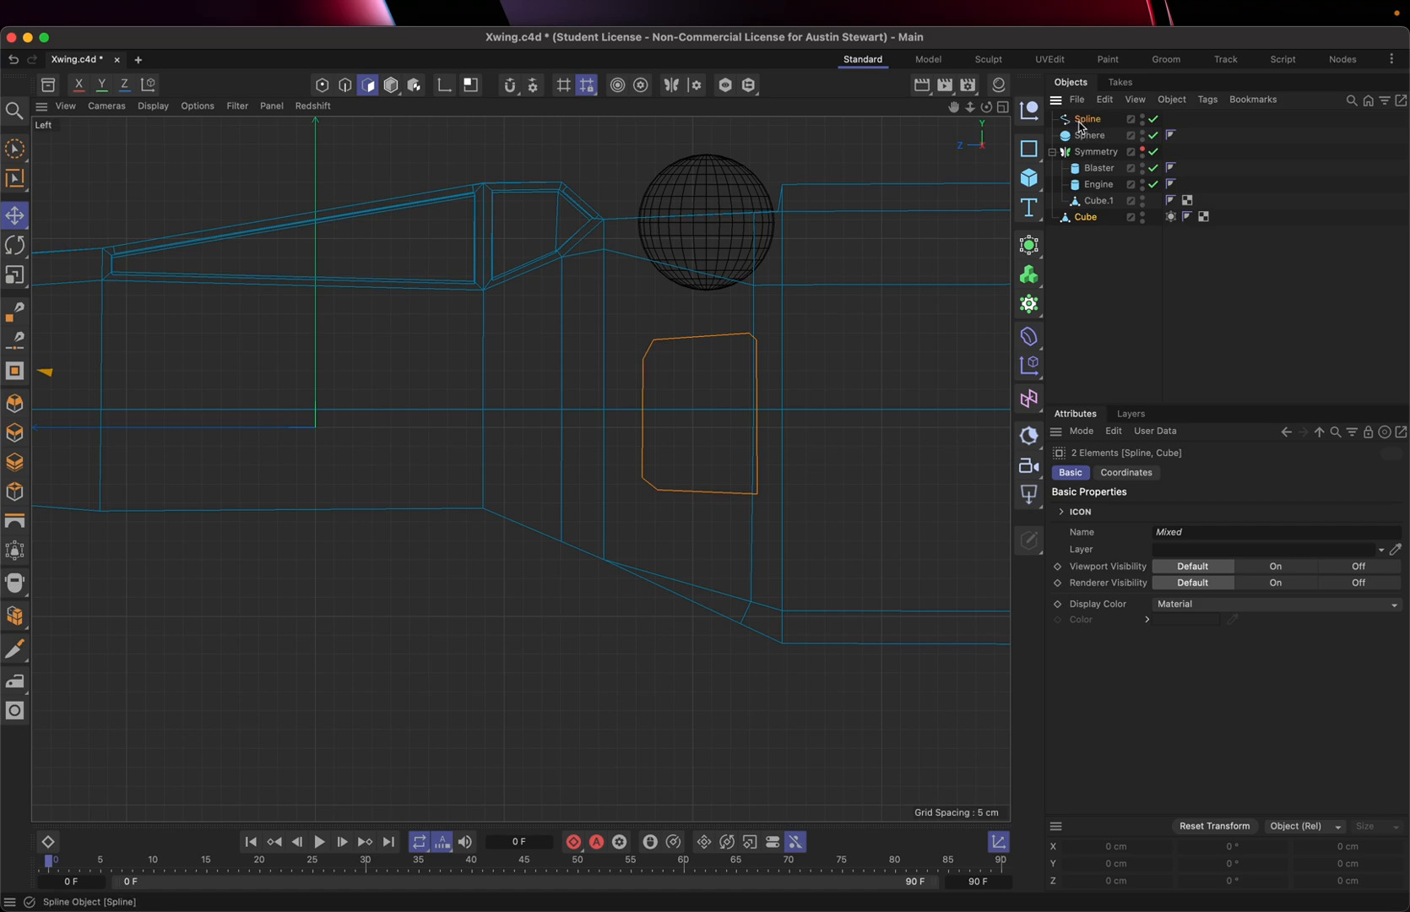
mouse_move(1096, 127)
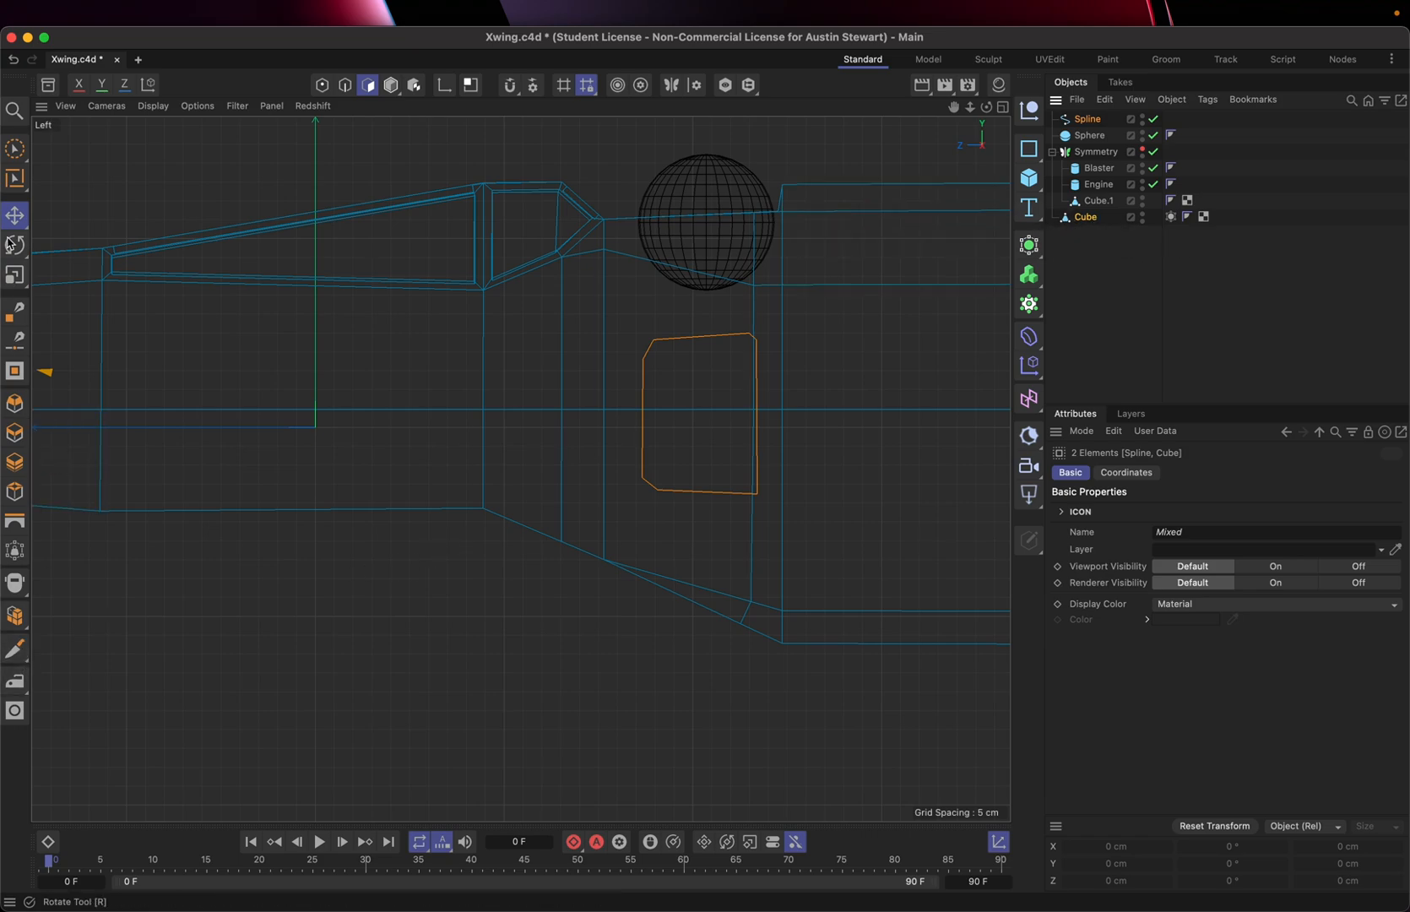
left_click(13, 648)
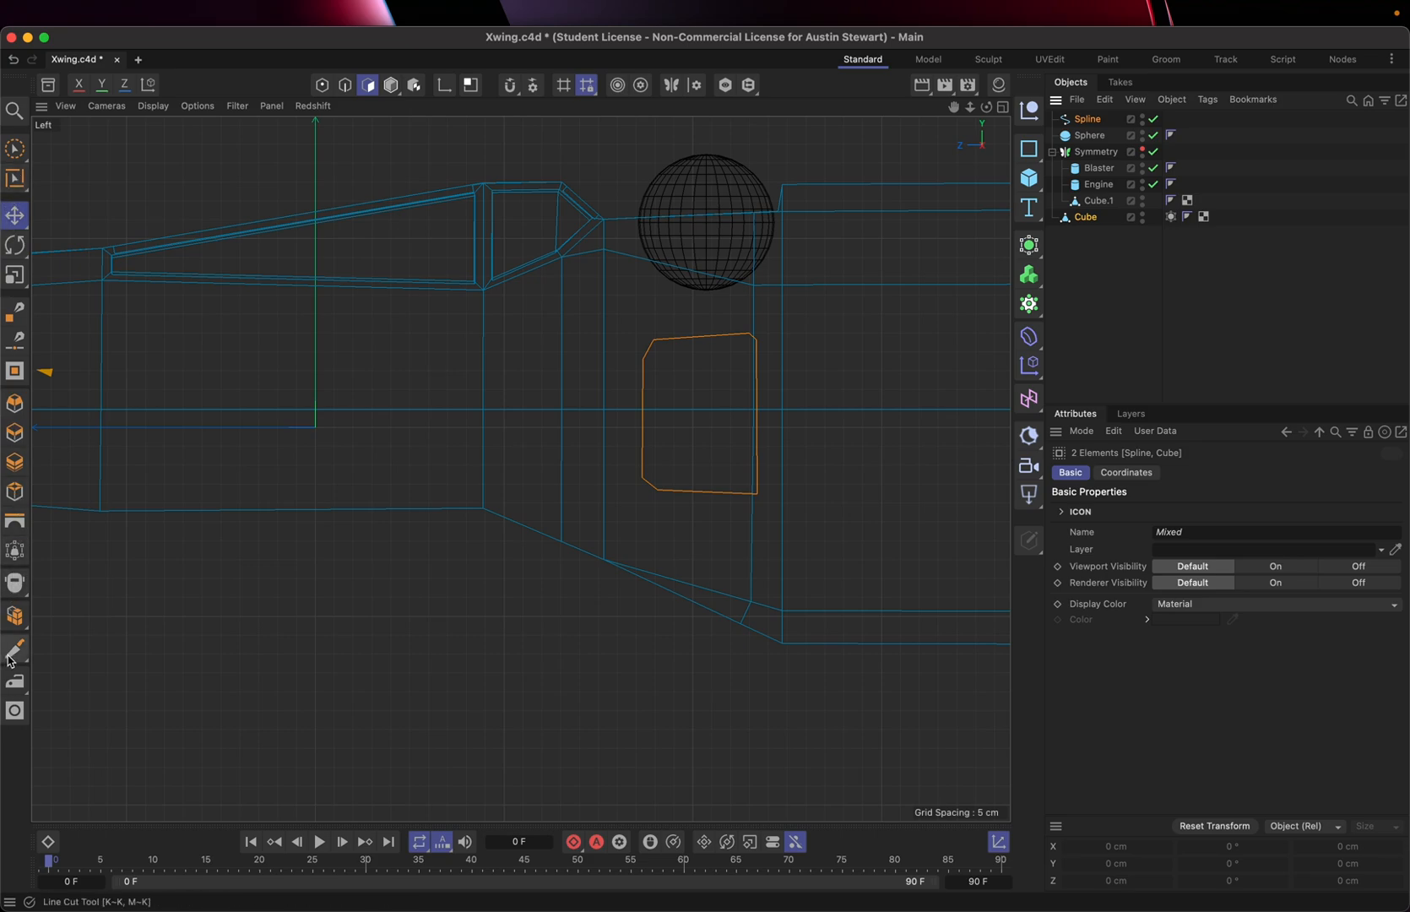
Step: Cut the rounded panel outline into the fuselage with Line Cut (Visible Only), guide spline hidden
left_click(14, 646)
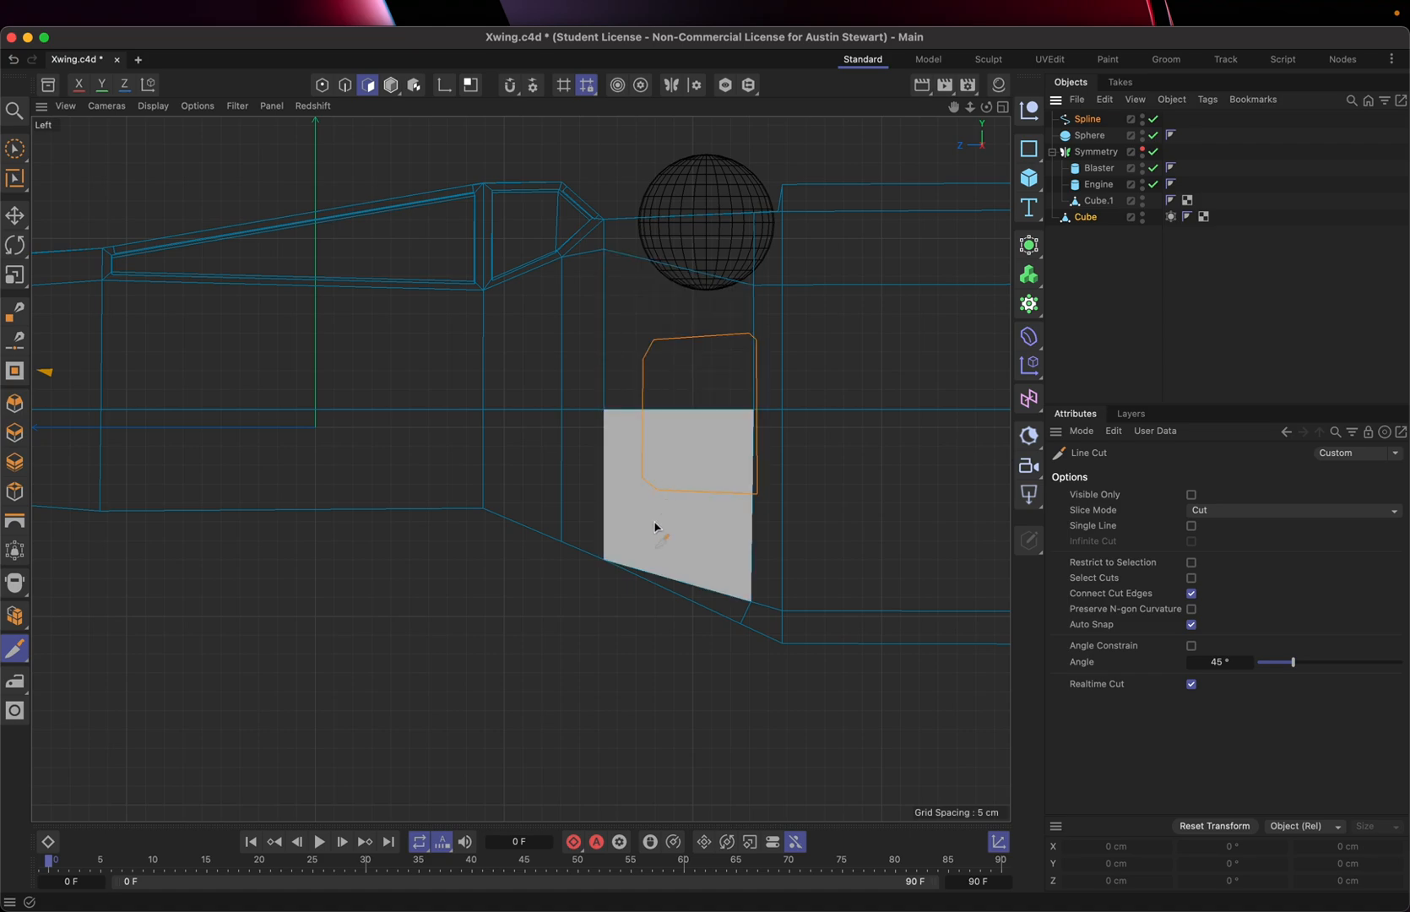
mouse_move(701, 533)
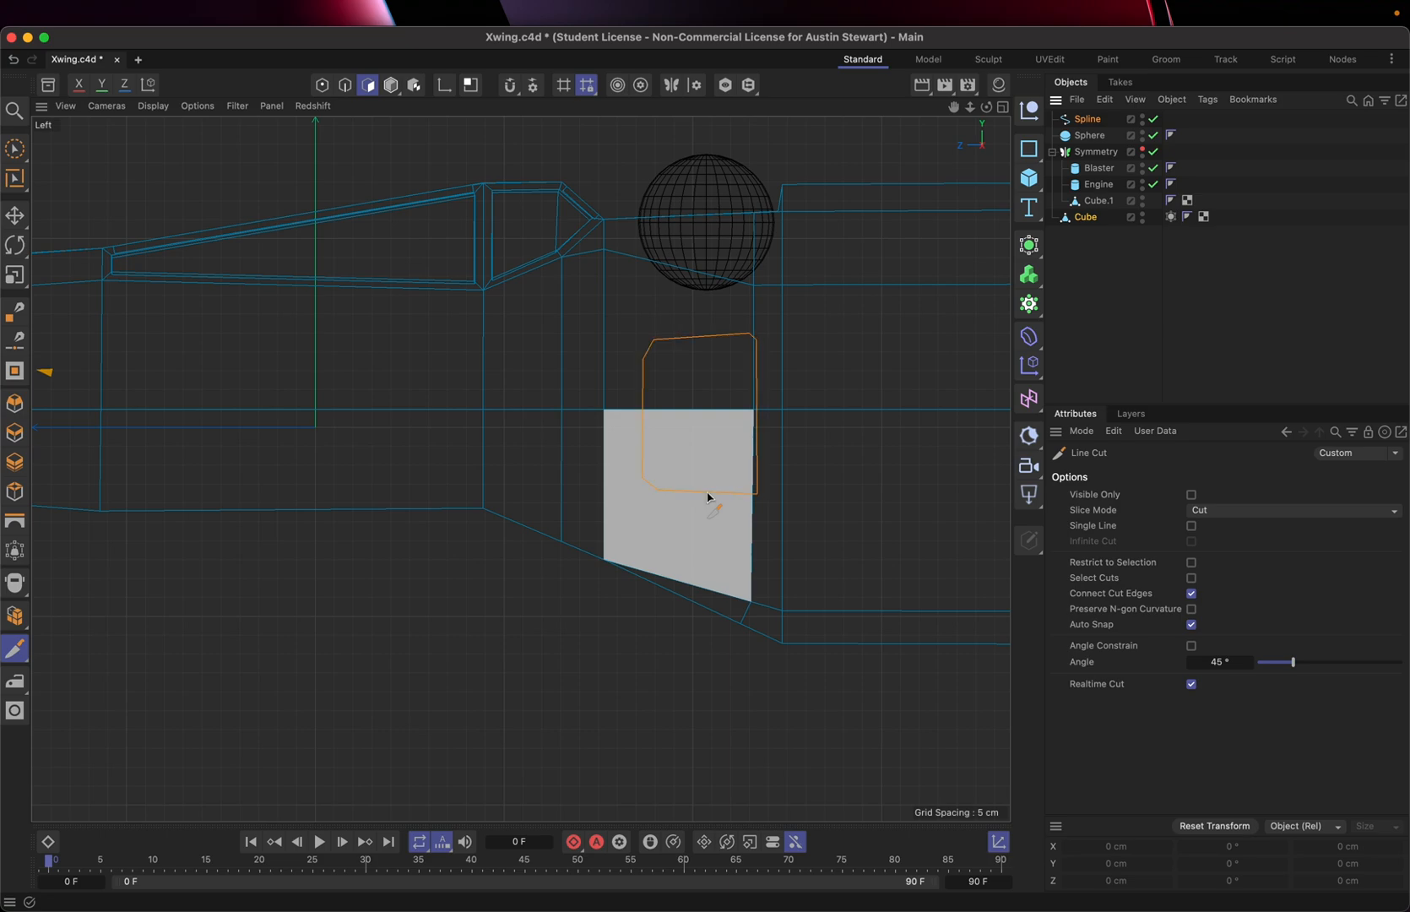
left_click(1191, 494)
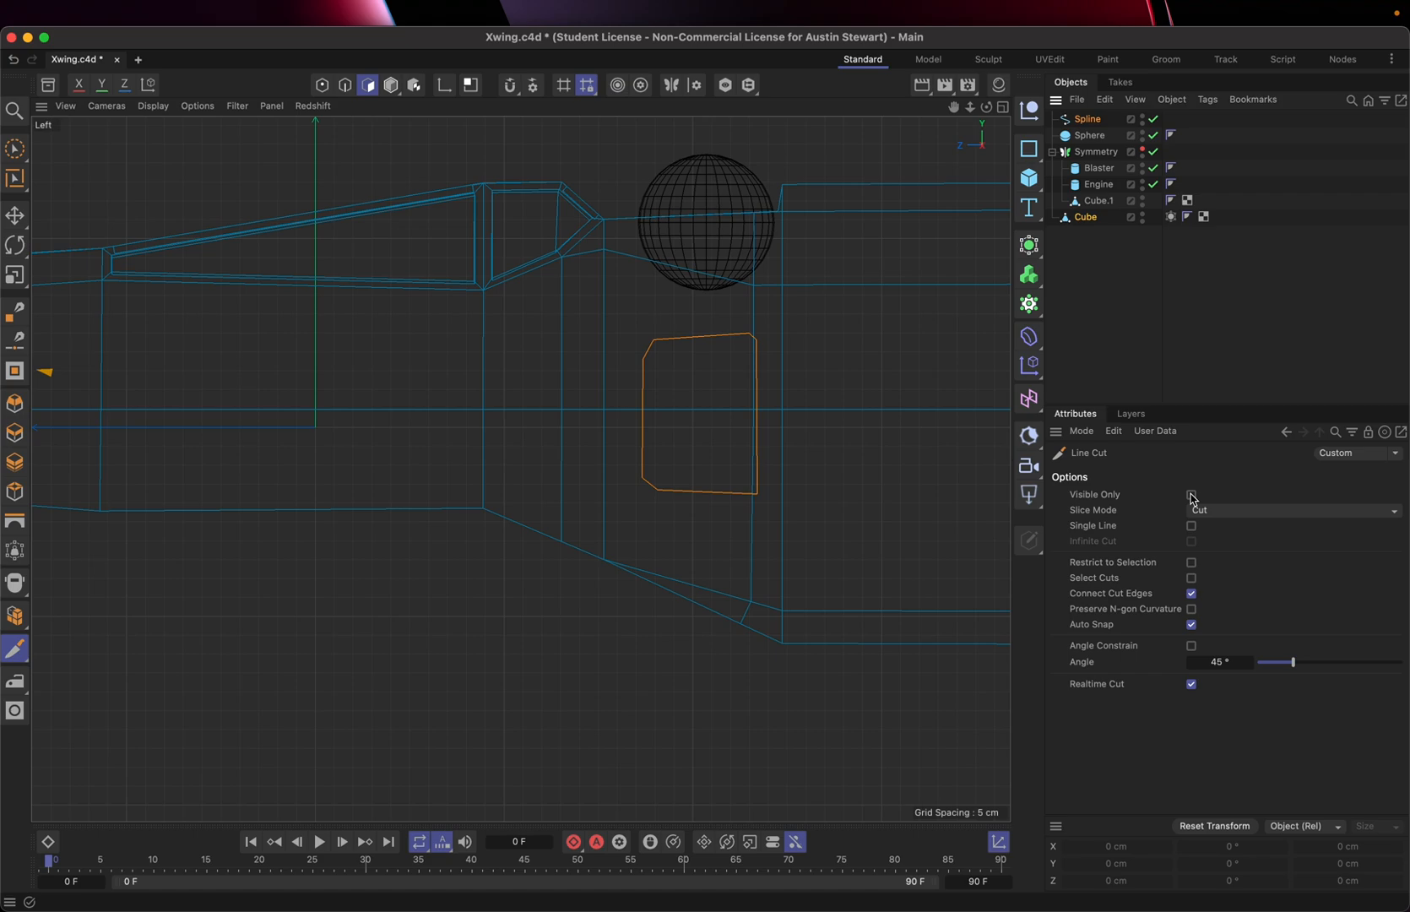
left_click(1190, 494)
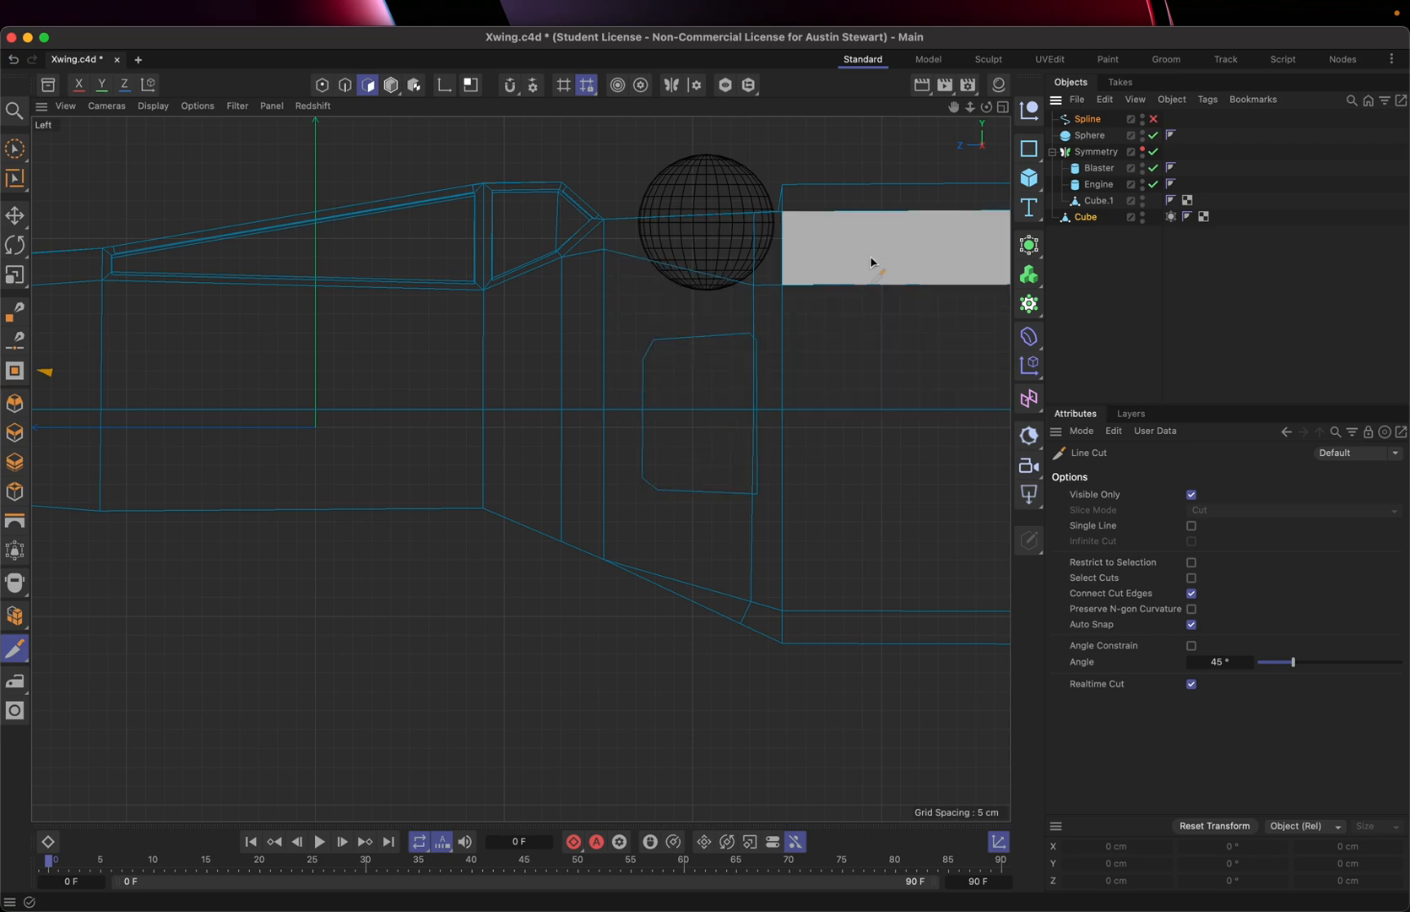
left_click(1003, 108)
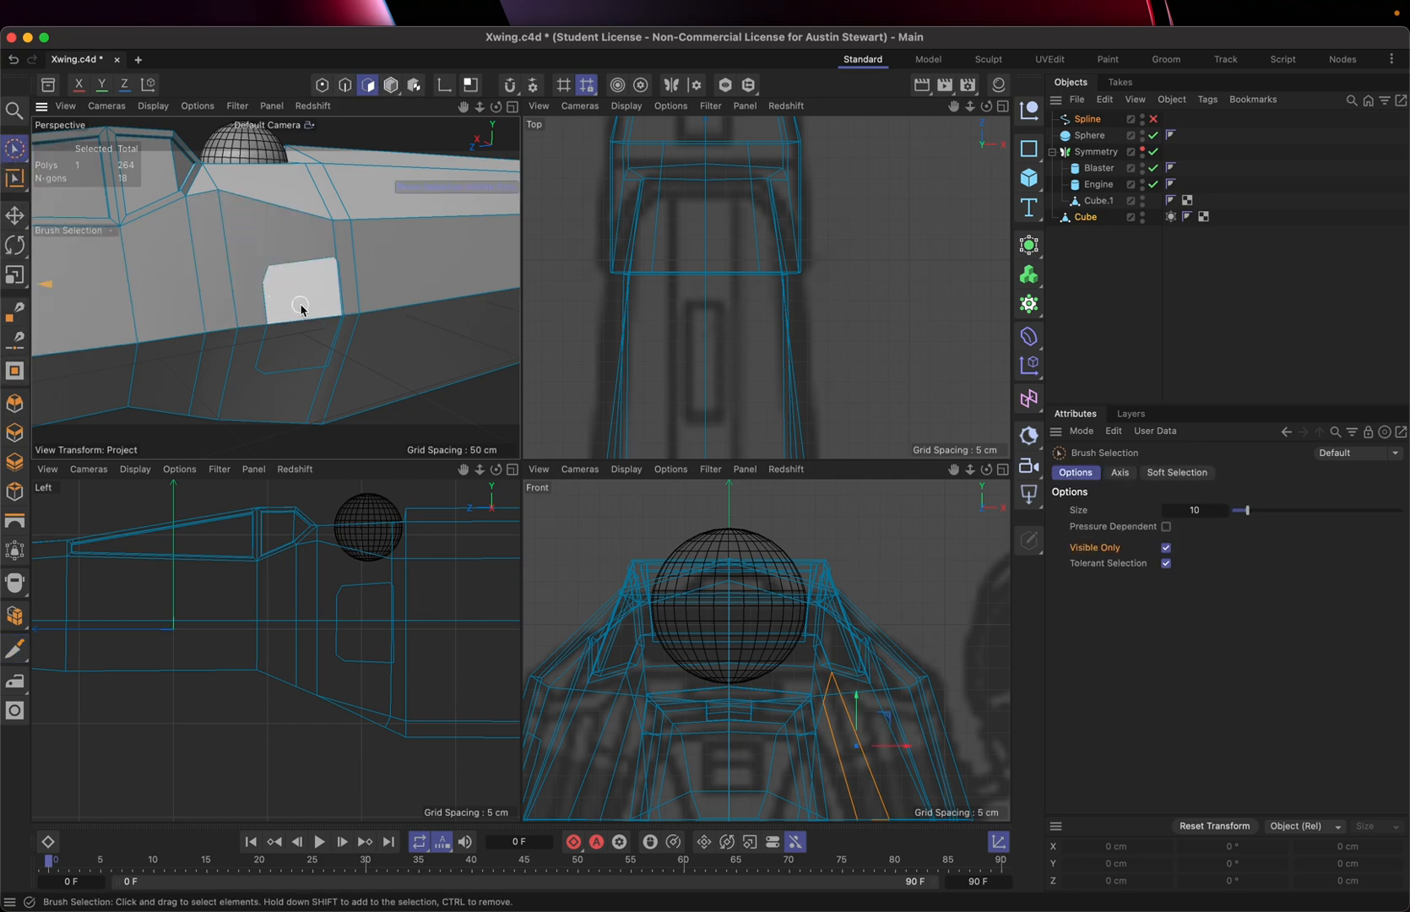
mouse_move(308, 306)
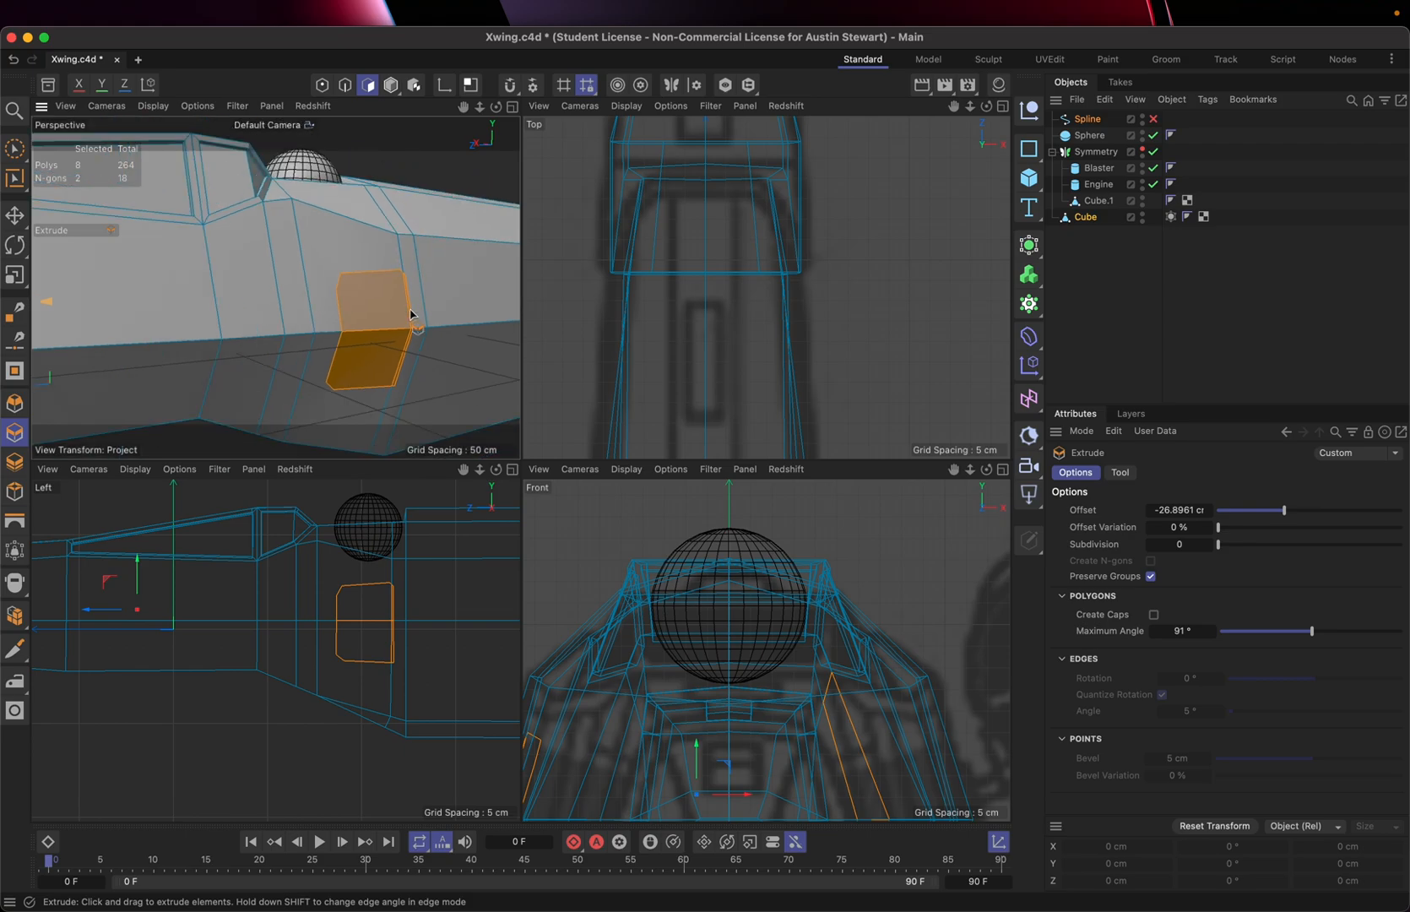
Step: Extrude the selected panel polygons inward to form the raised side detail panel
scroll("down", 3)
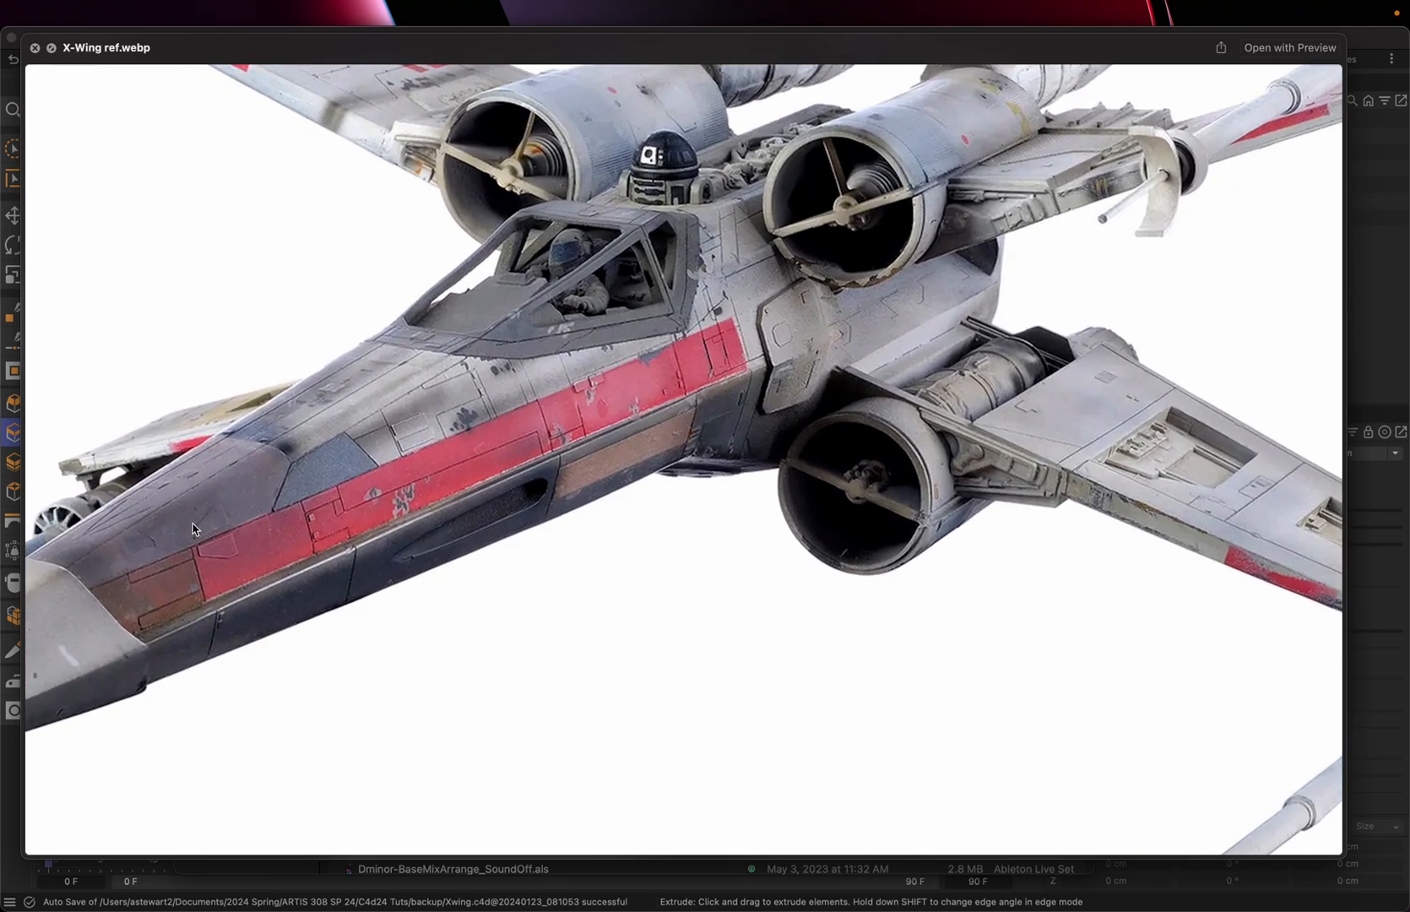
mouse_move(209, 569)
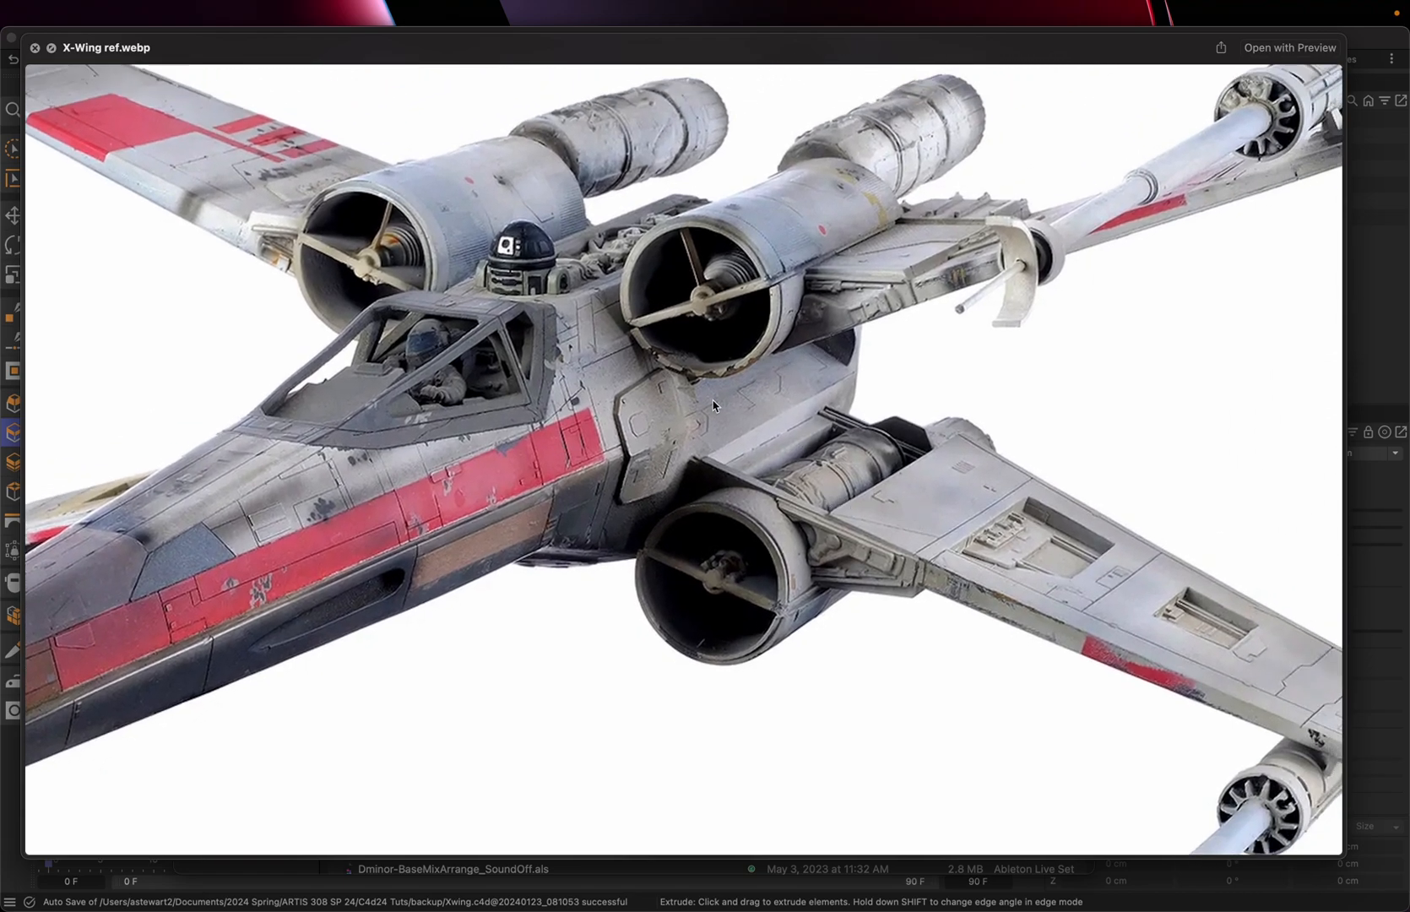
mouse_move(636, 363)
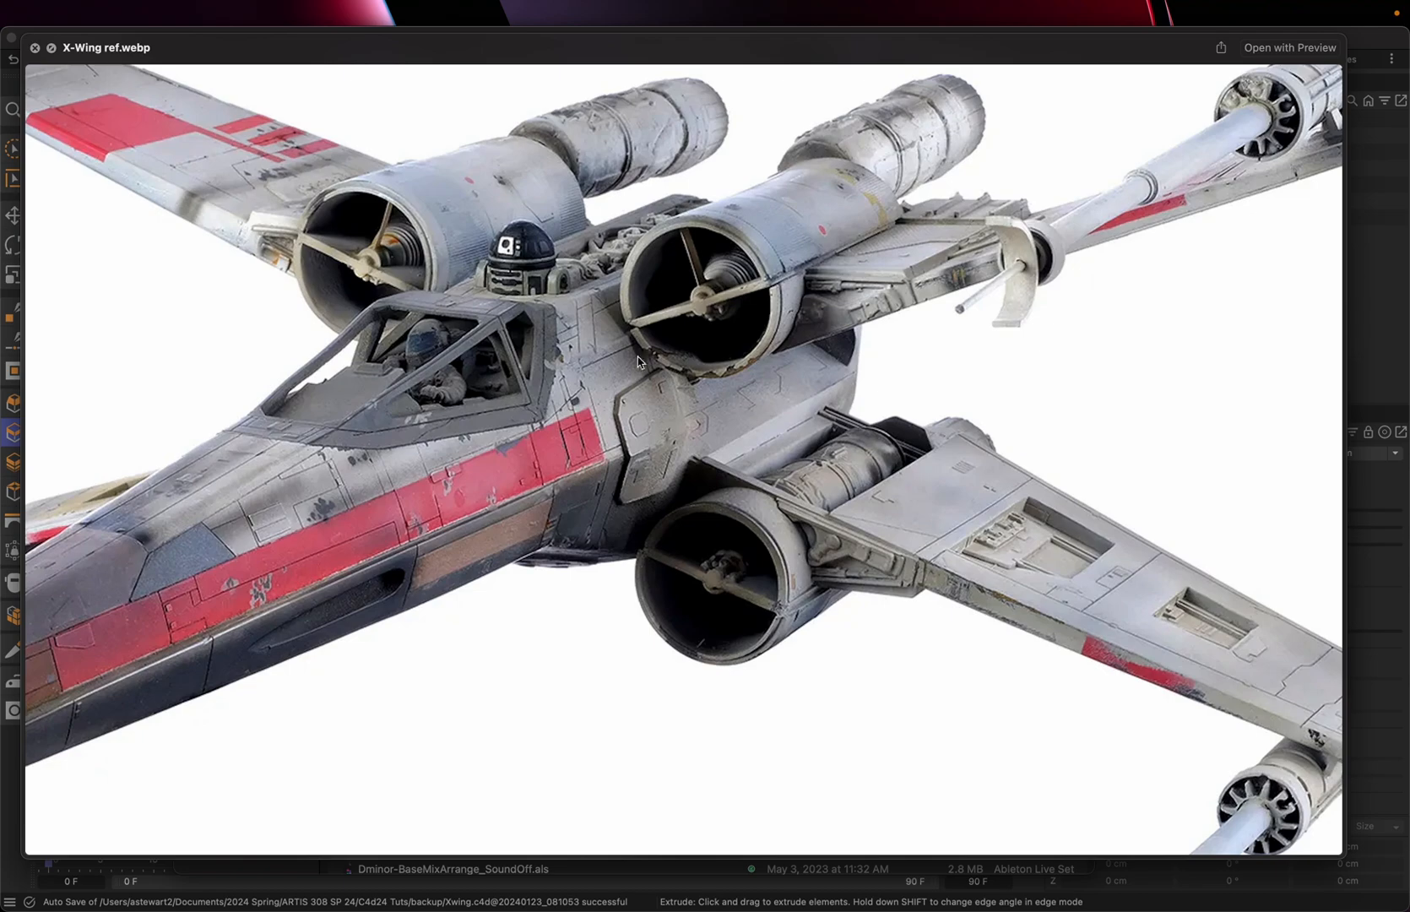
mouse_move(657, 243)
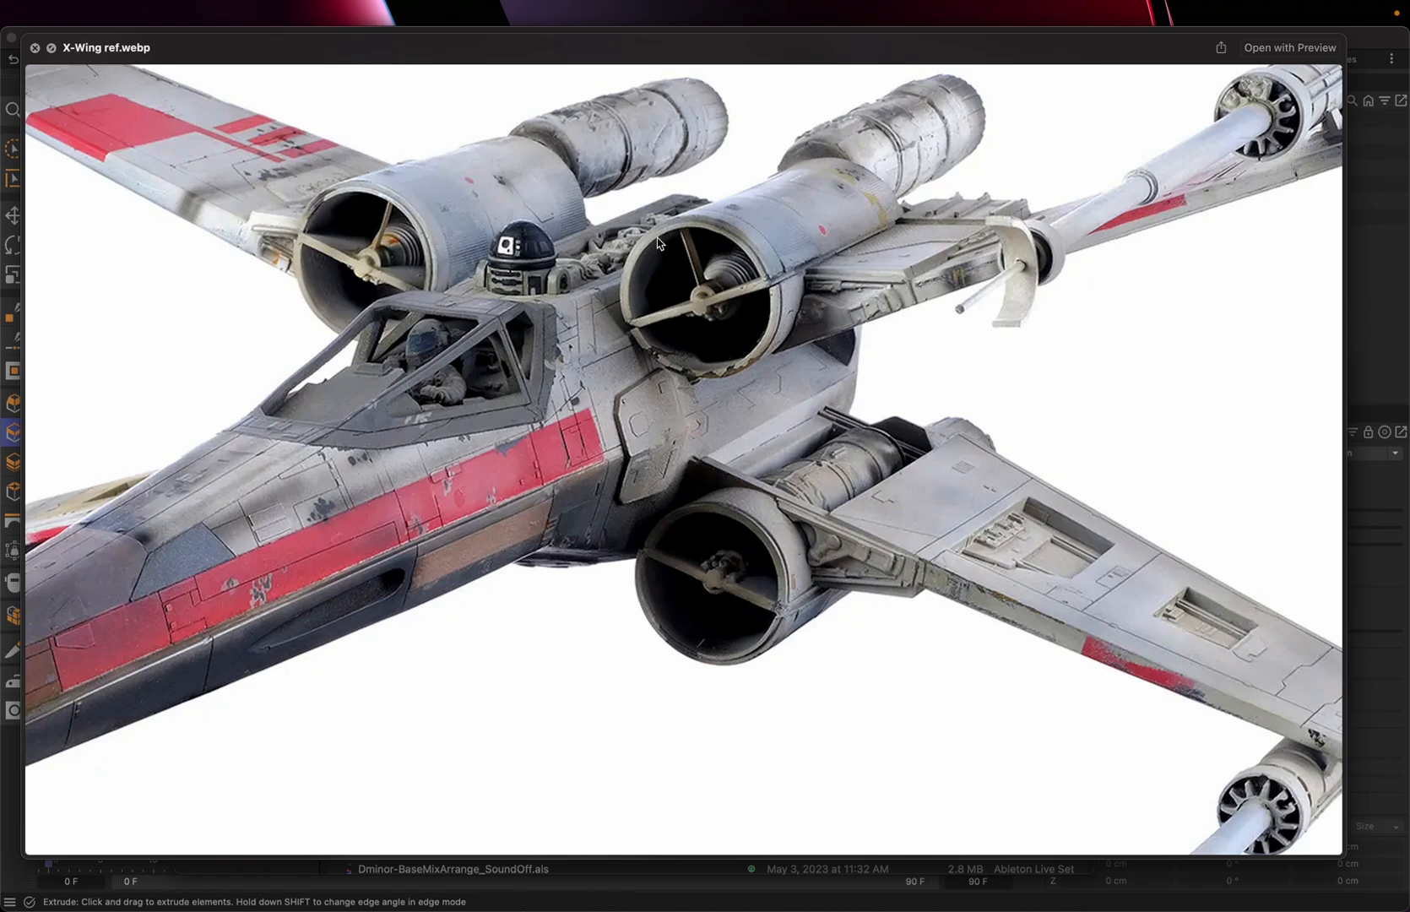
mouse_move(754, 211)
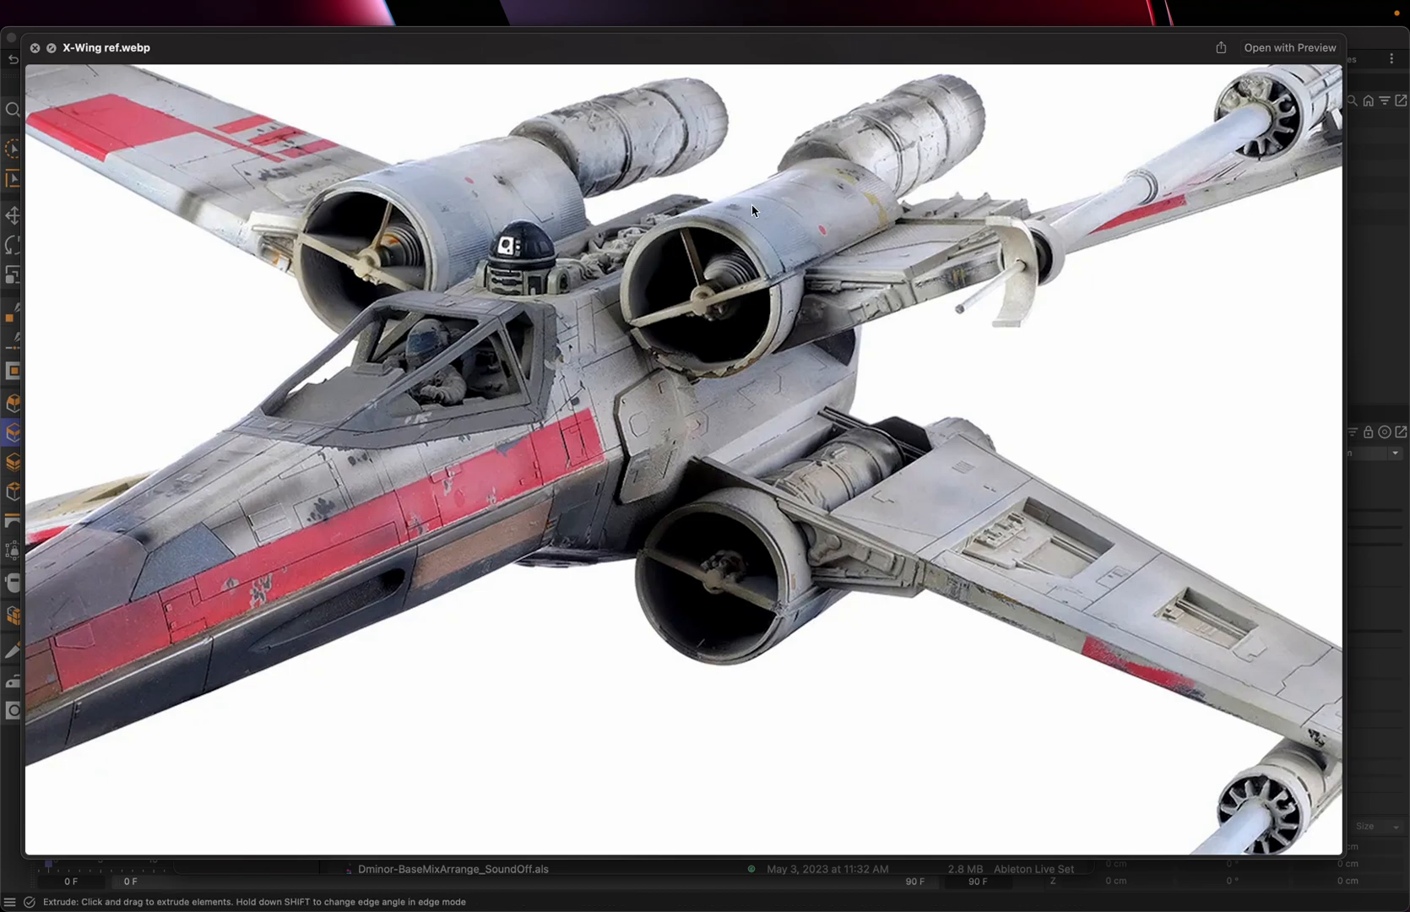
mouse_move(333, 304)
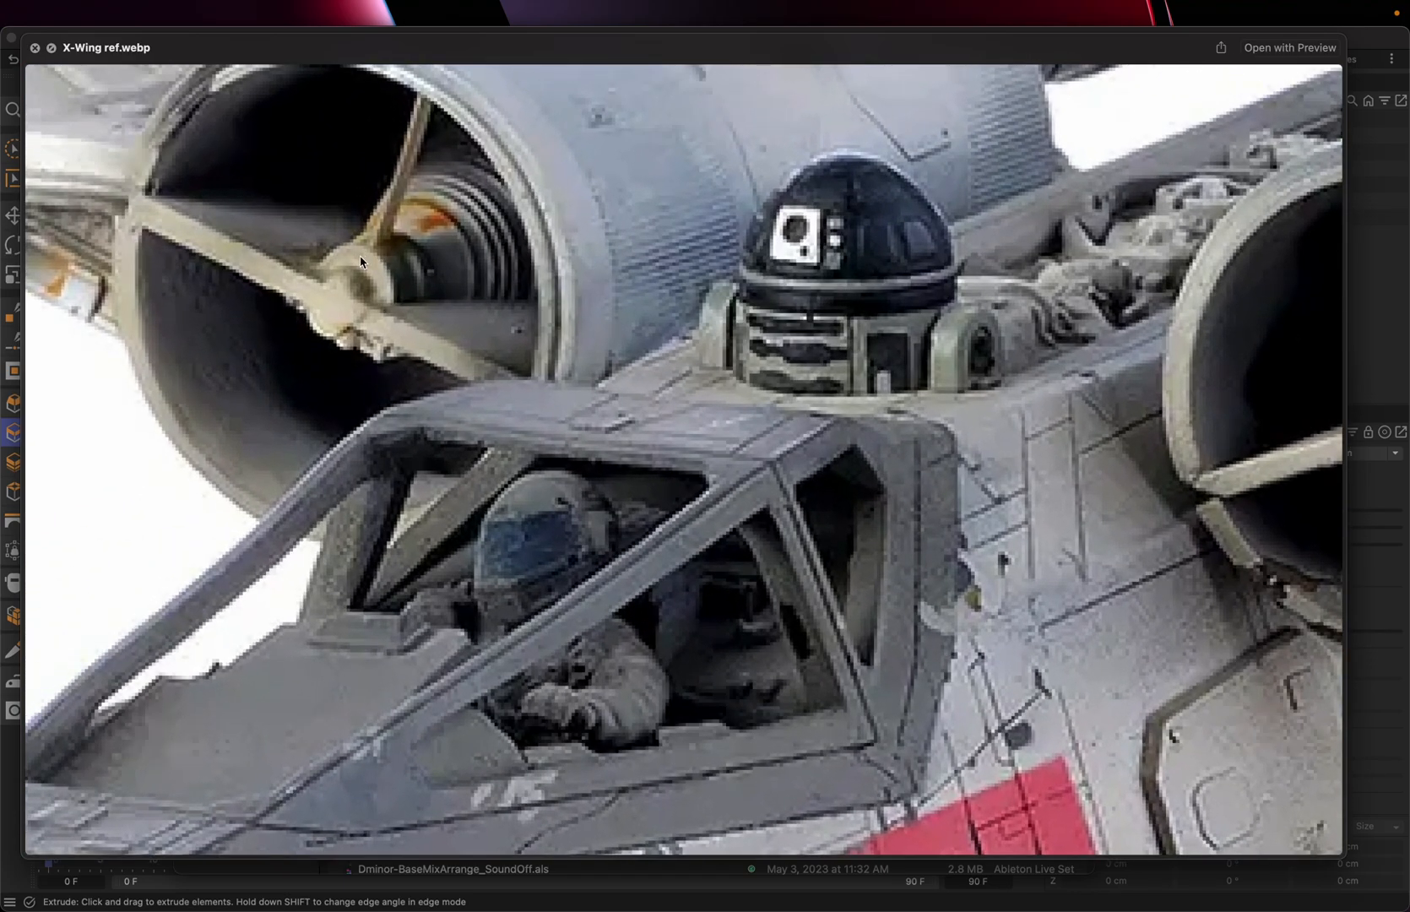
mouse_move(485, 214)
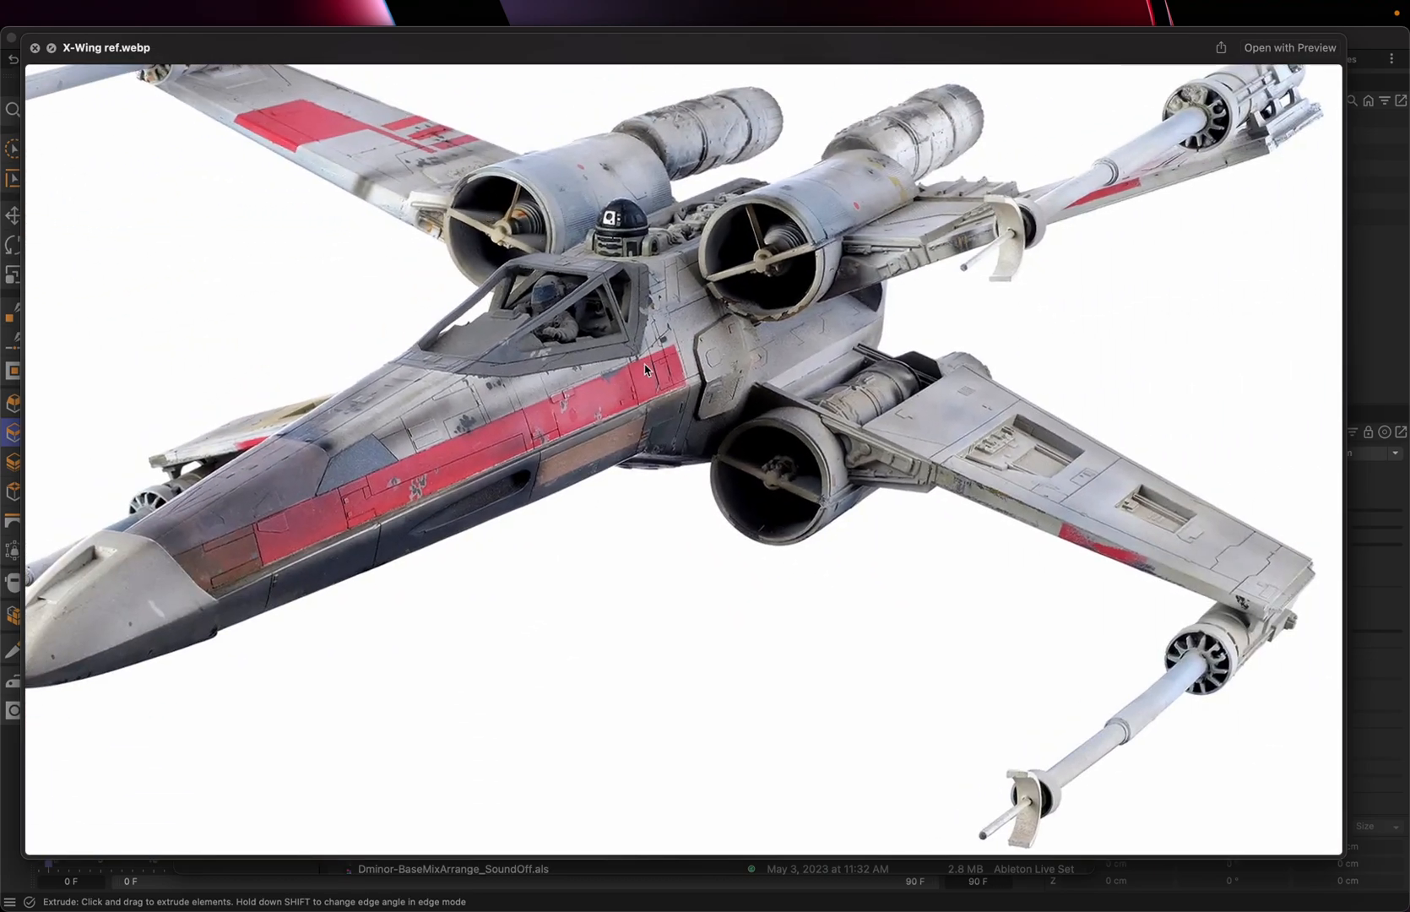
mouse_move(1020, 468)
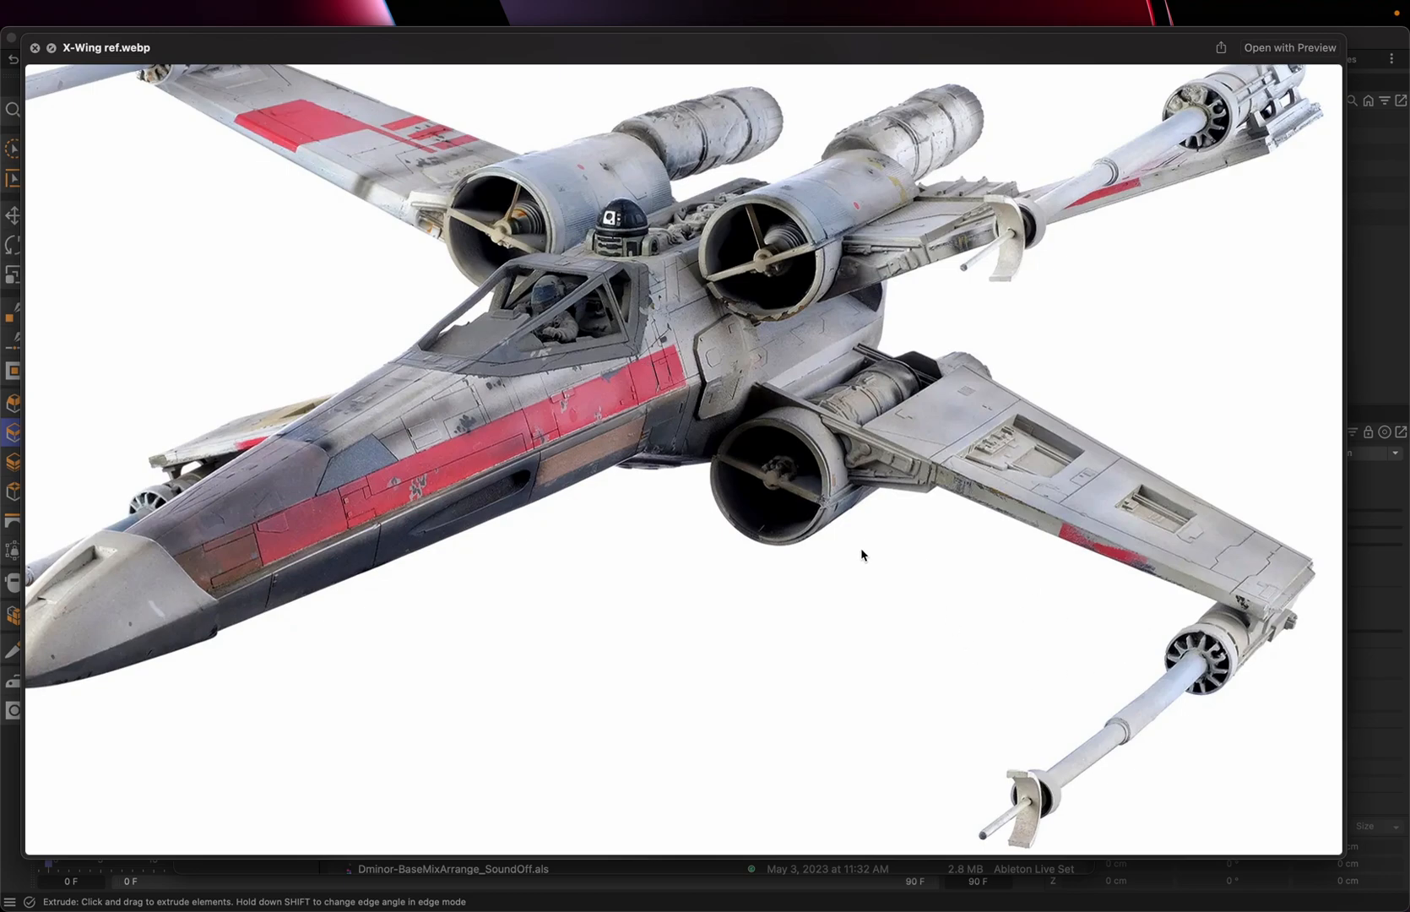
mouse_move(1131, 507)
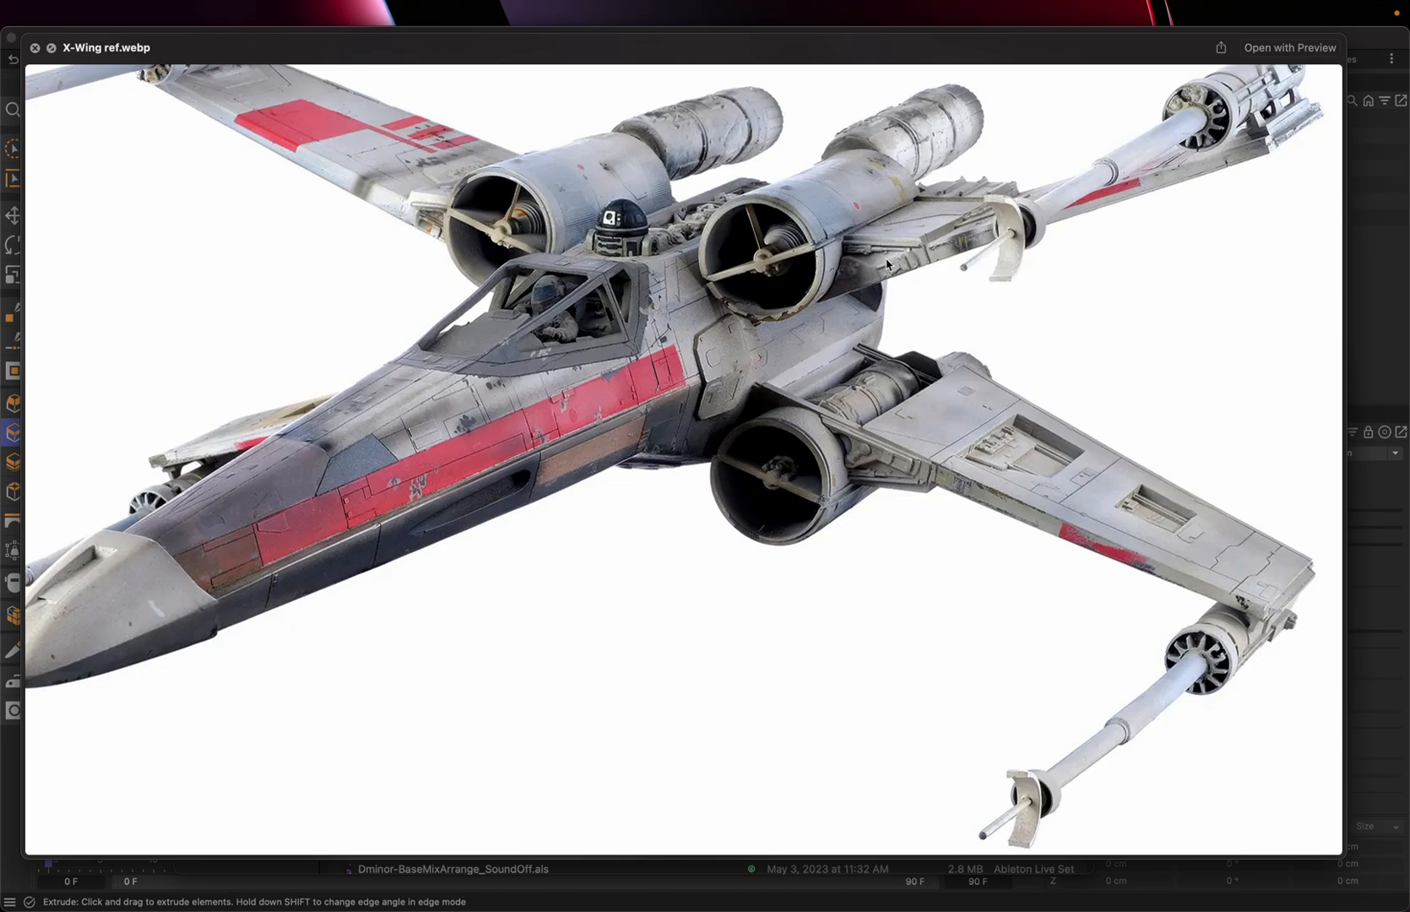
mouse_move(913, 485)
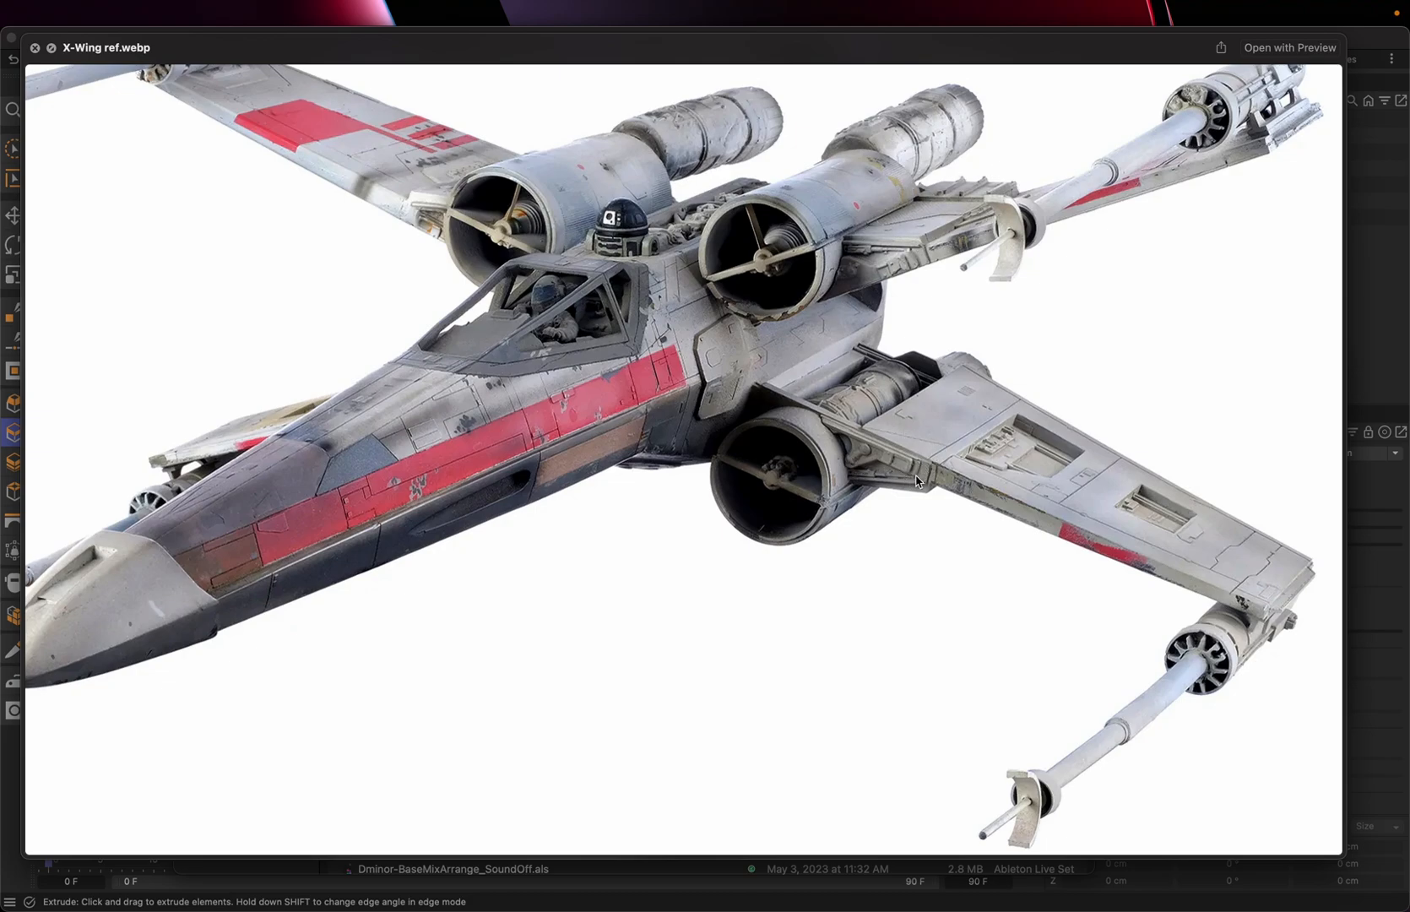
mouse_move(471, 214)
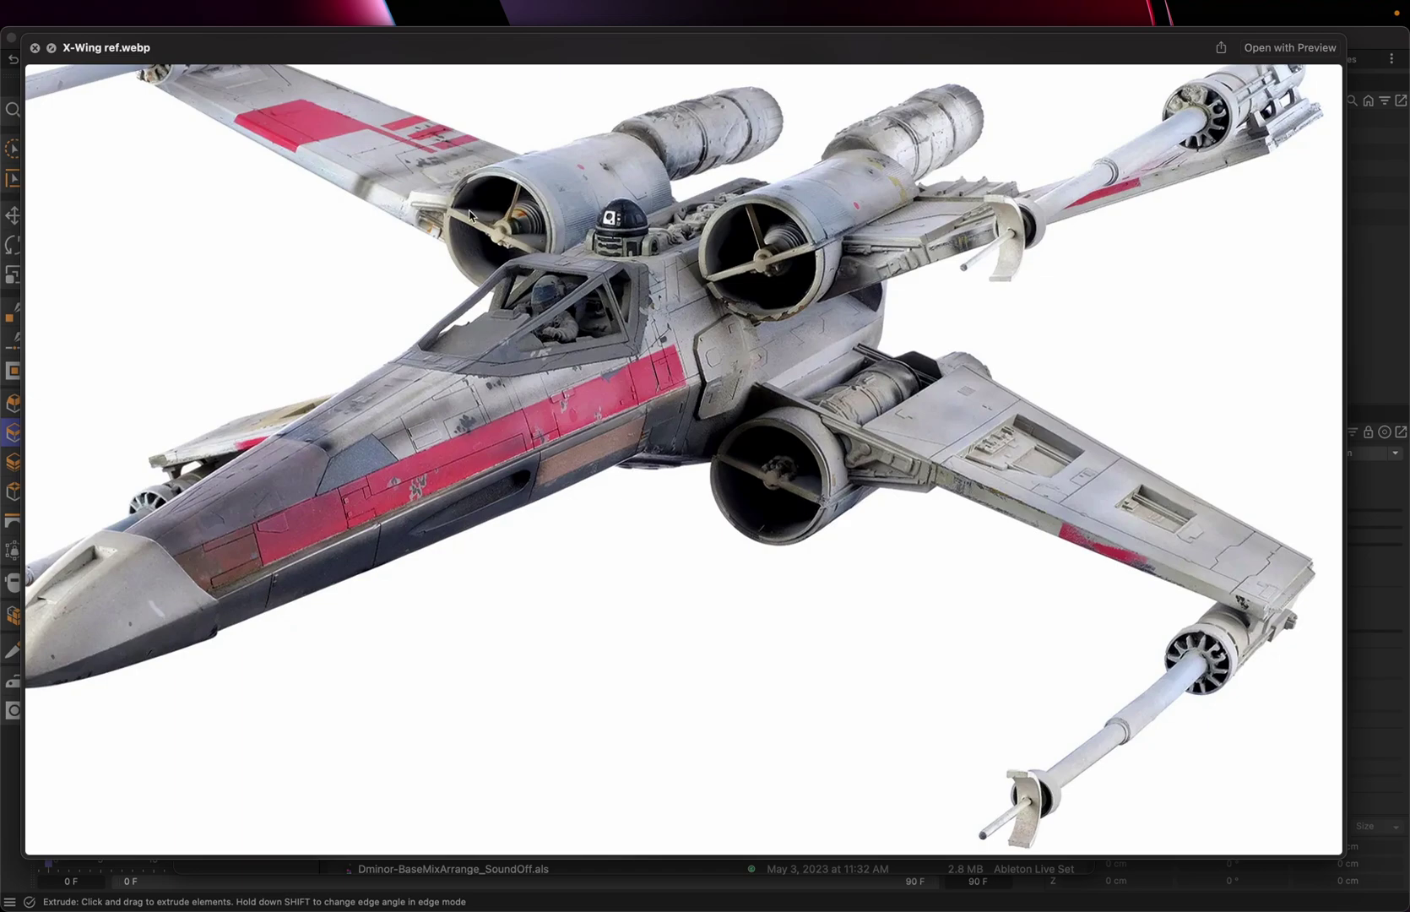
mouse_move(382, 330)
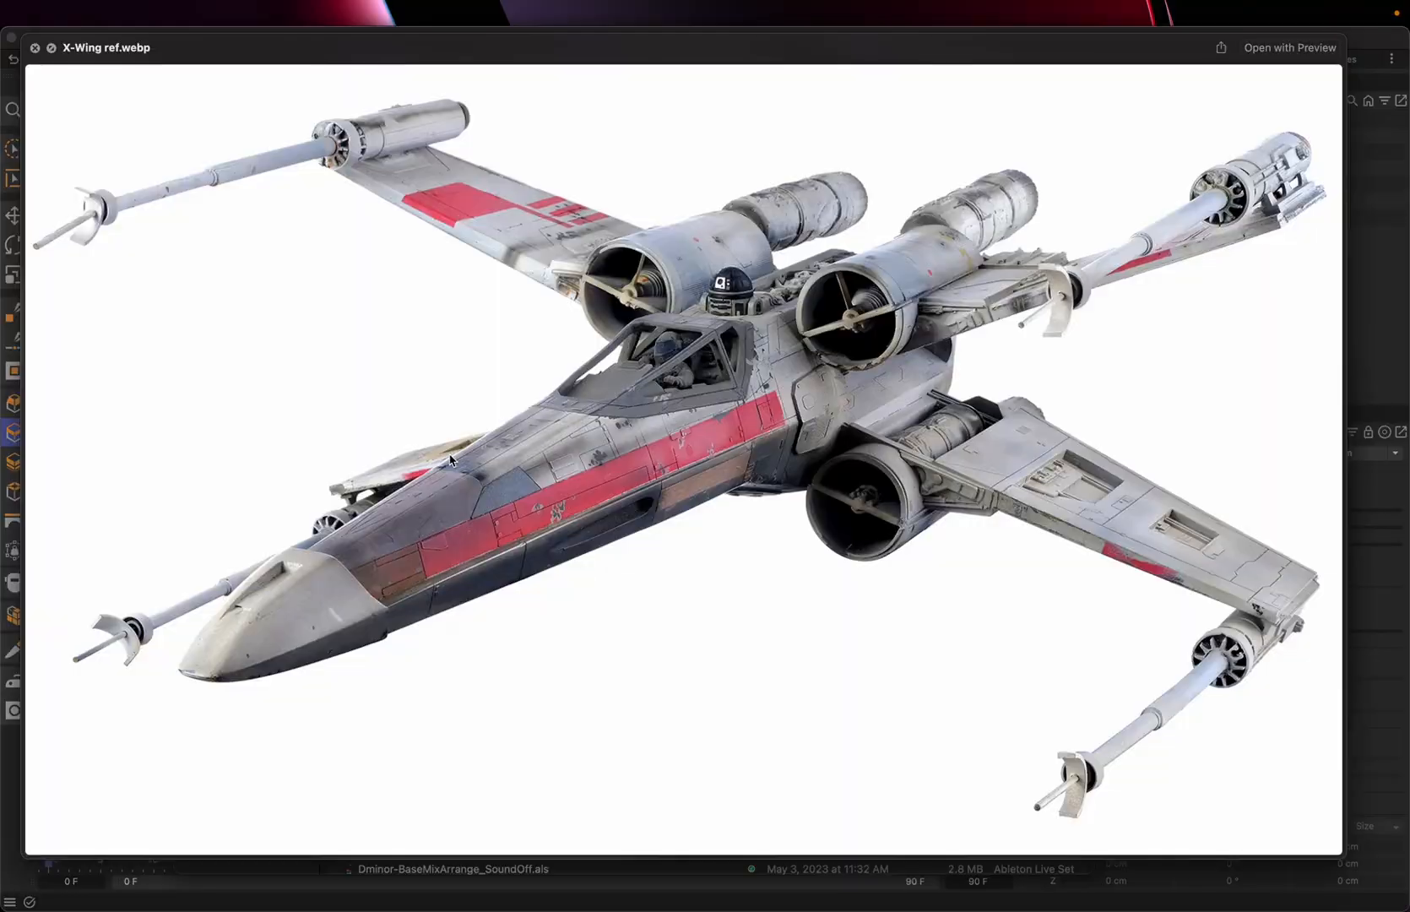
mouse_move(586, 238)
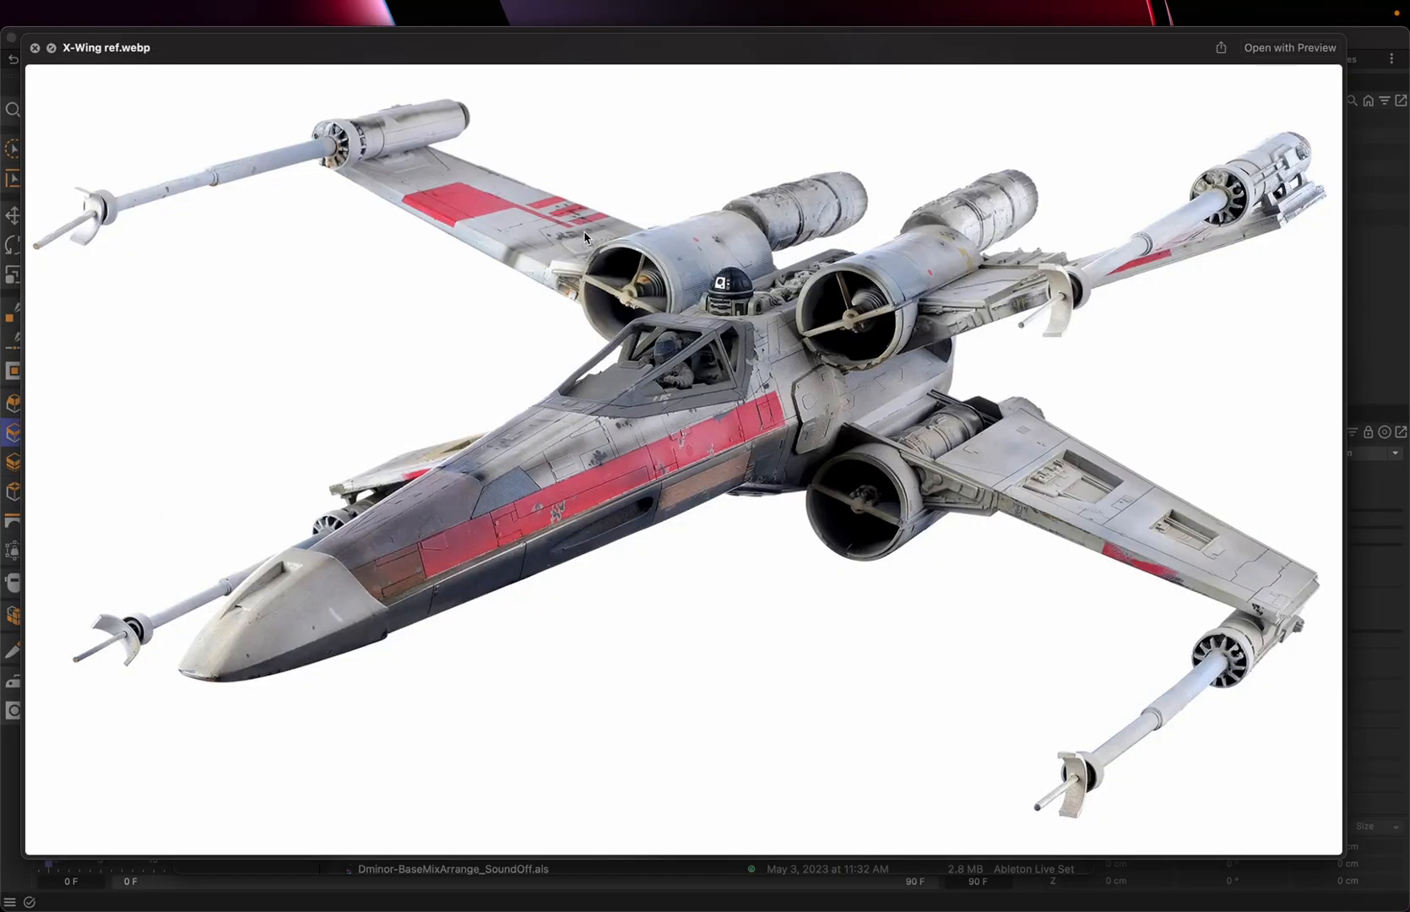
mouse_move(1155, 511)
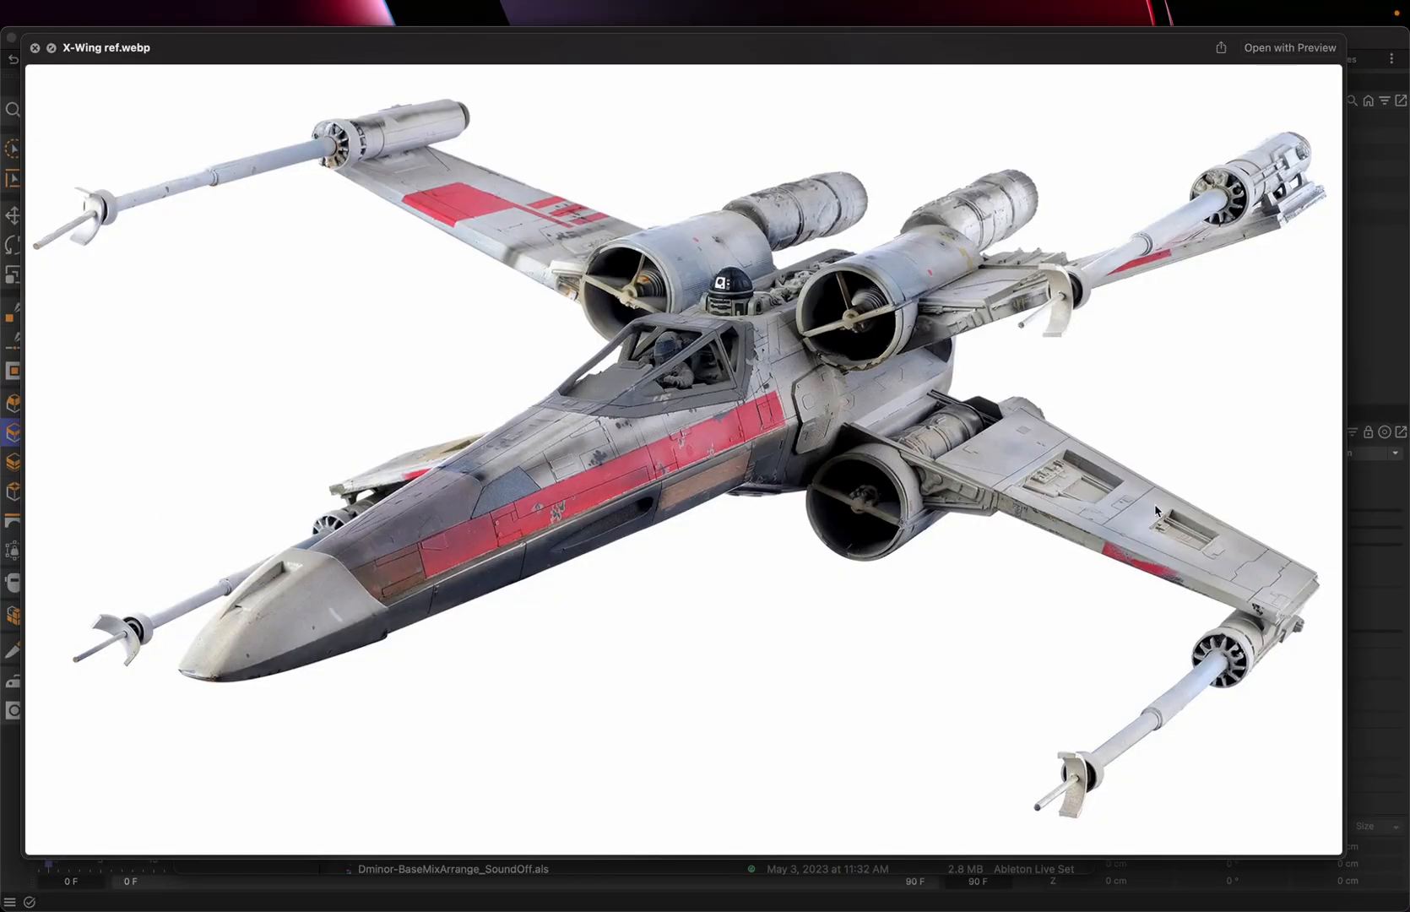
mouse_move(591, 478)
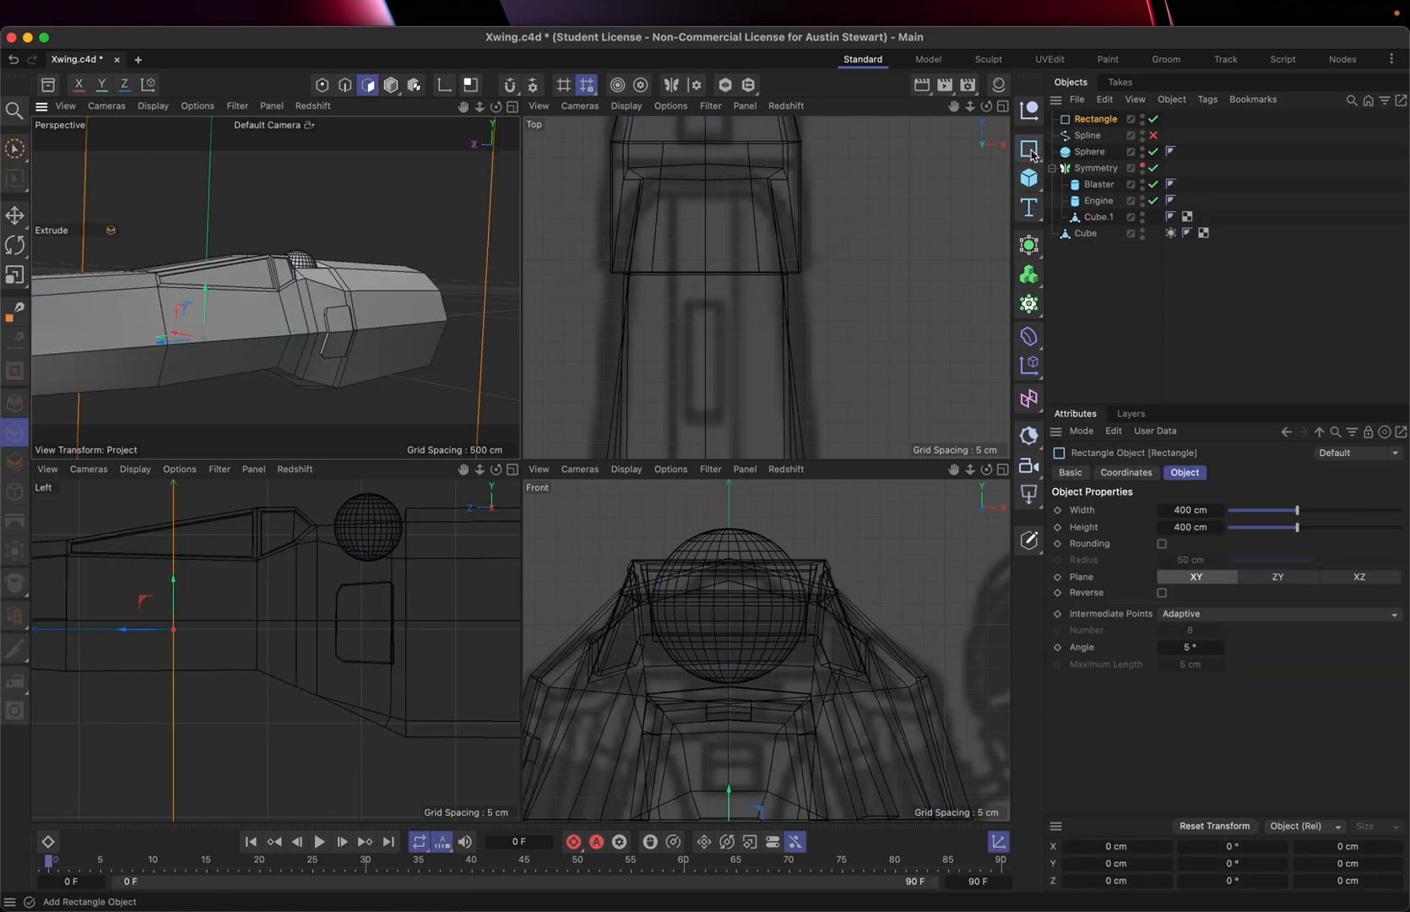
Step: Show the spline primitives palette after adding the default 400 cm Rectangle spline
left_click(1028, 148)
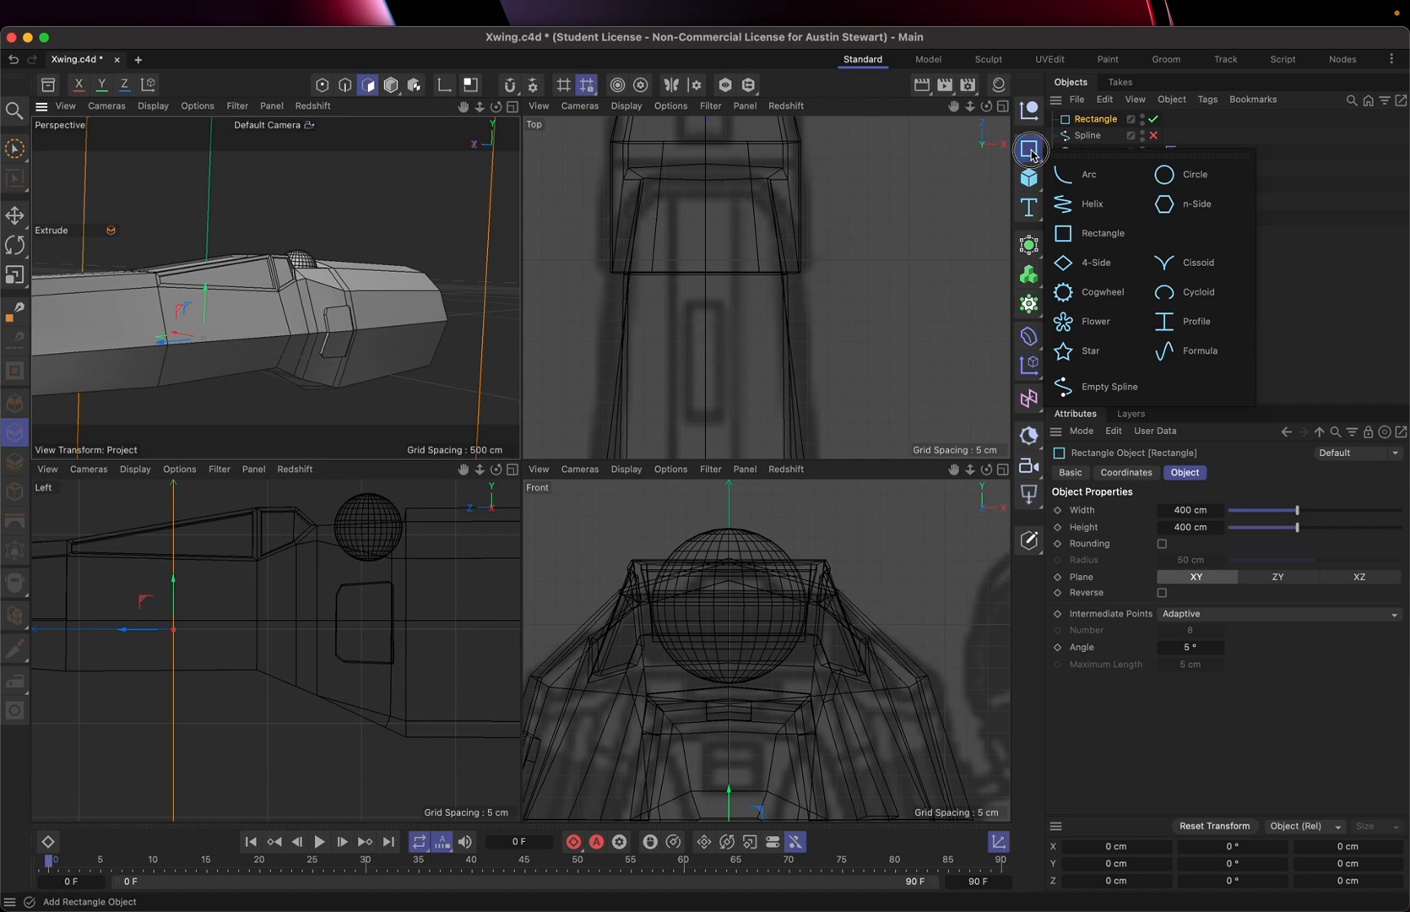
mouse_move(1118, 305)
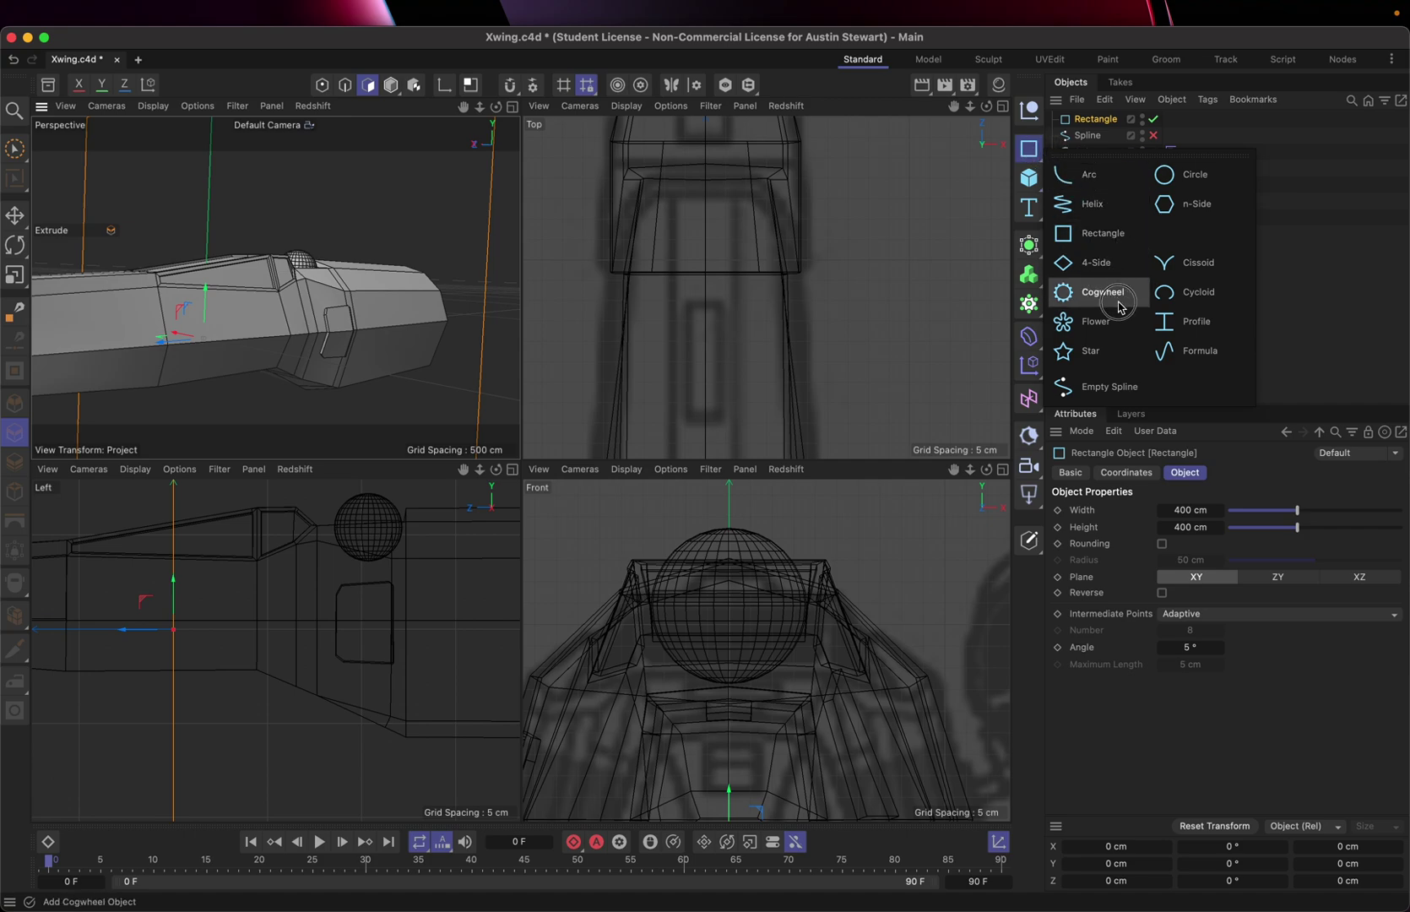